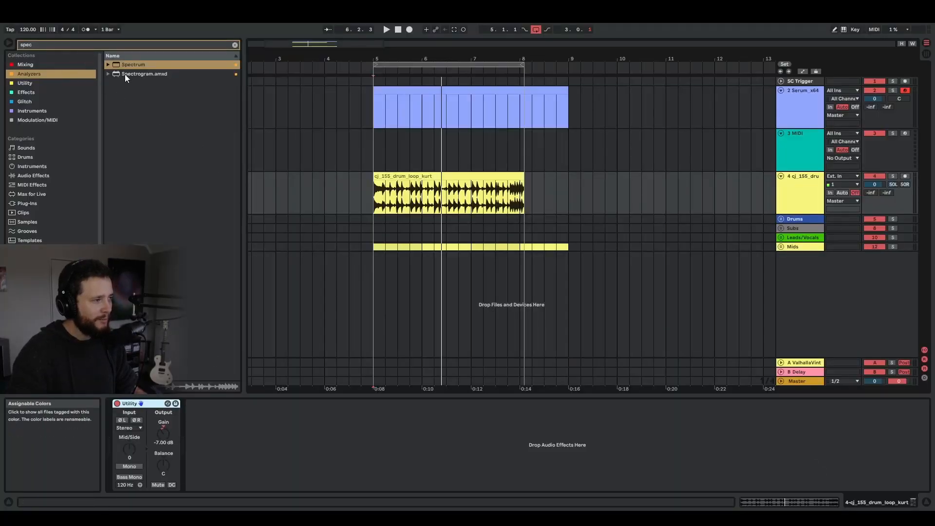
- Load the Spectrum analyzer from the 'spec' search results onto the drum loop track
click(133, 65)
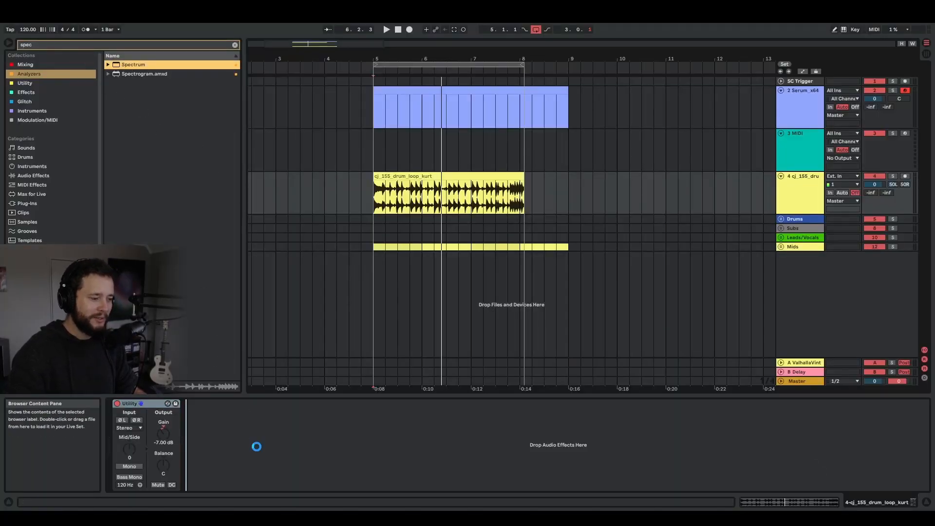
double_click(133, 64)
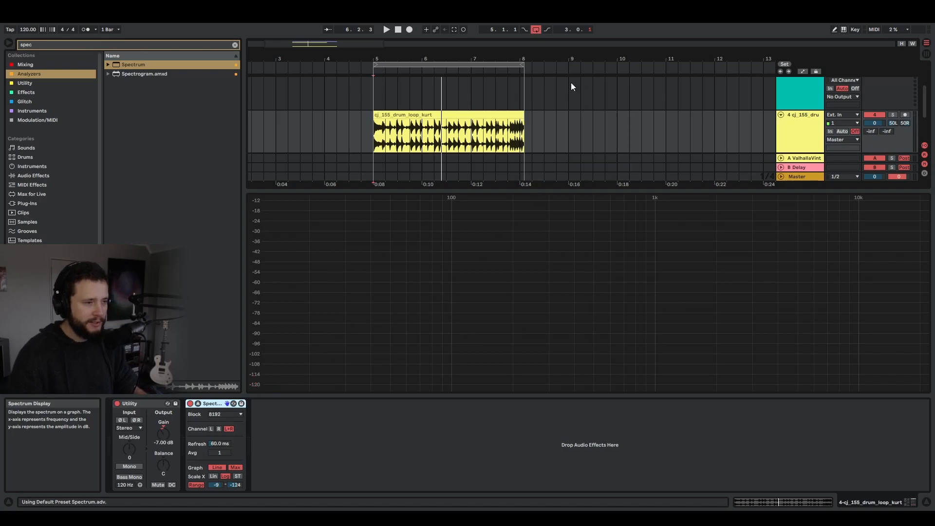
mouse_move(388, 124)
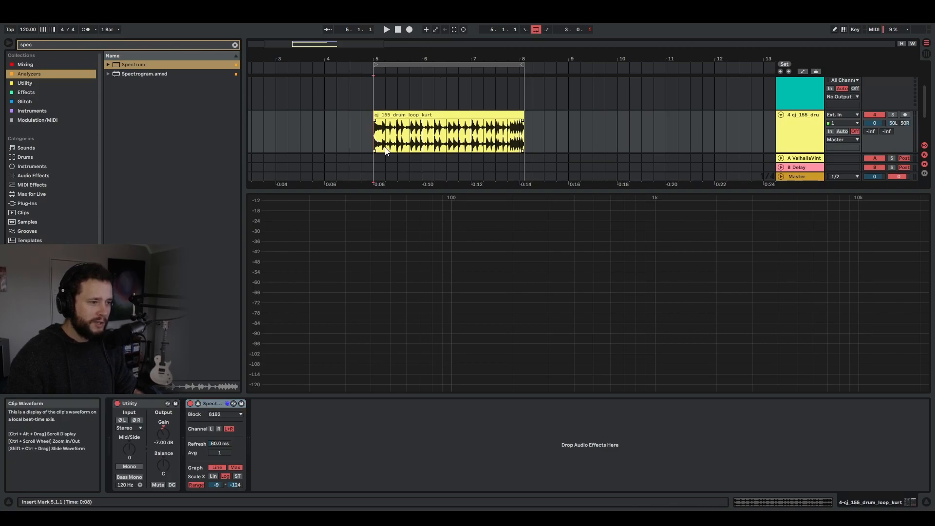
- Set the playback start point inside the drum loop clip
click(386, 29)
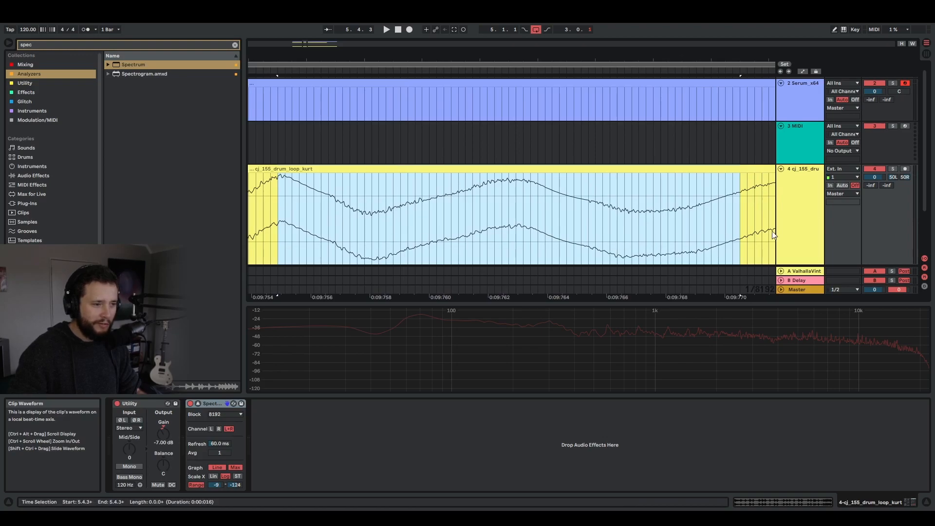
mouse_move(820, 230)
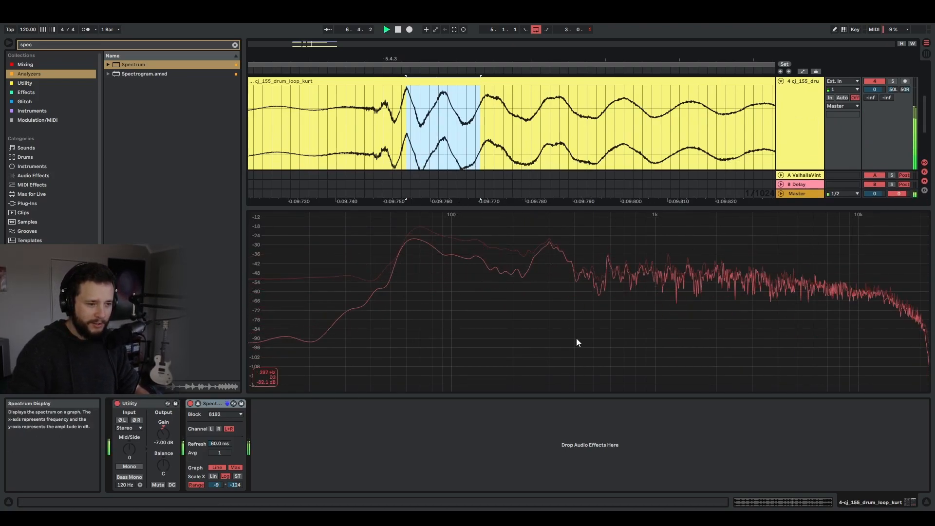
mouse_move(355, 376)
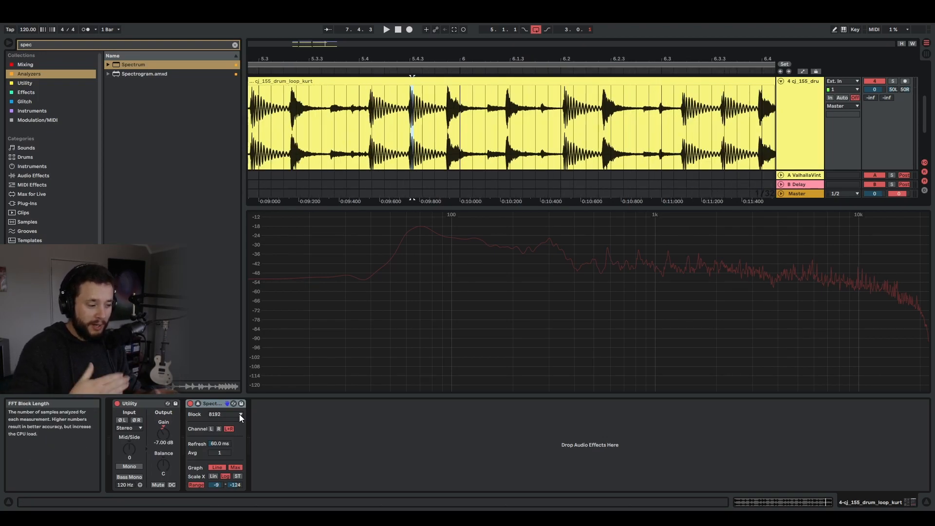
mouse_move(215, 420)
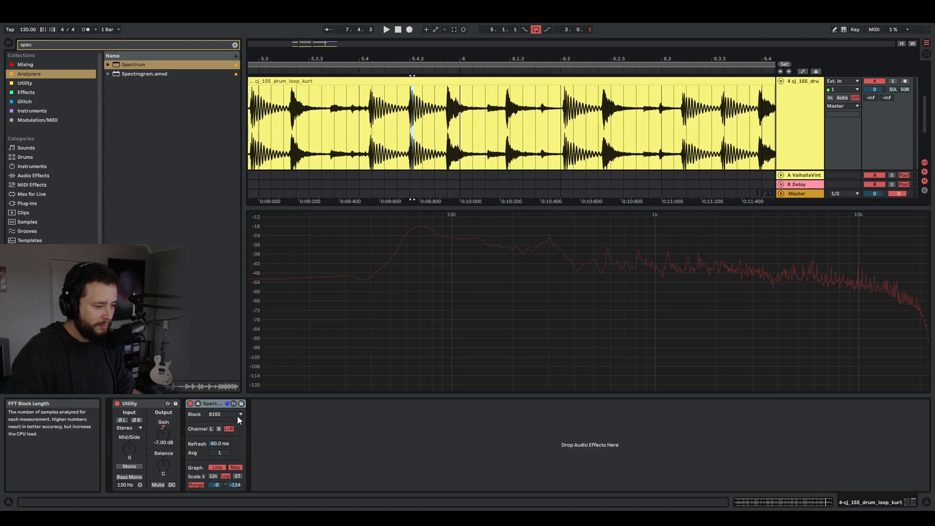
mouse_move(248, 416)
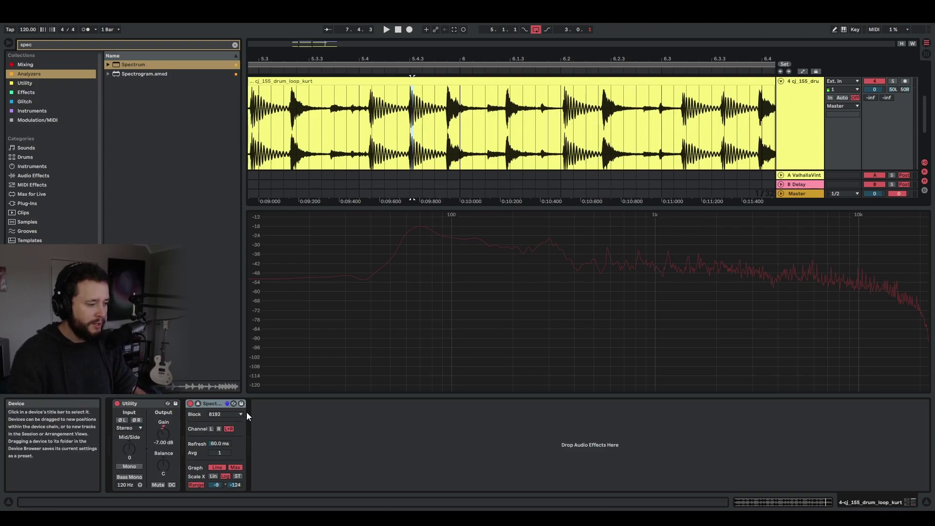
mouse_move(238, 417)
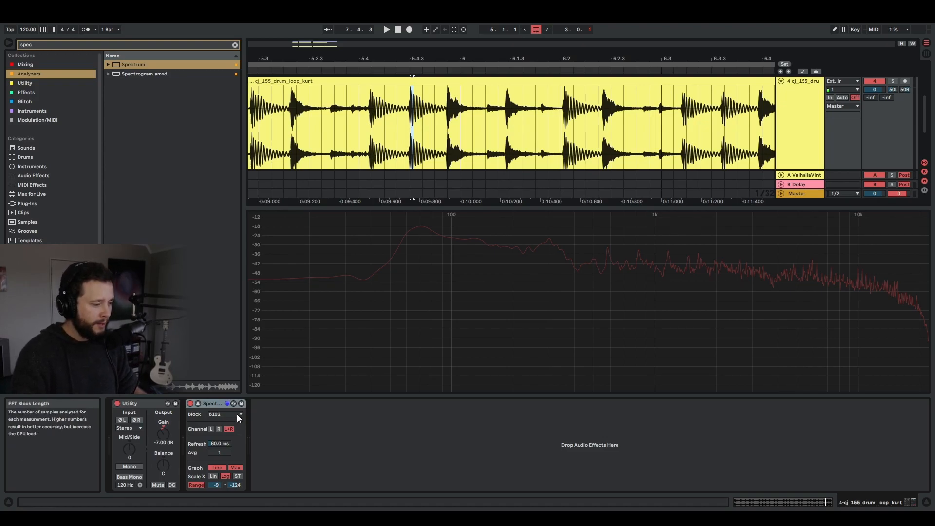
- Start the drum loop and raise the Spectrum block size from 8192 to 16384
click(225, 413)
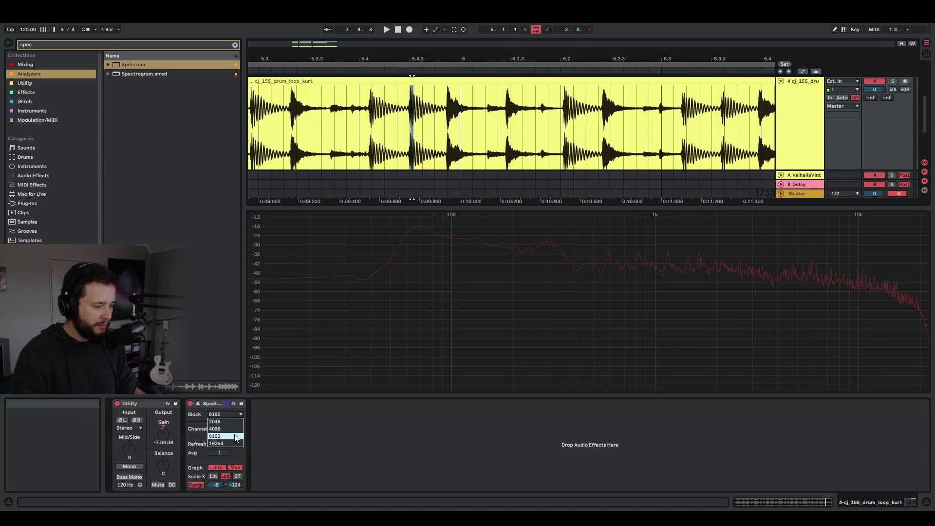
click(228, 428)
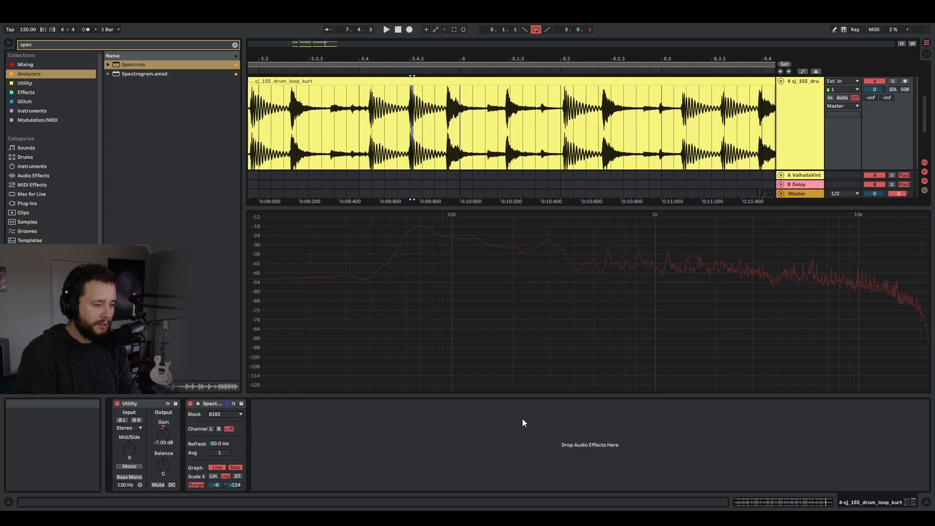
mouse_move(299, 266)
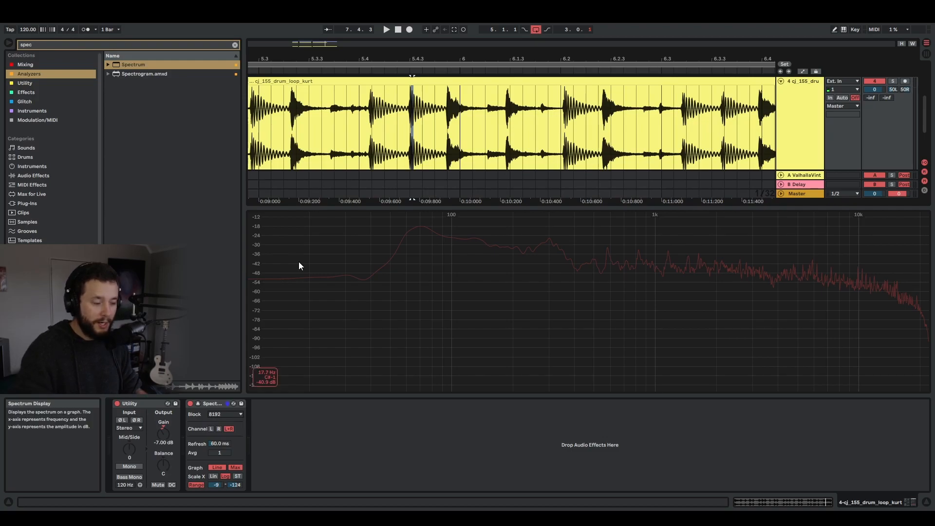
mouse_move(458, 239)
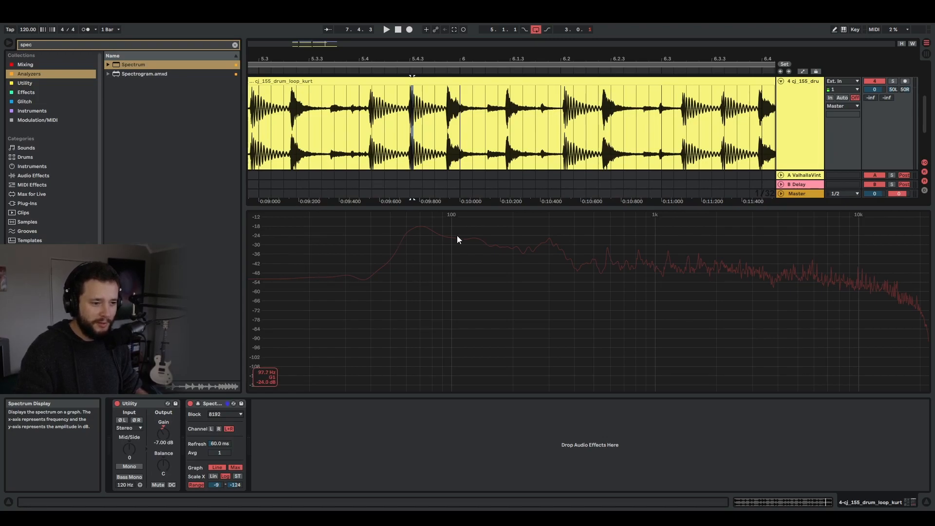
click(386, 30)
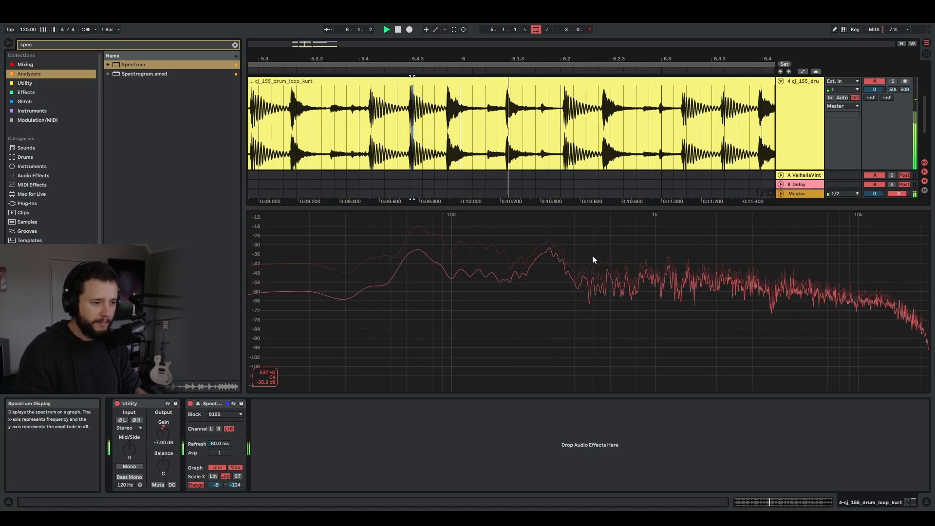
mouse_move(276, 387)
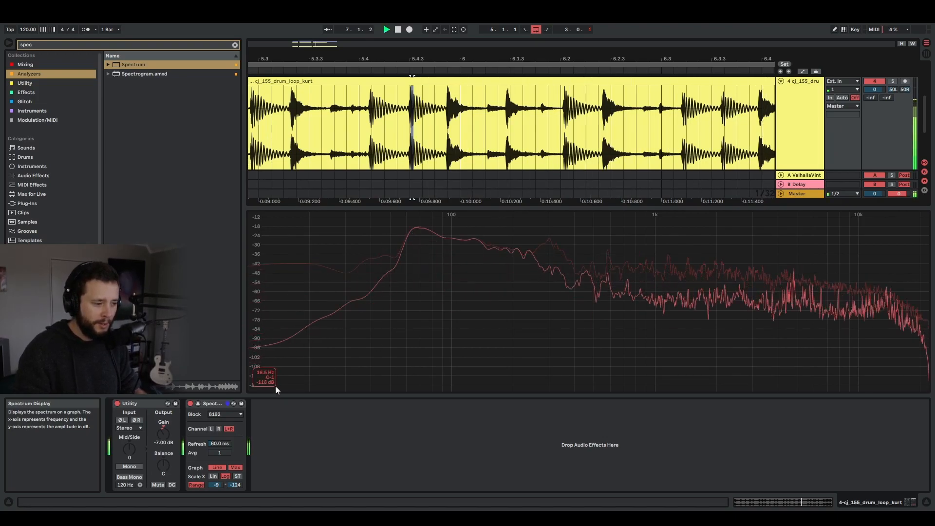
click(225, 414)
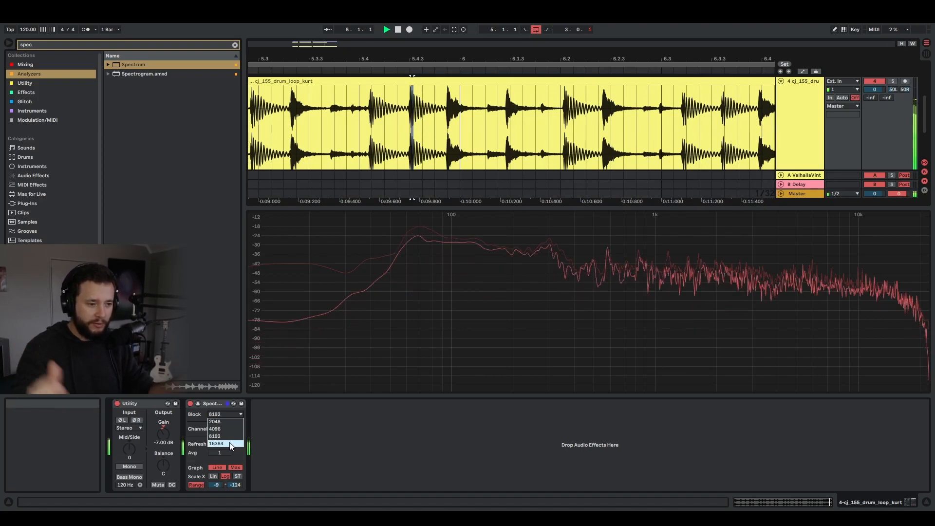
click(216, 443)
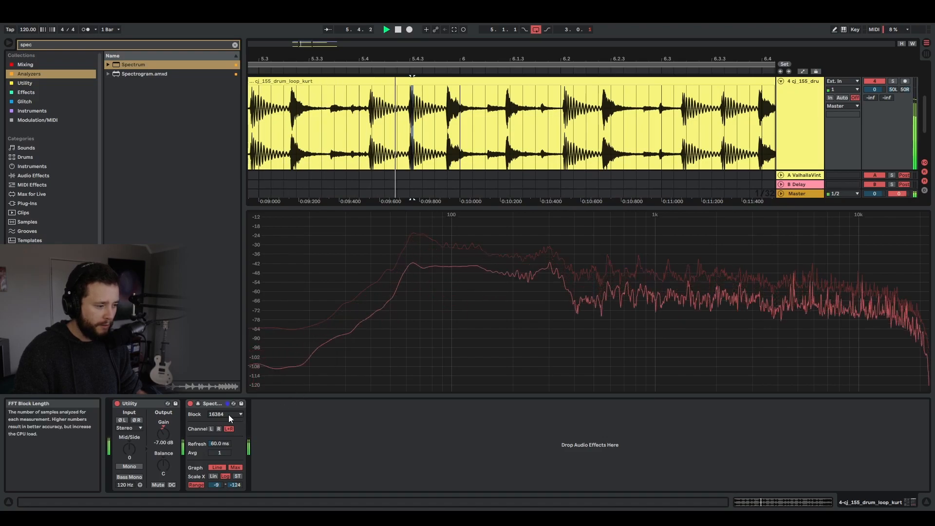
click(226, 414)
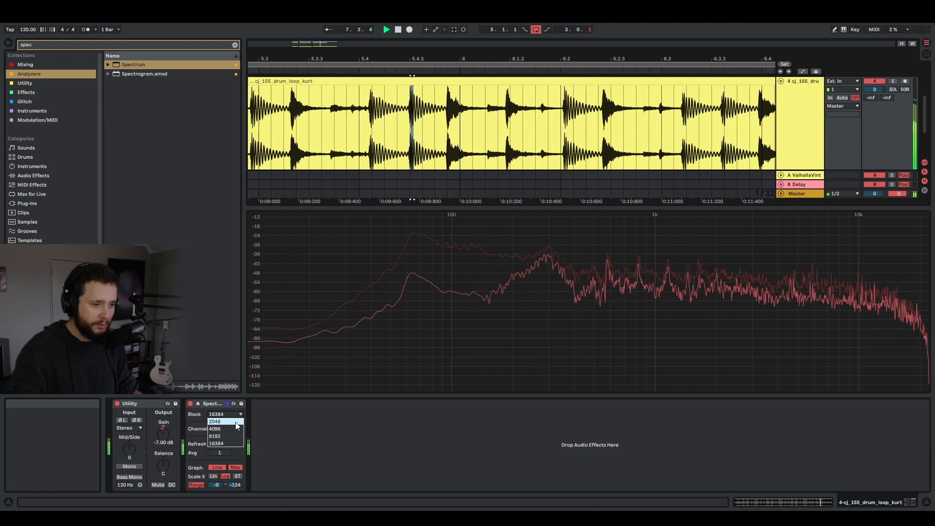
- Try Spectrum block sizes 2048 and 16384, then return to 8192
click(214, 422)
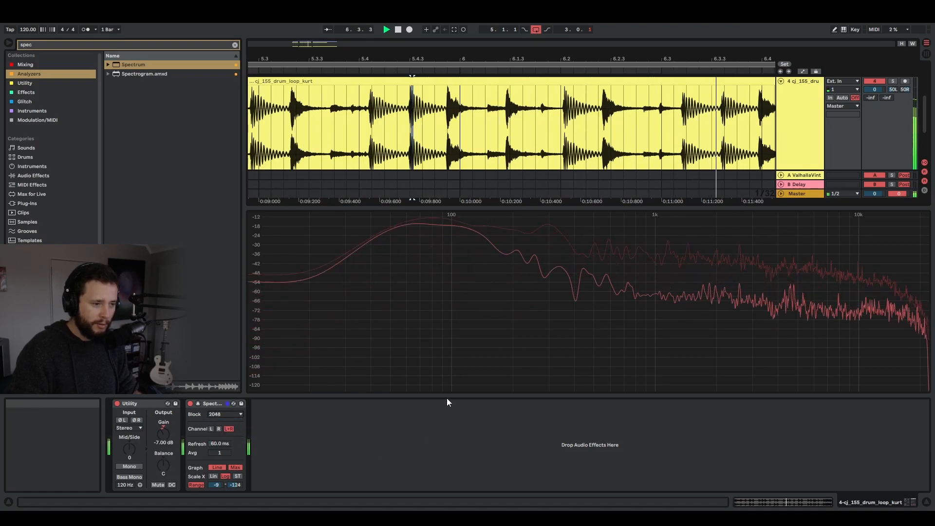
mouse_move(602, 326)
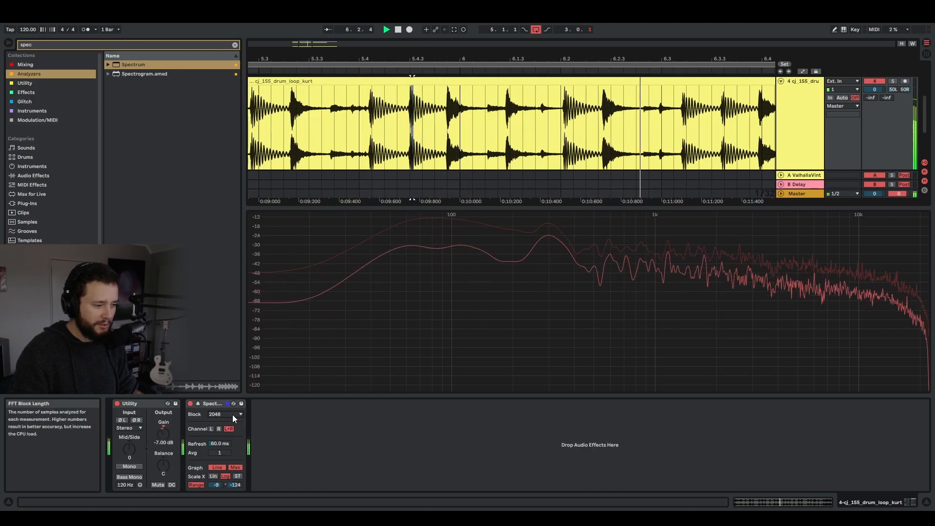
click(223, 414)
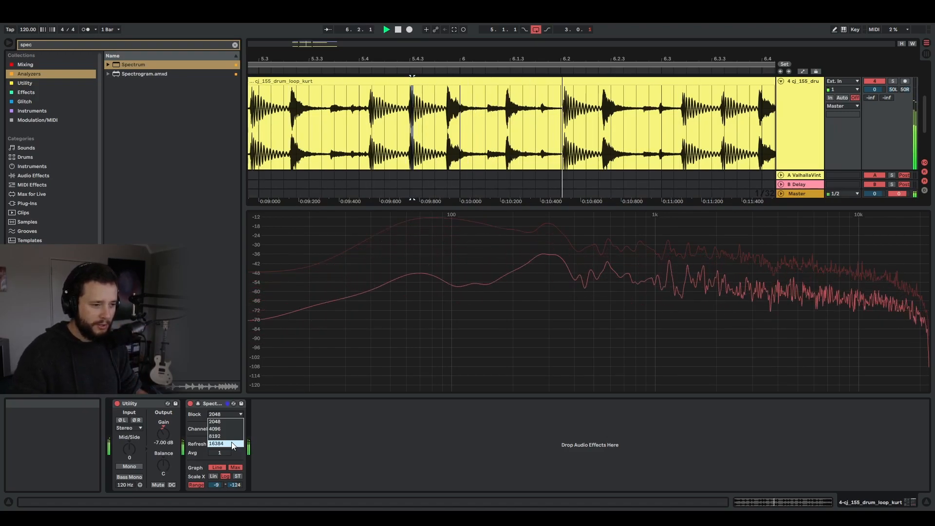
click(215, 443)
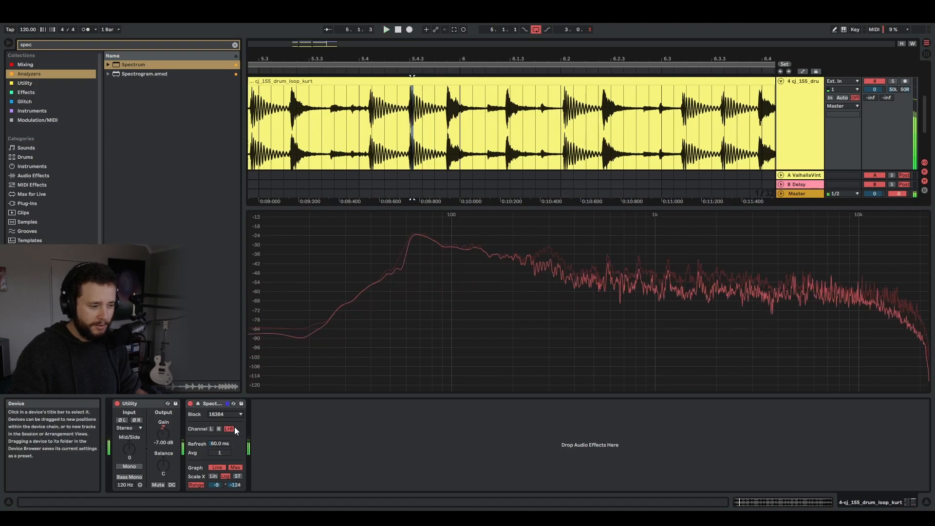
click(225, 414)
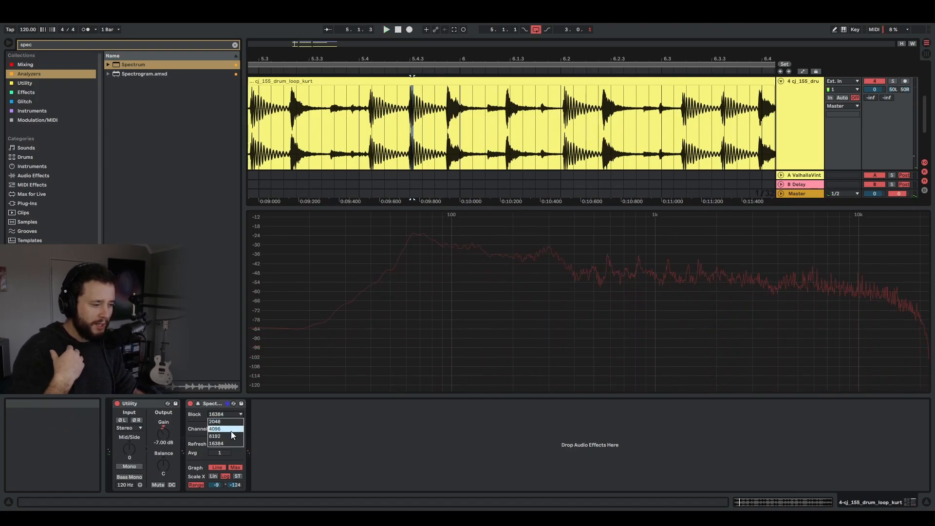
mouse_move(226, 436)
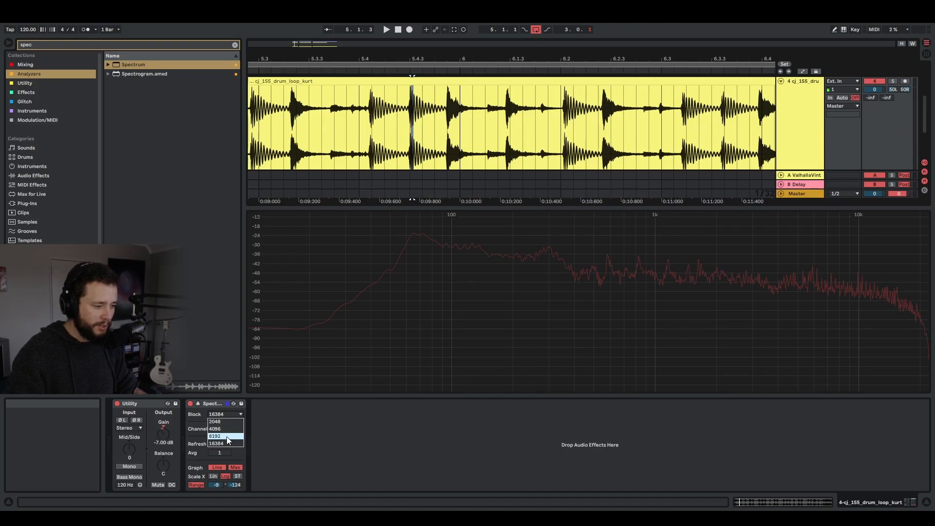
click(215, 436)
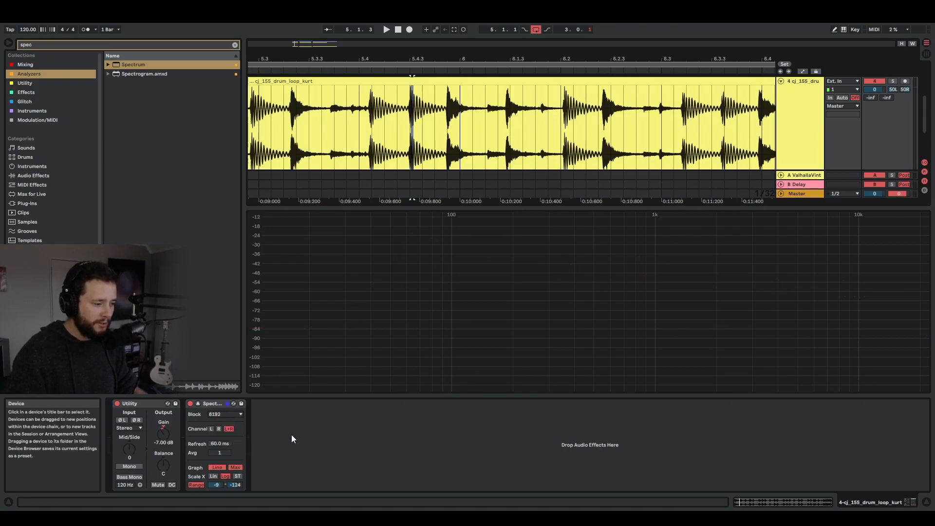
click(385, 30)
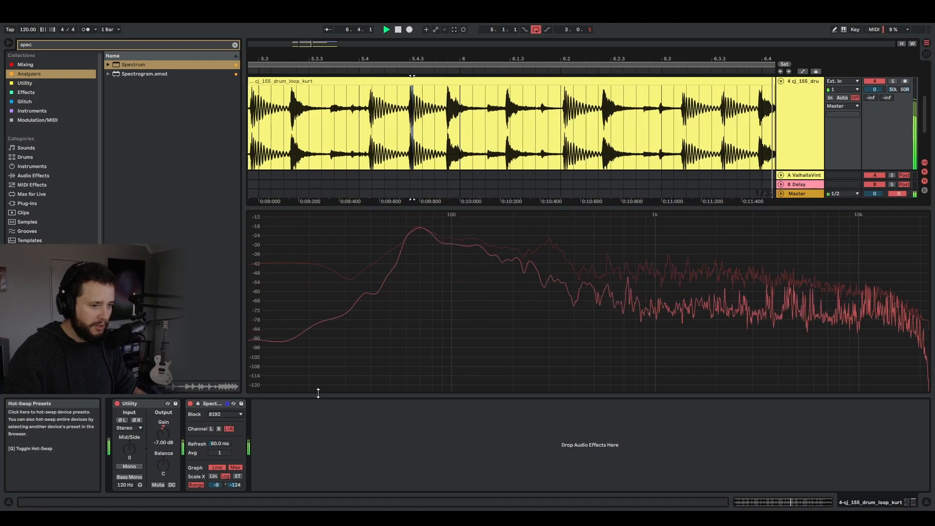
mouse_move(689, 322)
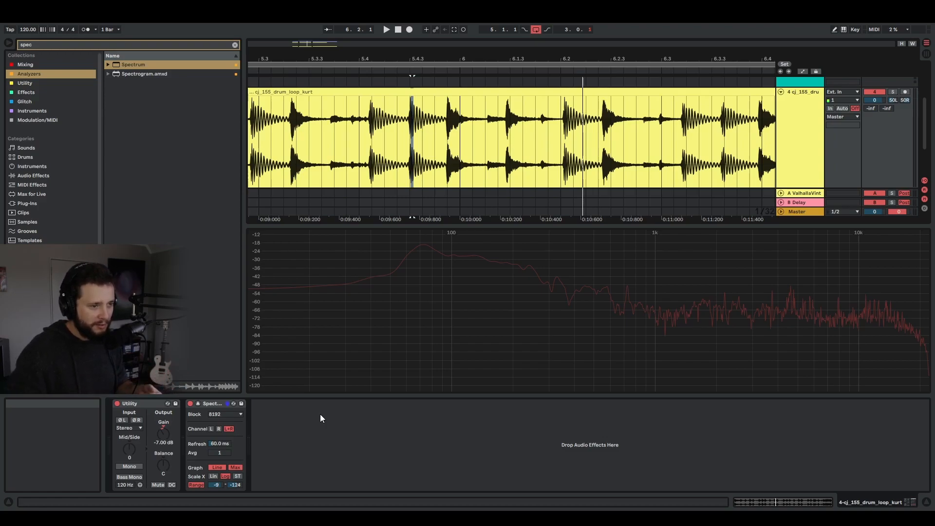
mouse_move(315, 293)
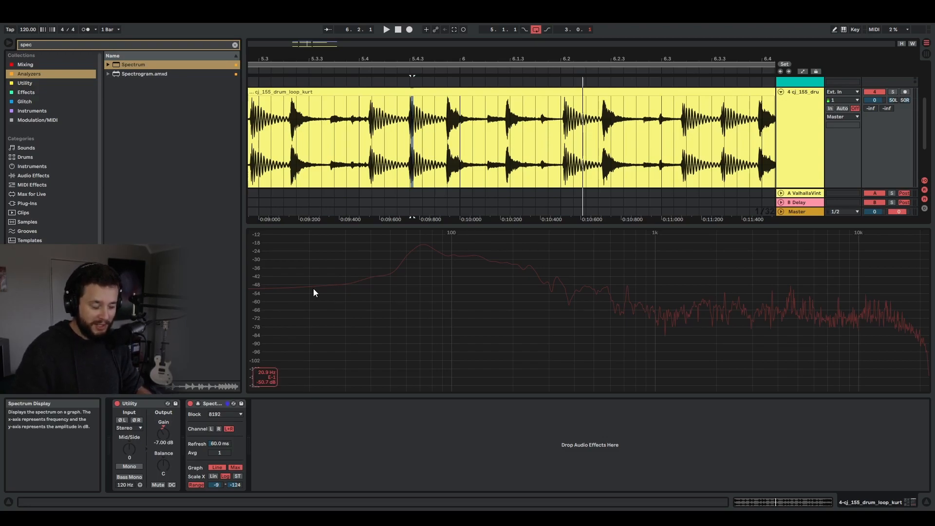
mouse_move(620, 298)
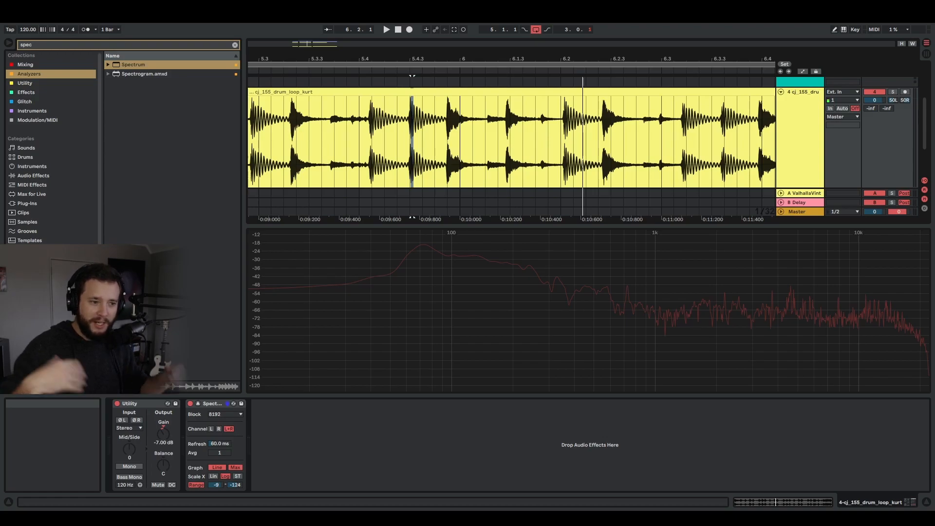
click(224, 414)
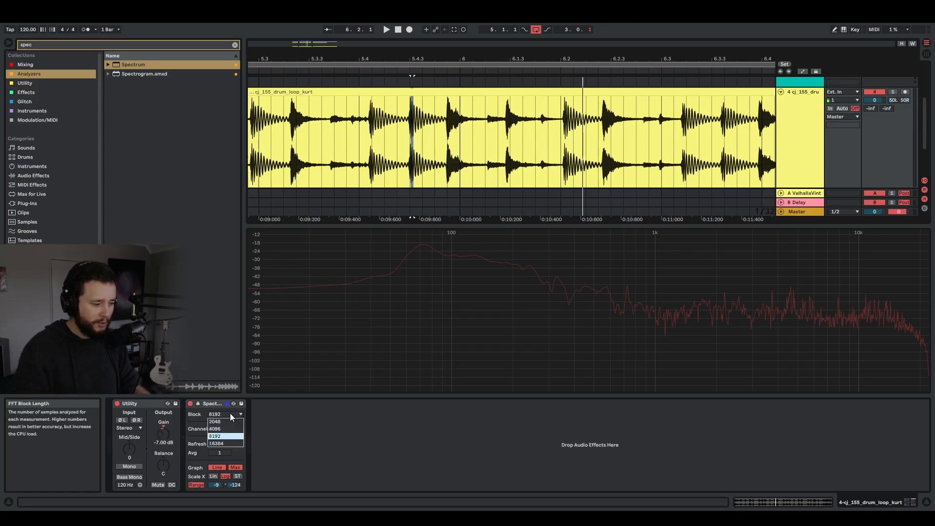
mouse_move(228, 438)
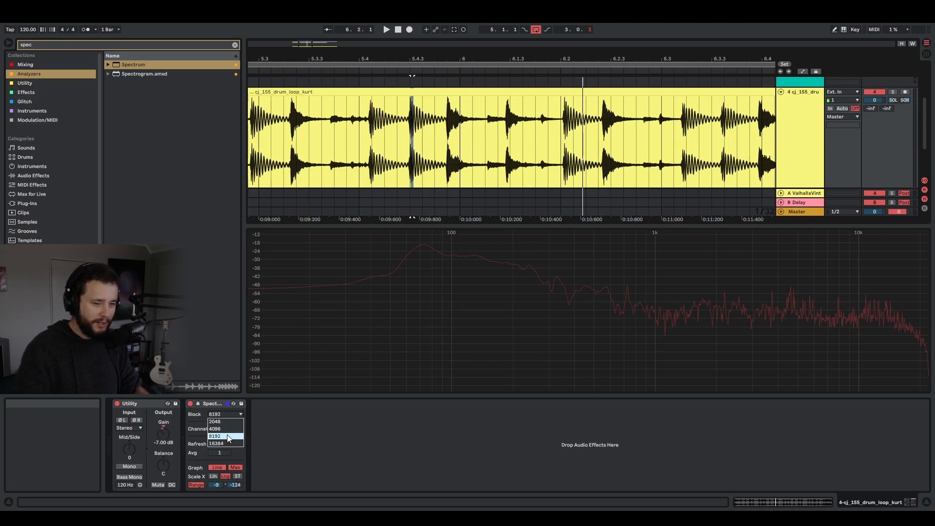
click(214, 436)
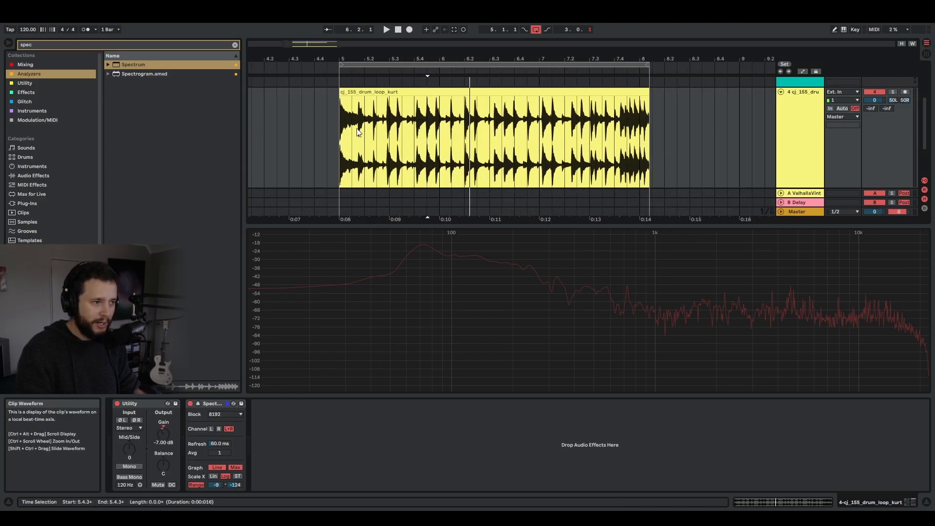
- Move the play position to the clip start and set the Spectrum block length to 2048
click(388, 140)
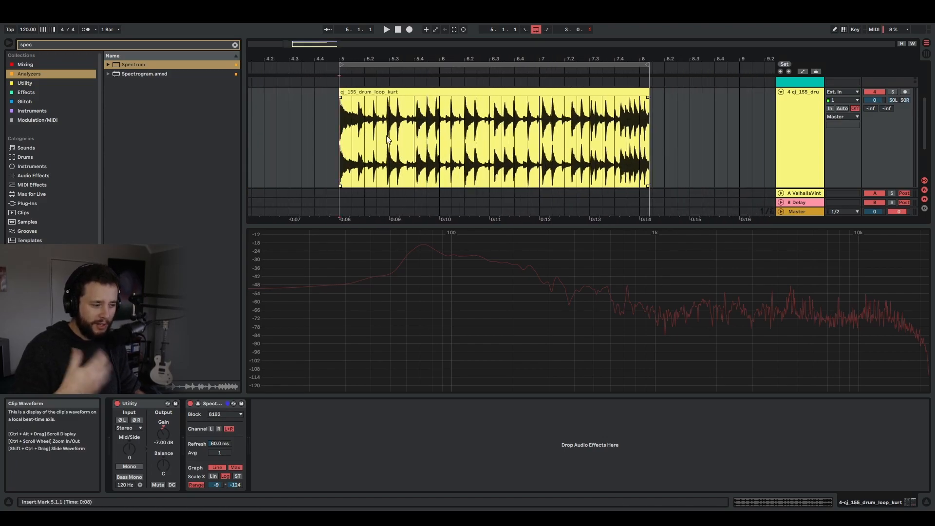
click(225, 414)
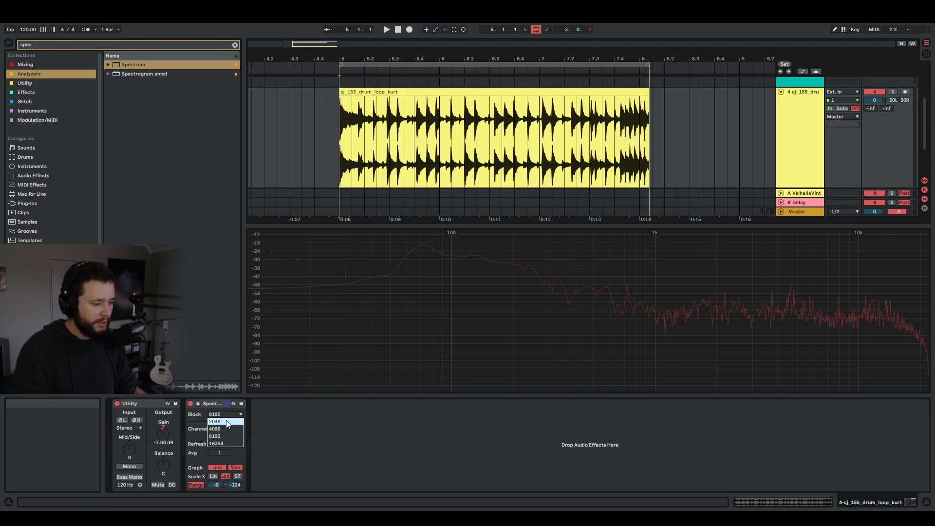
click(215, 421)
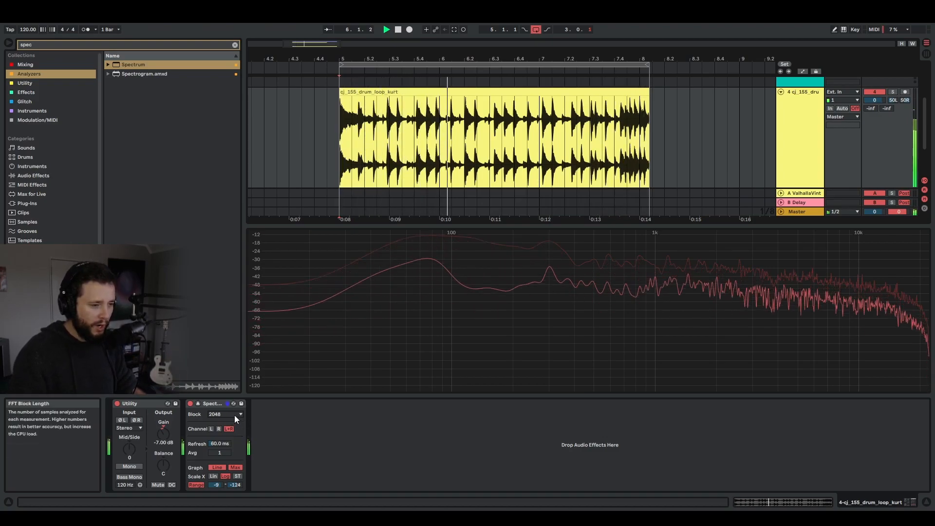
click(224, 413)
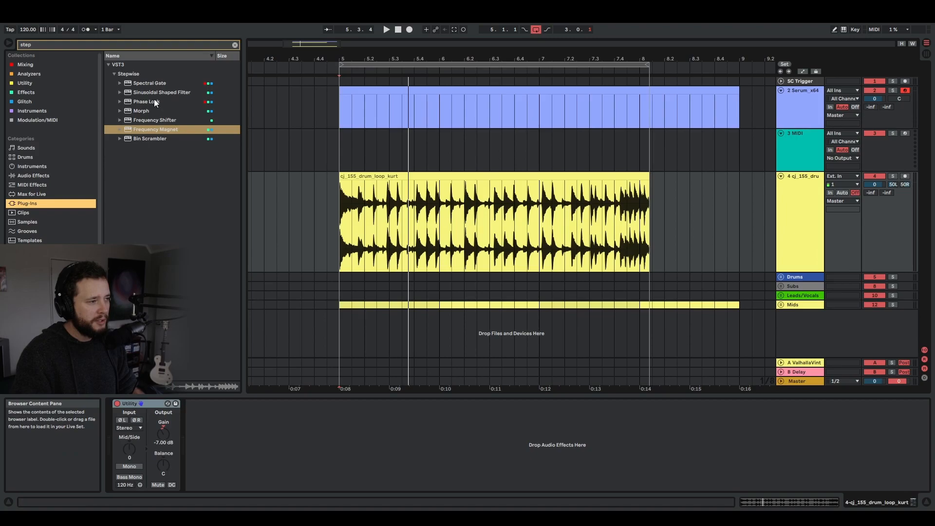
mouse_move(143, 86)
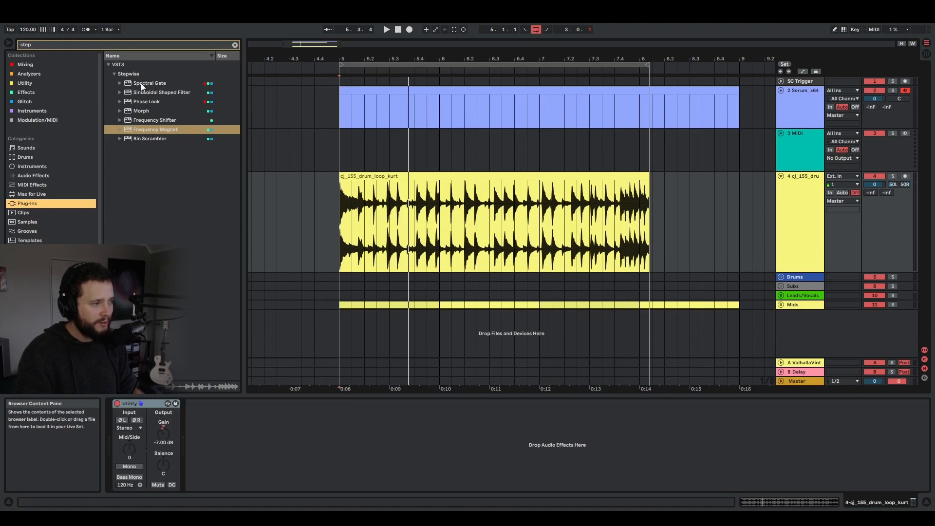
- Select Spectral Gate under VST3 > Stepwise in the browser
click(149, 82)
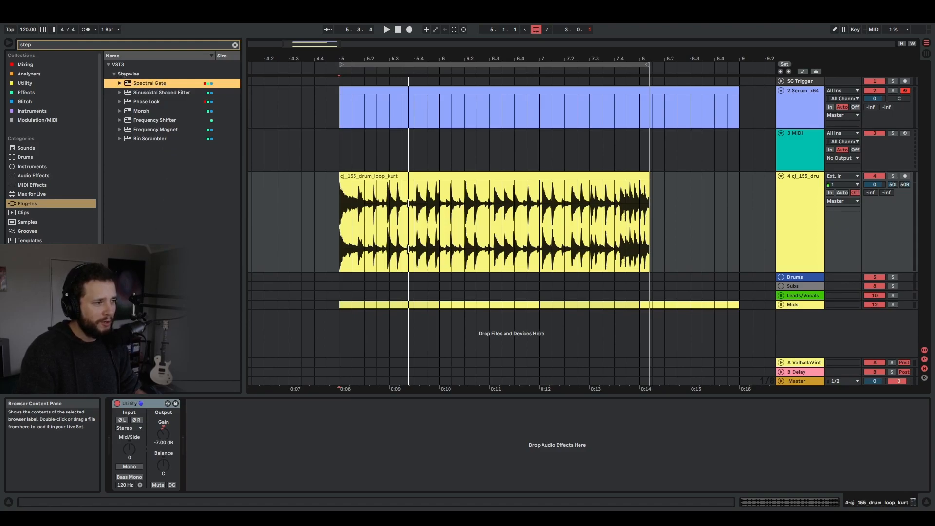
mouse_move(186, 121)
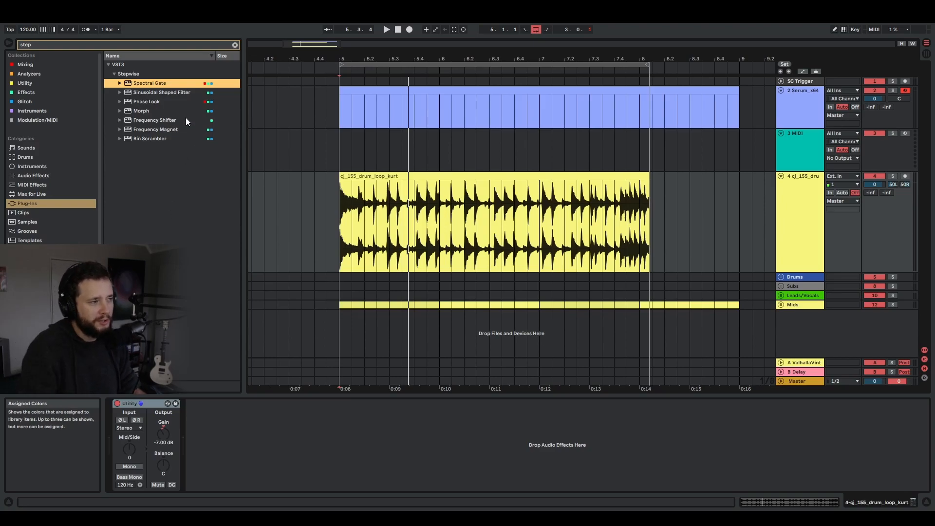
mouse_move(213, 248)
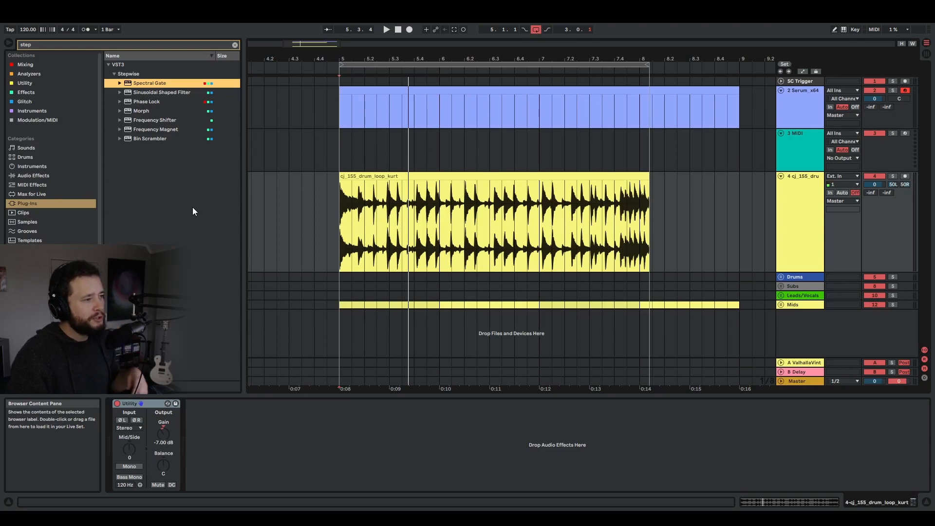
mouse_move(150, 85)
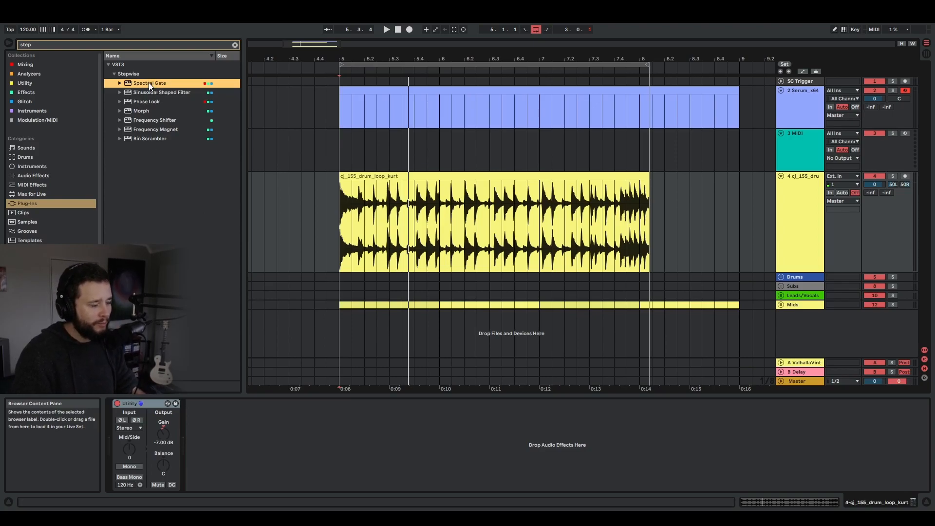
- Load Spectral Gate onto the drum loop track after Utility
double_click(149, 82)
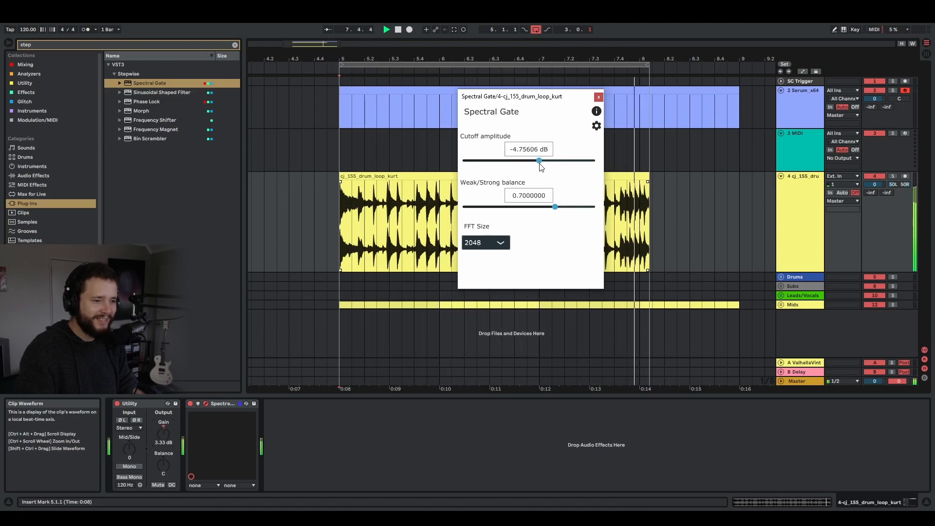
mouse_move(540, 173)
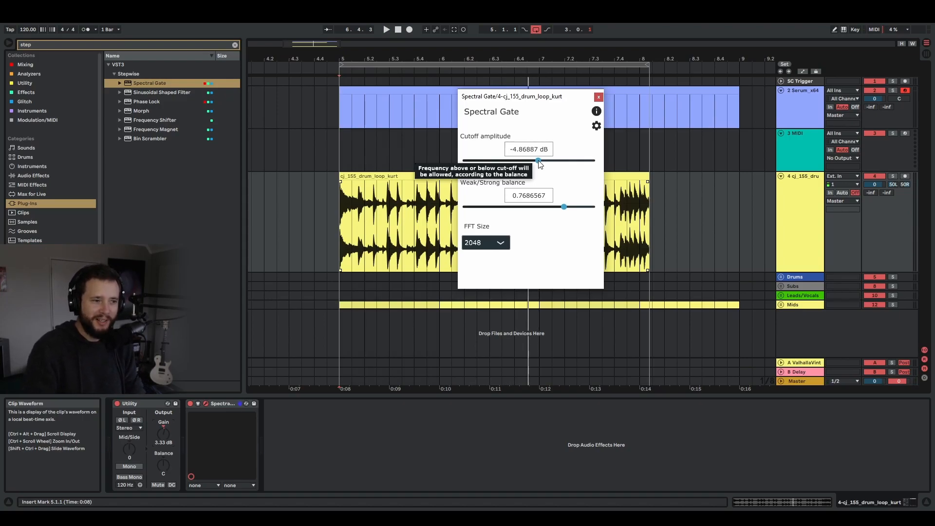
mouse_move(577, 133)
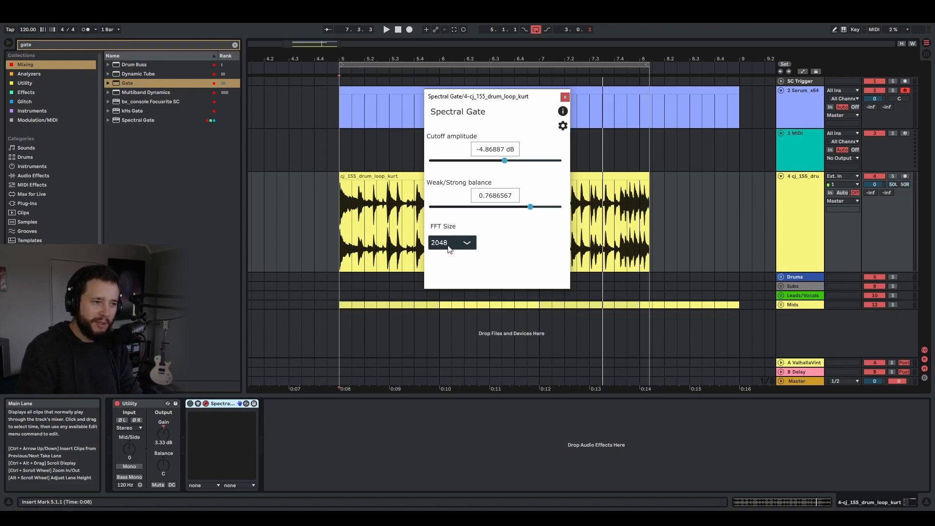
- Start playing the drum loop through Spectral Gate
click(386, 30)
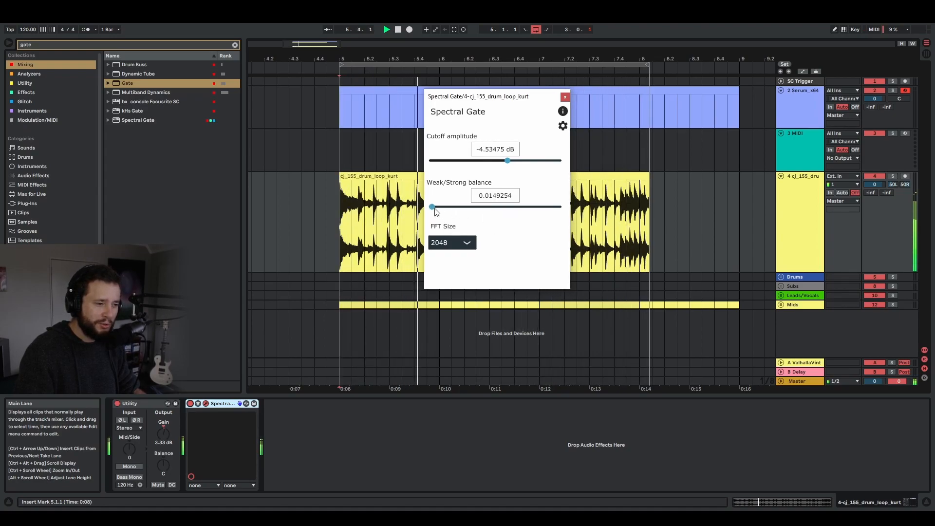
mouse_move(433, 207)
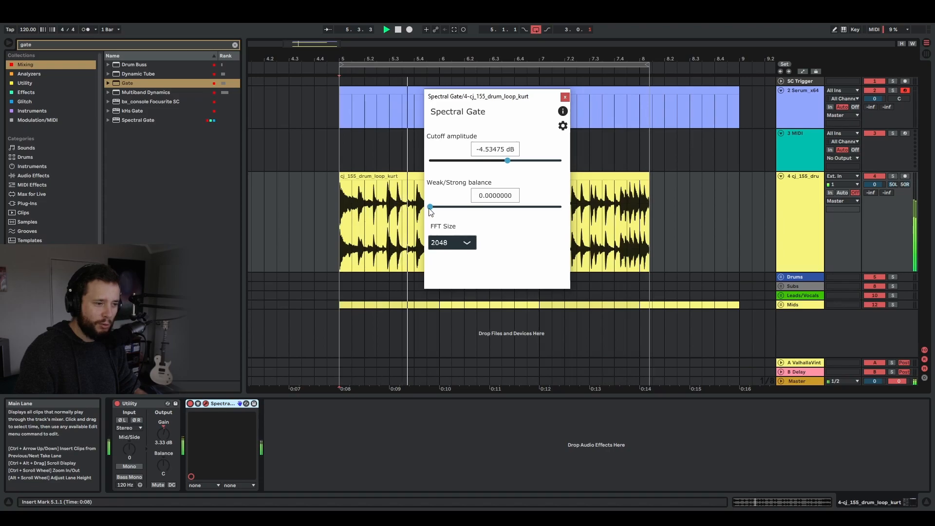
mouse_move(494, 159)
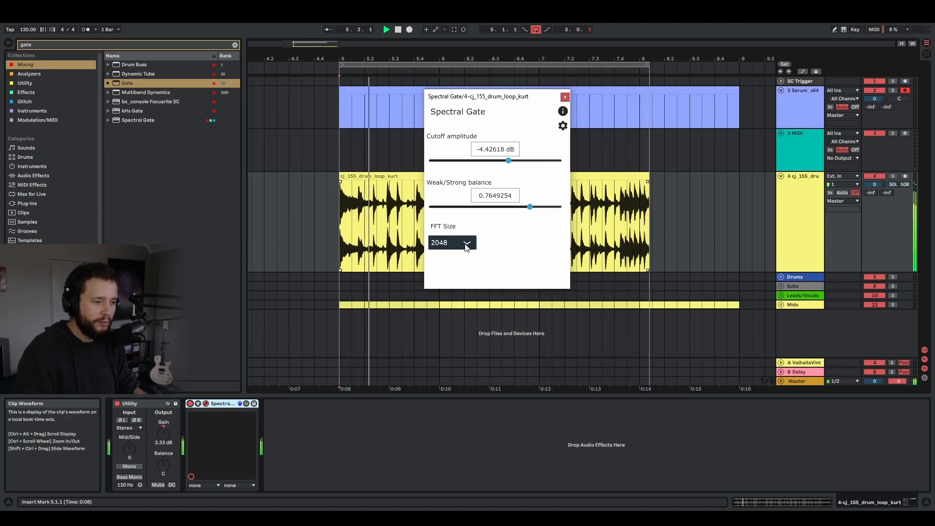
- Audition Spectral Gate FFT sizes 8192 and 16384, then set it to 128
click(451, 242)
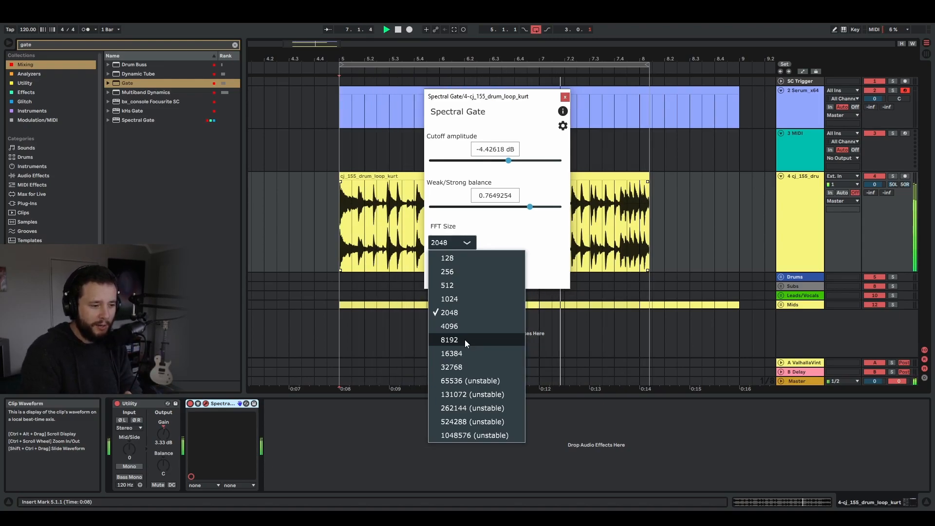
click(449, 340)
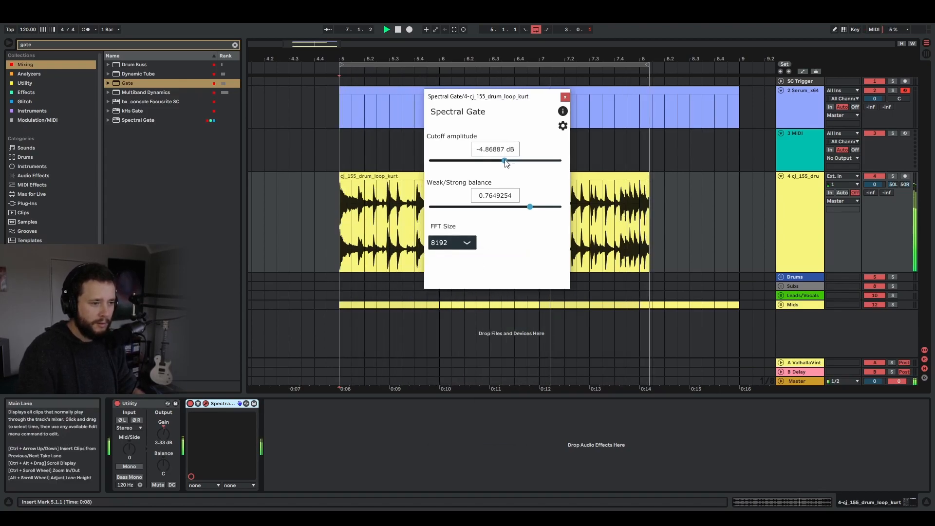
click(451, 242)
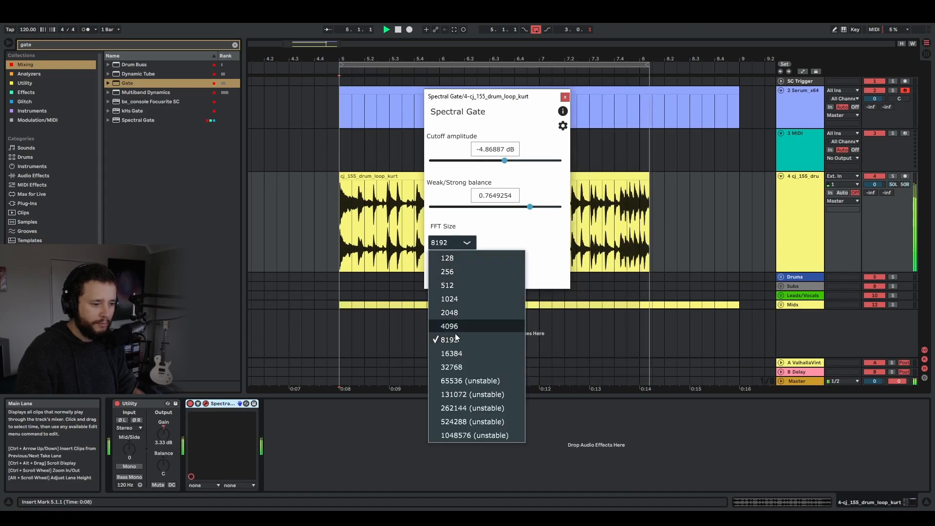
click(451, 353)
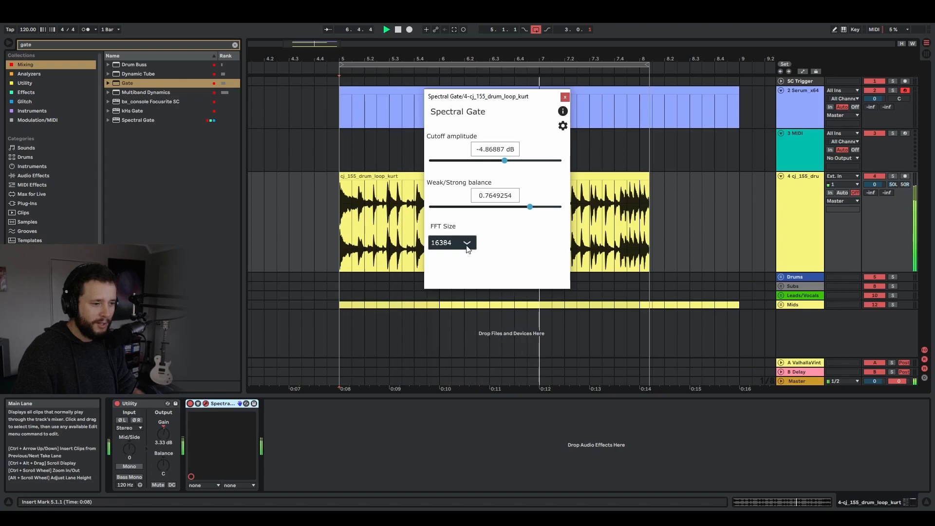
click(452, 242)
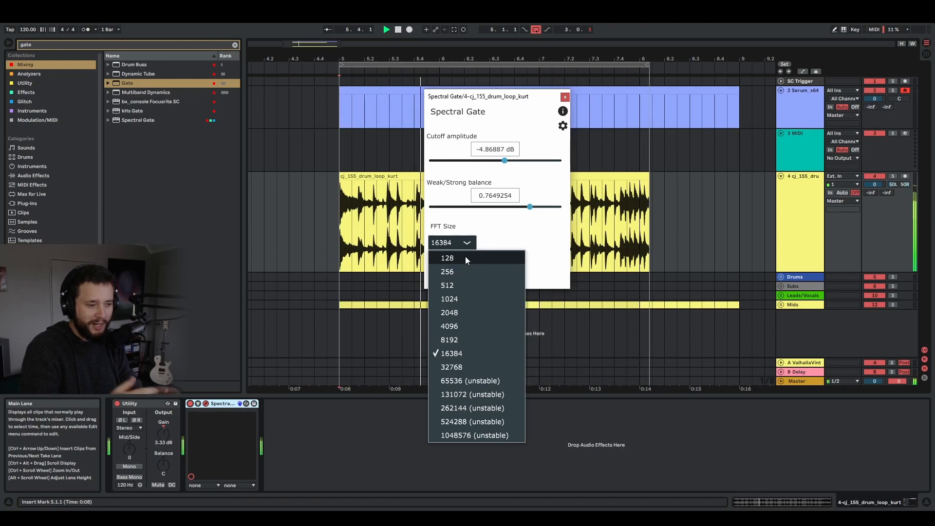
click(447, 258)
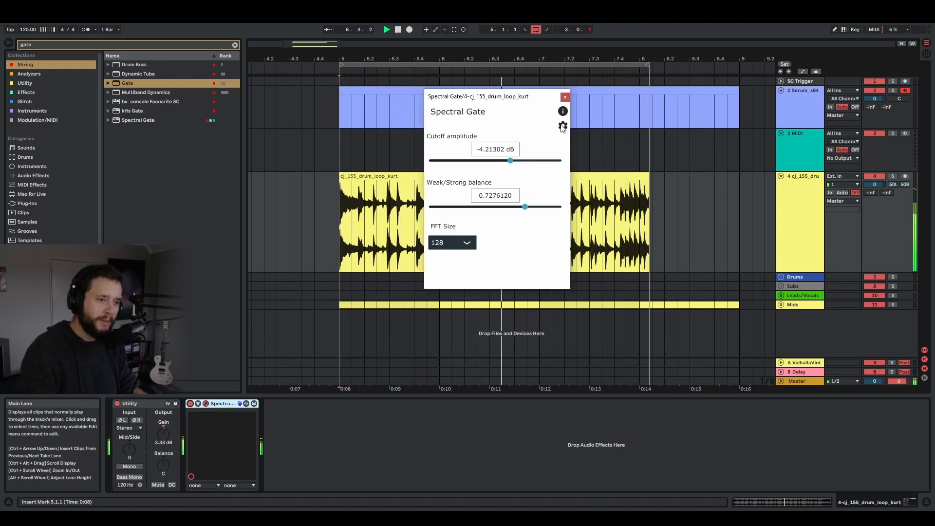
- Set Spectral Gate's FFT Style to PVOC and return to its main controls
click(561, 125)
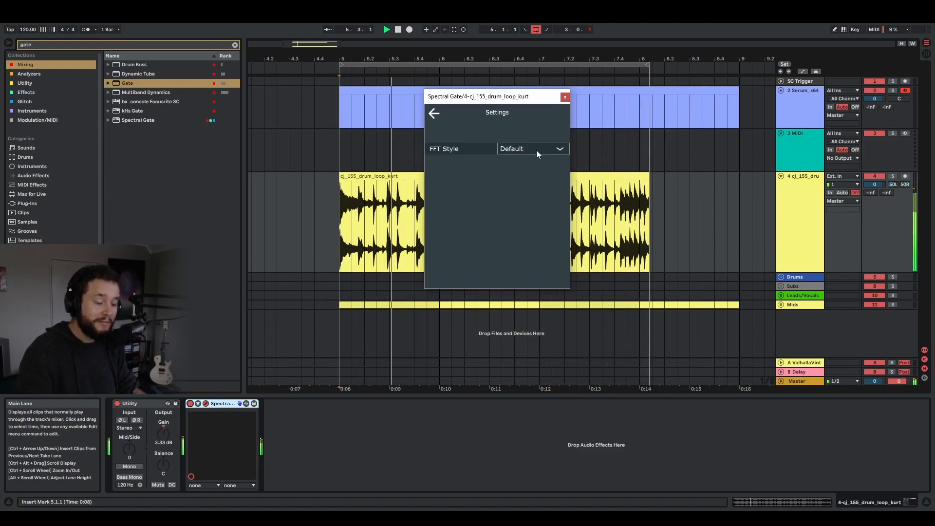
click(529, 149)
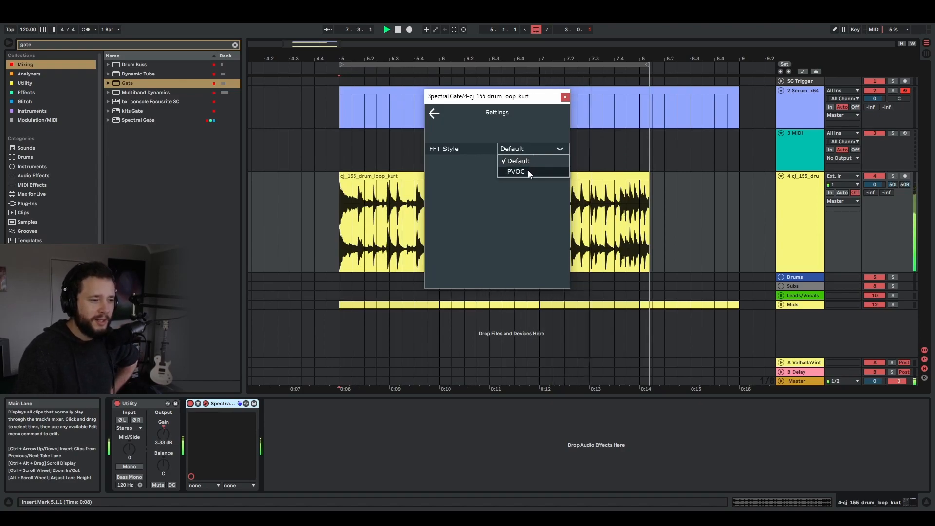
click(516, 171)
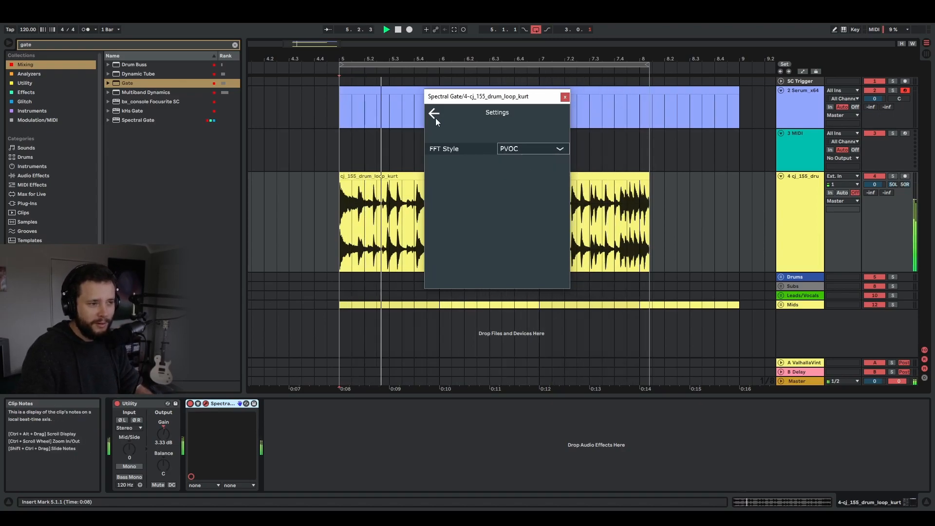
click(434, 113)
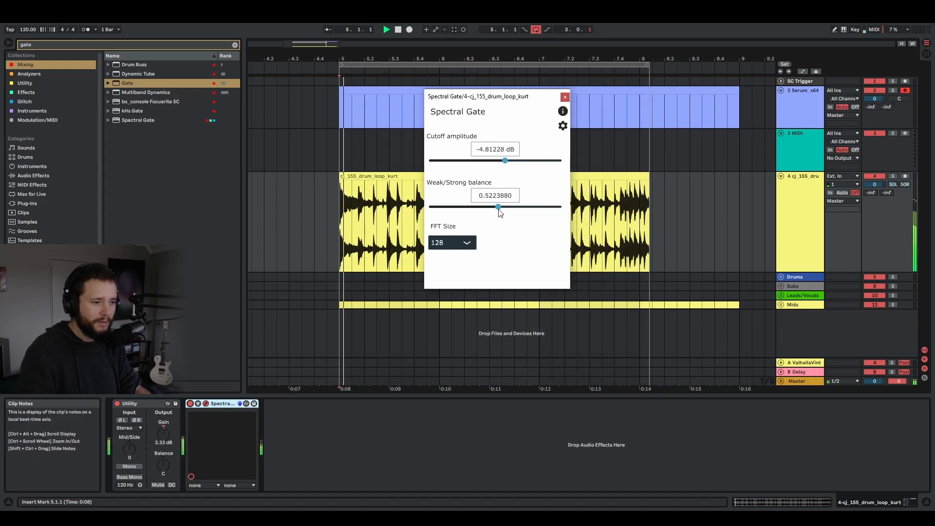
click(450, 243)
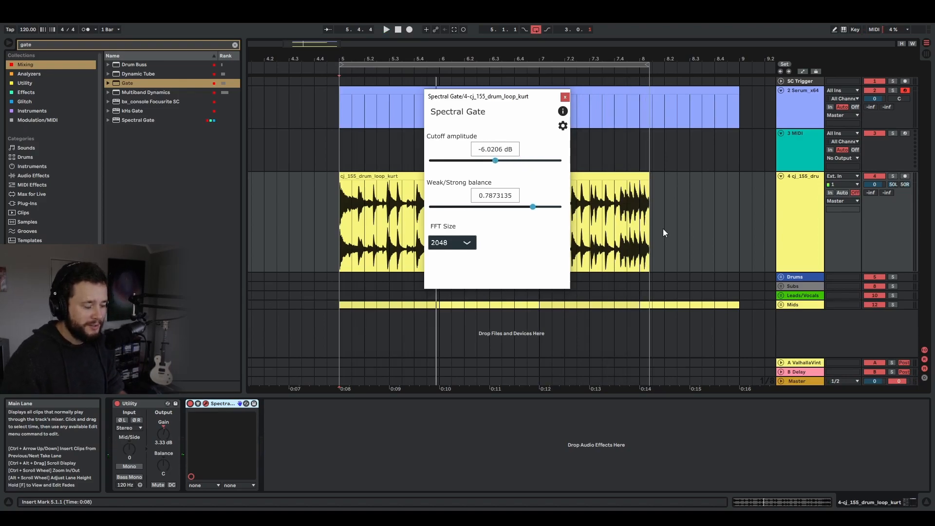
mouse_move(438, 58)
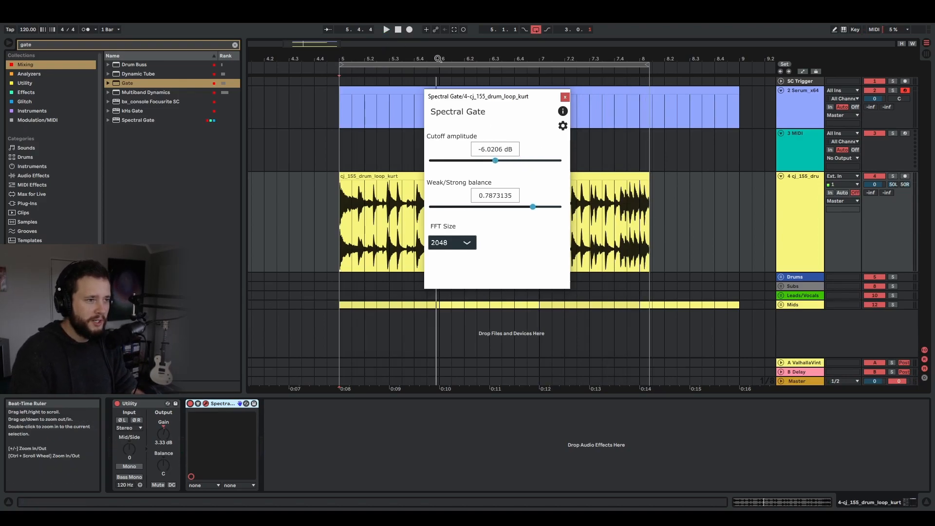
mouse_move(298, 241)
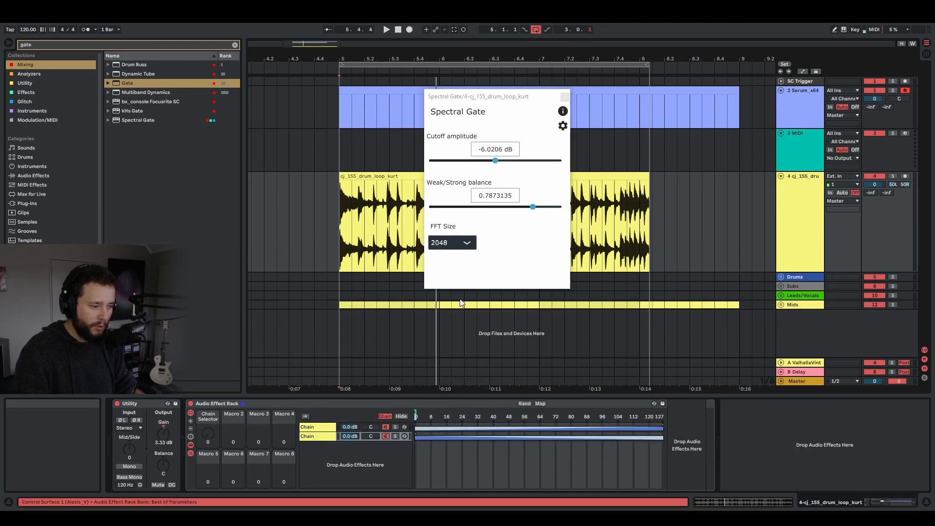
mouse_move(192, 432)
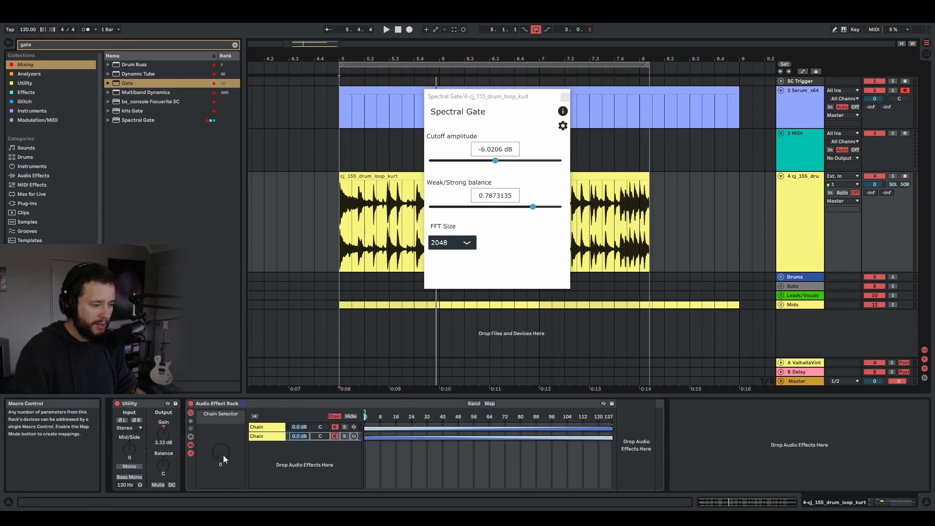
- Group the drum loop's Spectral Gate into a two-chain Audio Effect Rack with Chain Selector shown
click(386, 30)
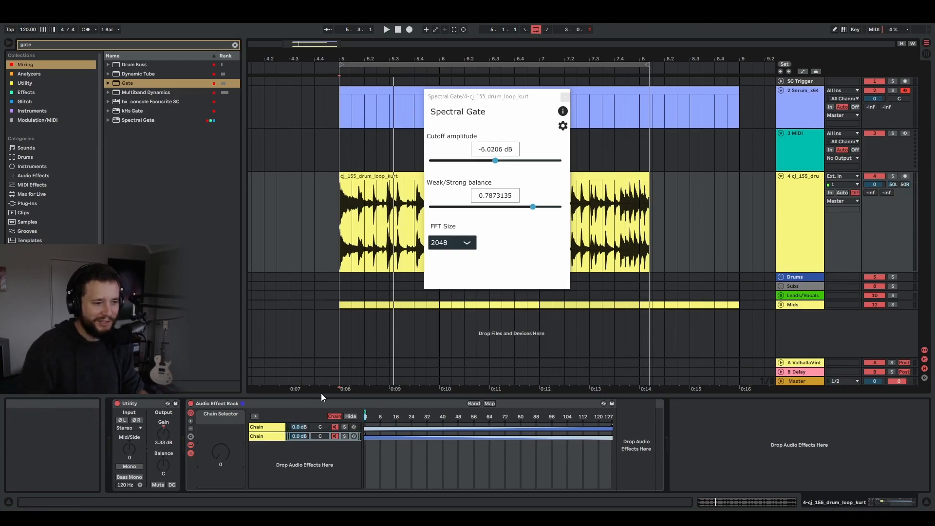
mouse_move(274, 55)
text(stepw)
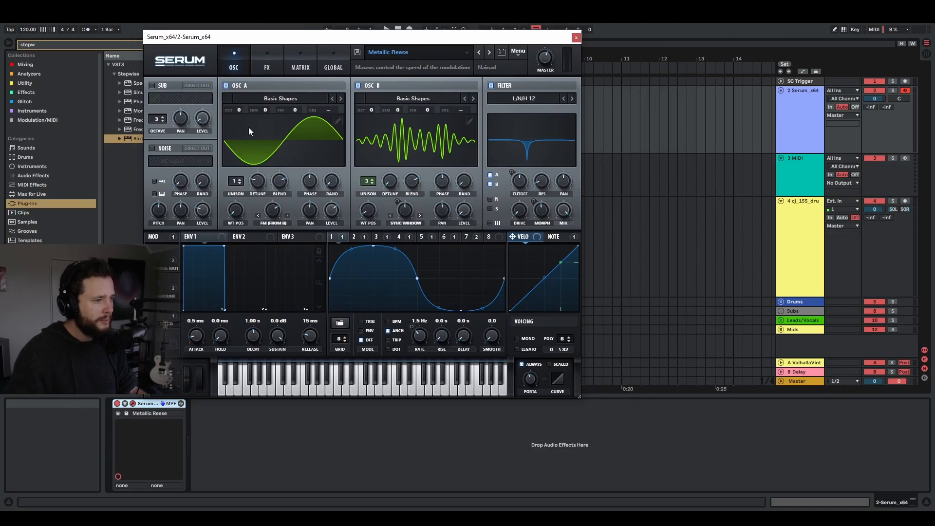
mouse_move(476, 129)
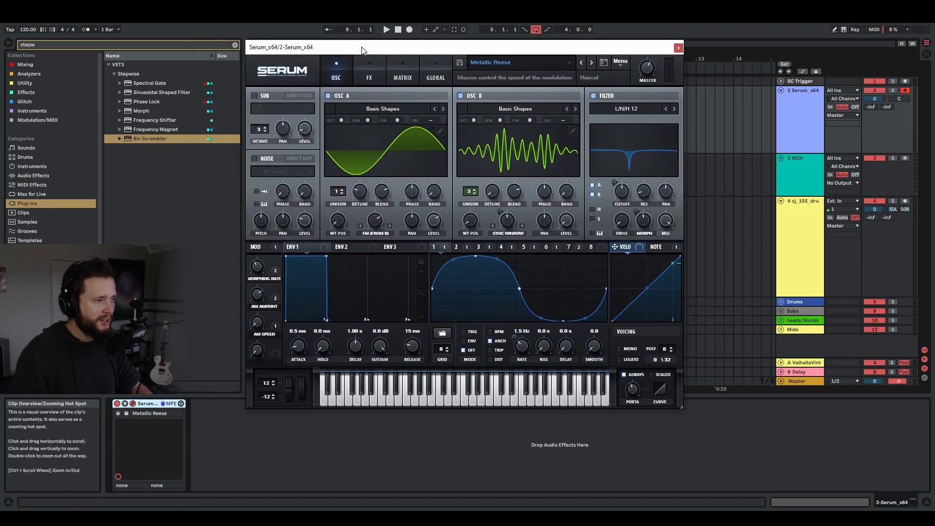
- Move the Serum Metallic Reese window aside and select Bin Scrambler among the Stepwise plugins
drag(362, 47, 322, 45)
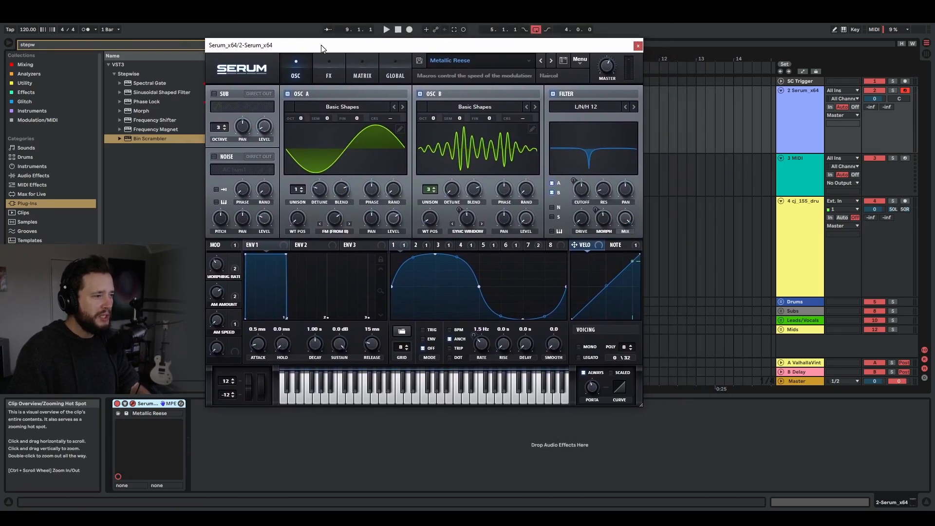
drag(322, 48, 324, 40)
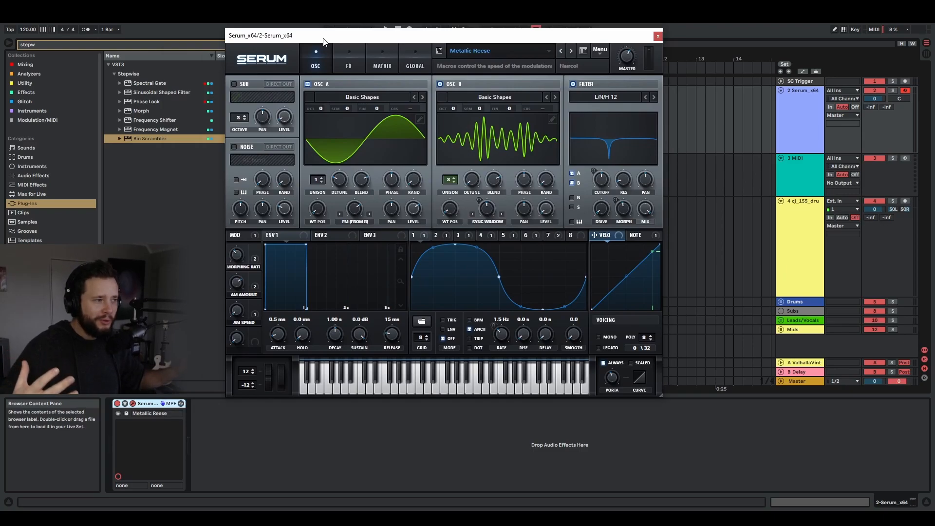
click(151, 138)
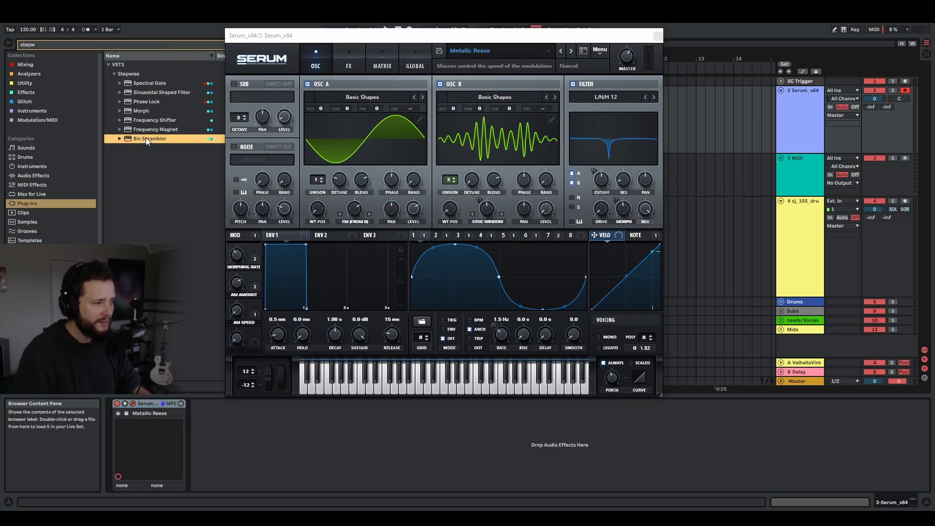
- Load Bin Scrambler after Serum with scramble 0.1, scatter 0.4 and rate 2 Hz
double_click(150, 138)
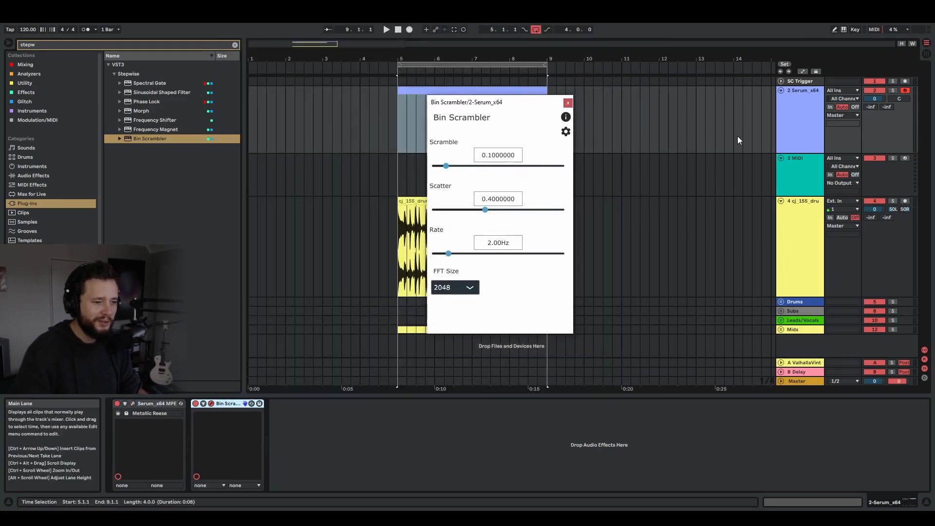
mouse_move(821, 332)
text(lim)
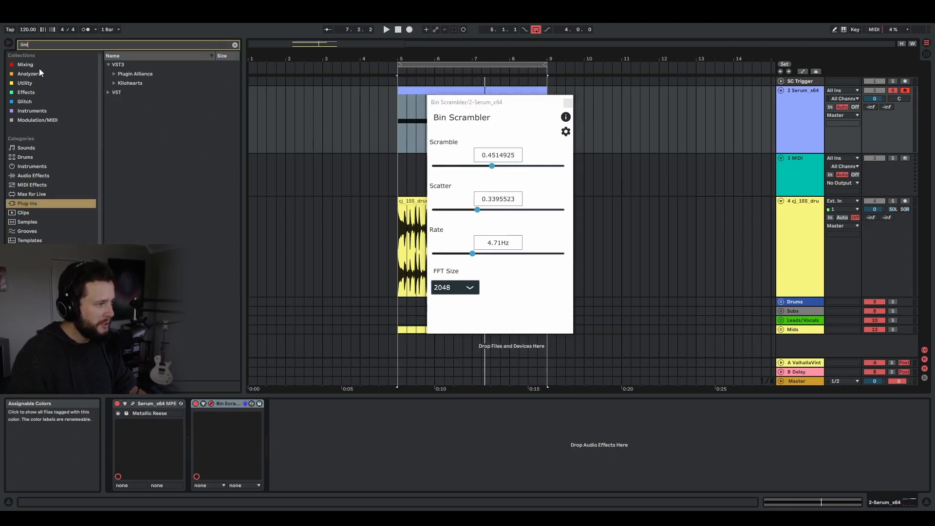
- Add a Limiter at -0.70 dB gain; set Bin Scrambler to scramble 0.34, scatter 0.74
click(25, 64)
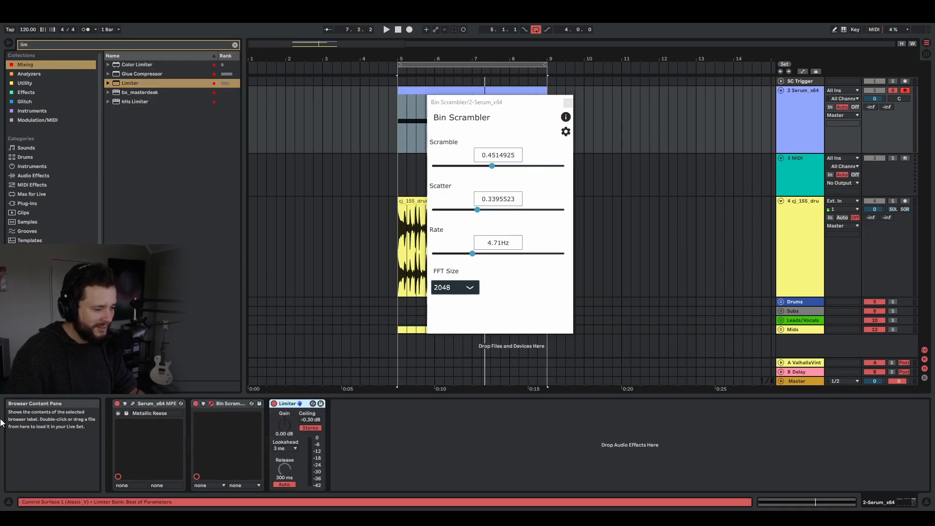
click(386, 29)
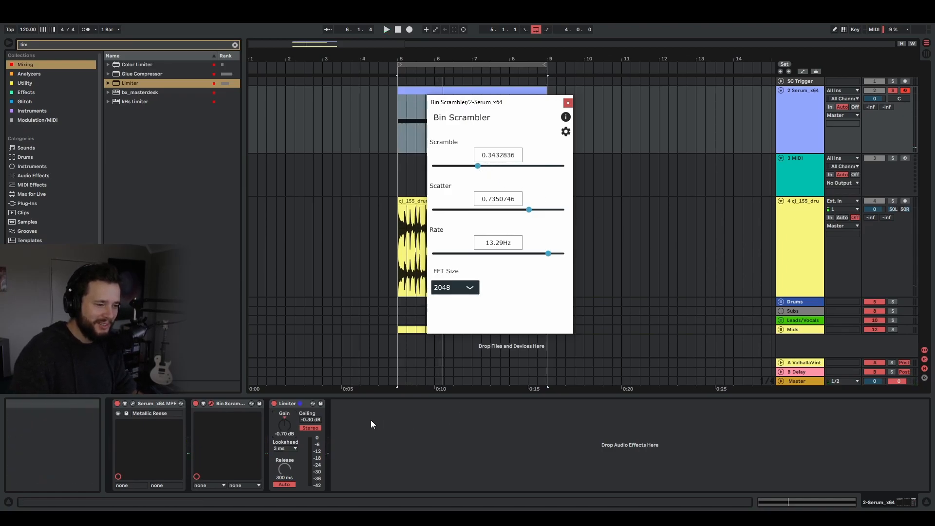
mouse_move(449, 431)
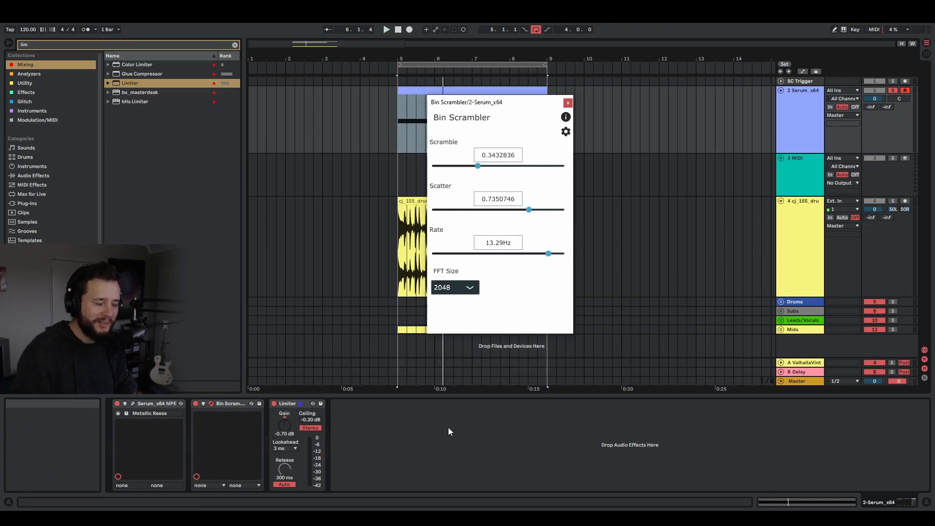
mouse_move(449, 425)
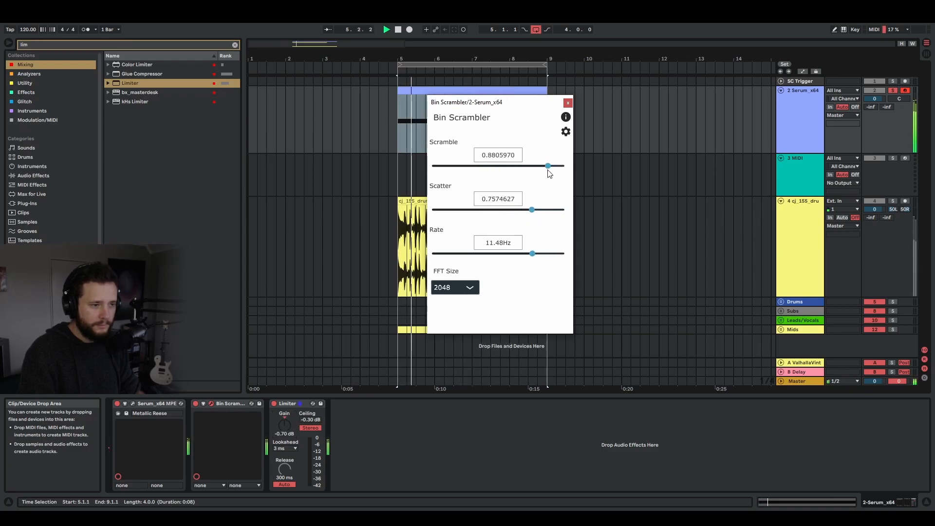
- Try Bin Scrambler FFT sizes like 16384 and an FFT style, settling on 1024
click(454, 287)
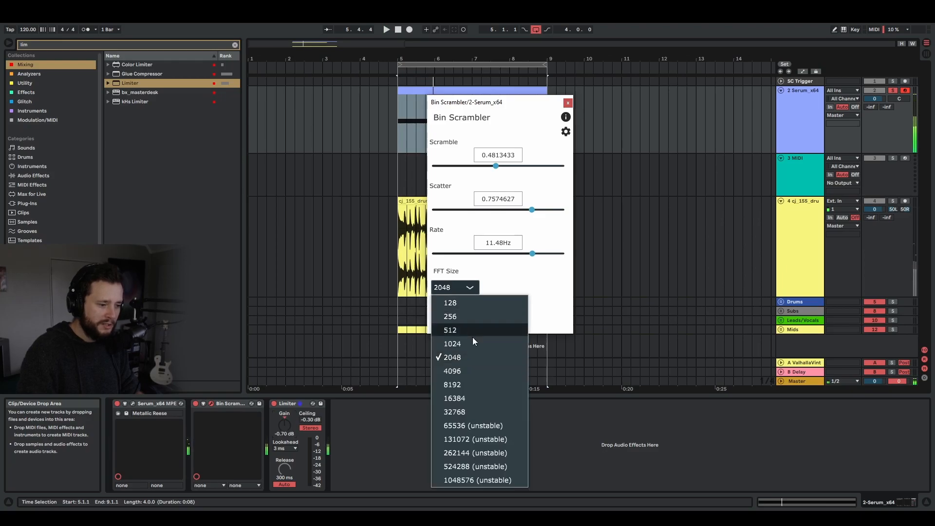
click(454, 398)
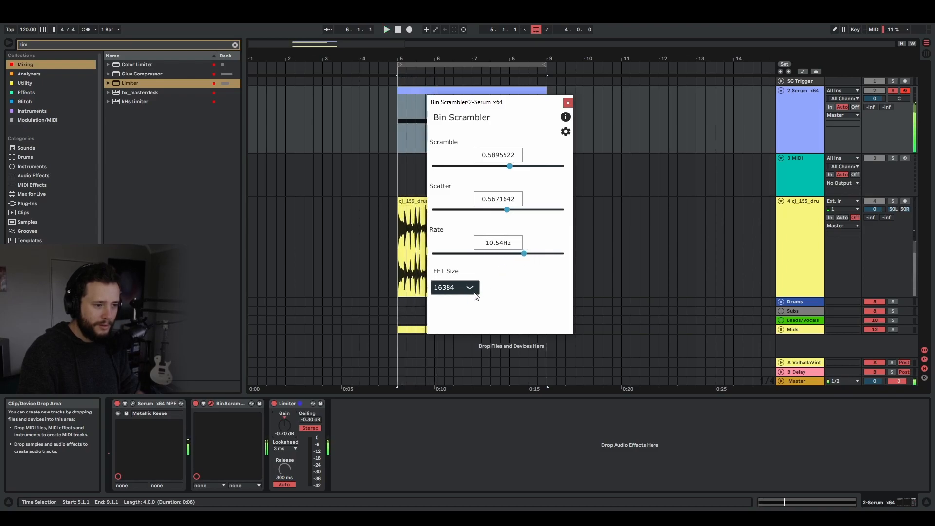
click(453, 287)
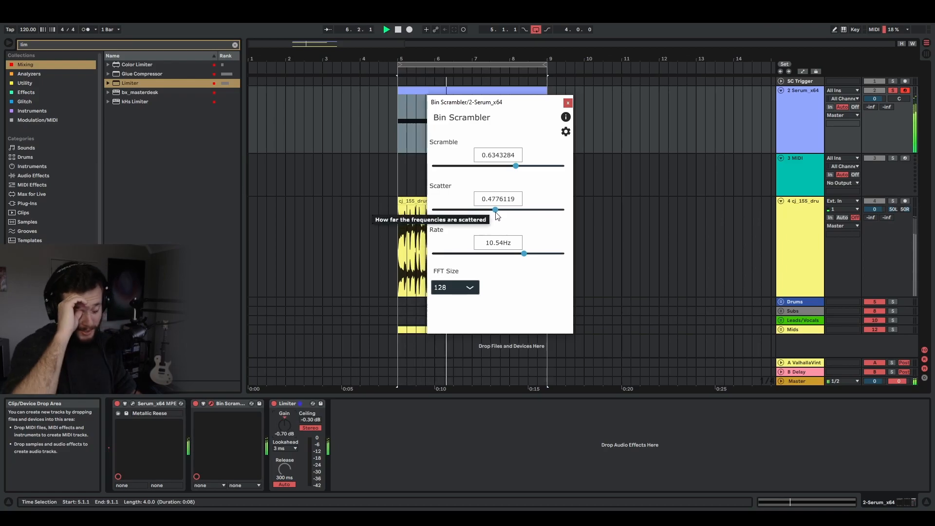
mouse_move(595, 310)
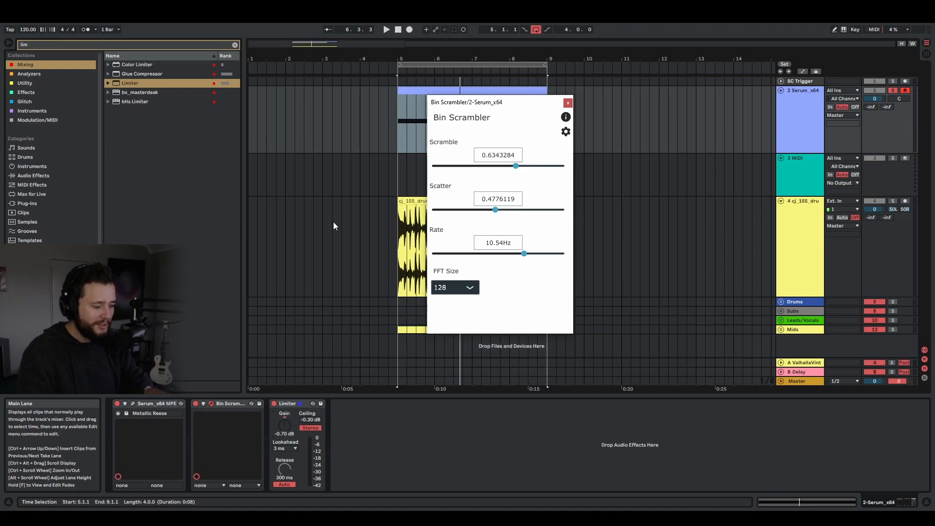
mouse_move(341, 226)
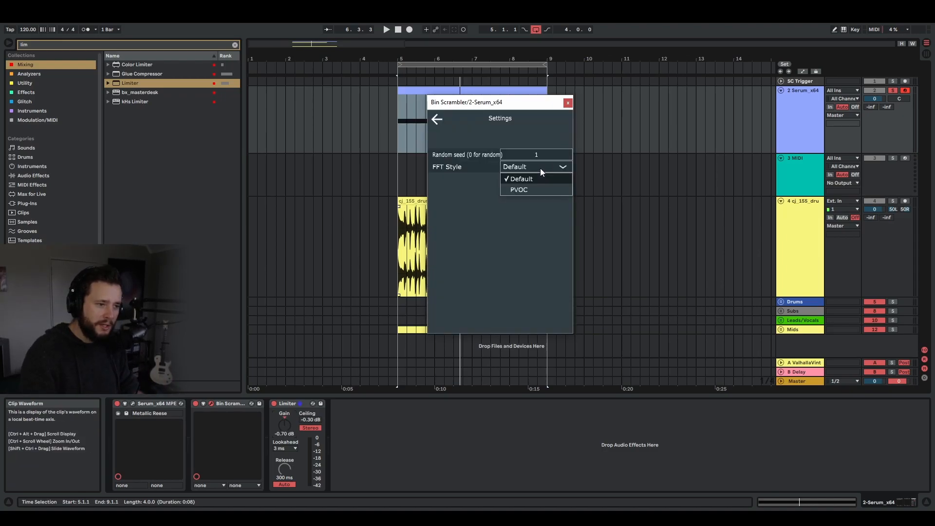
click(436, 119)
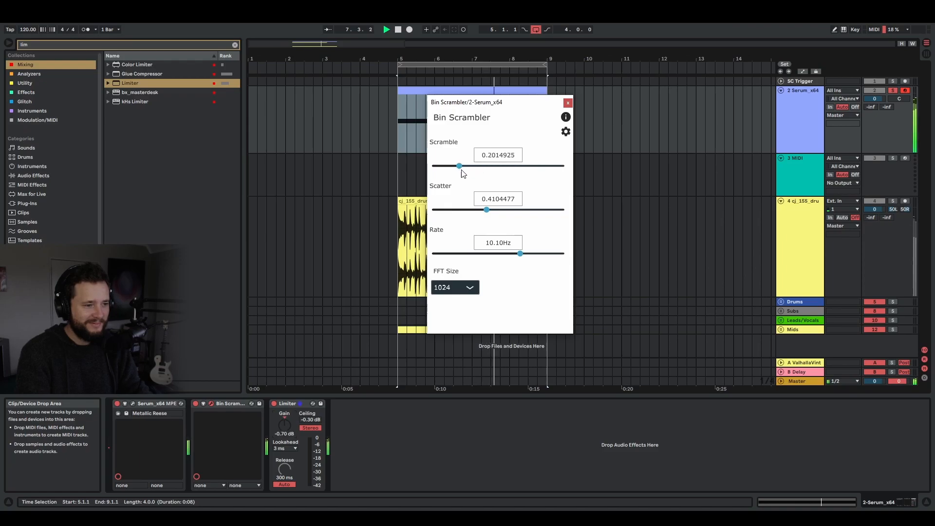
- Insert a two-chain Audio Effect Rack before Bin Scrambler and the Limiter on the Serum track
click(454, 287)
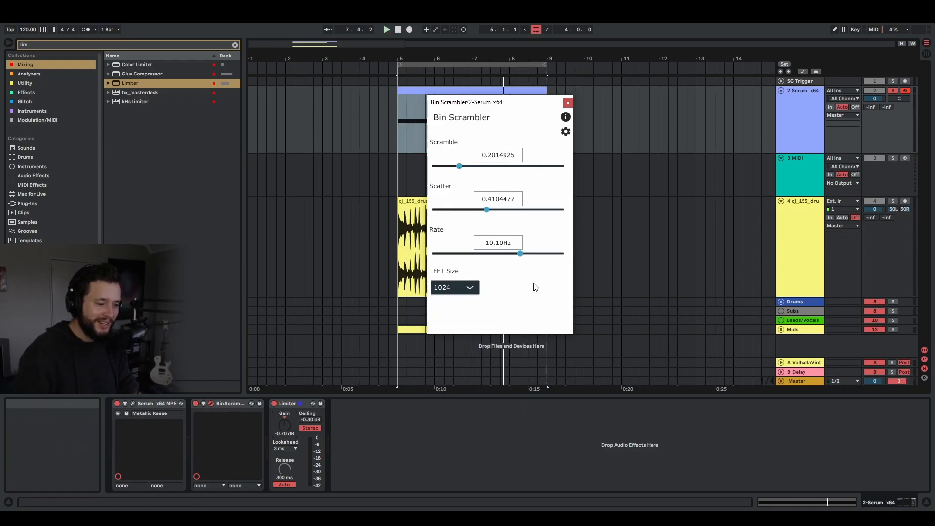
mouse_move(228, 407)
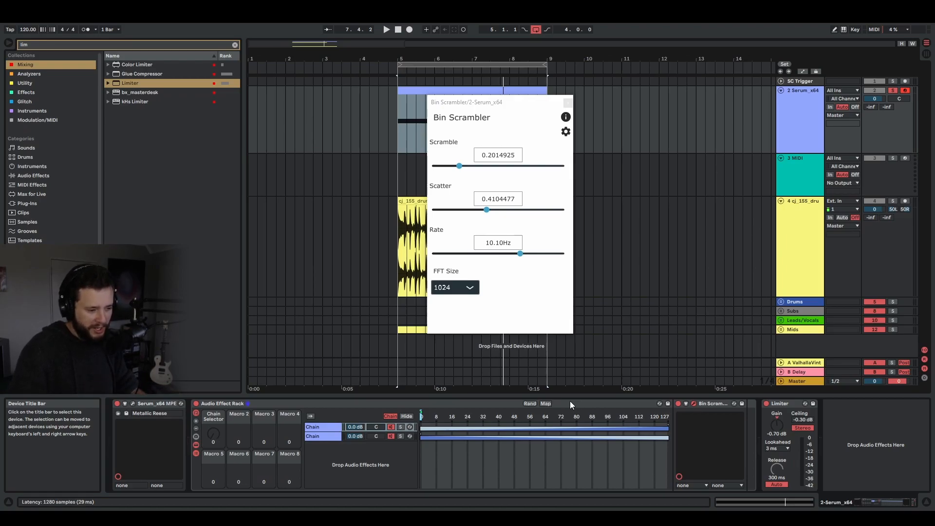
mouse_move(225, 453)
text(phase)
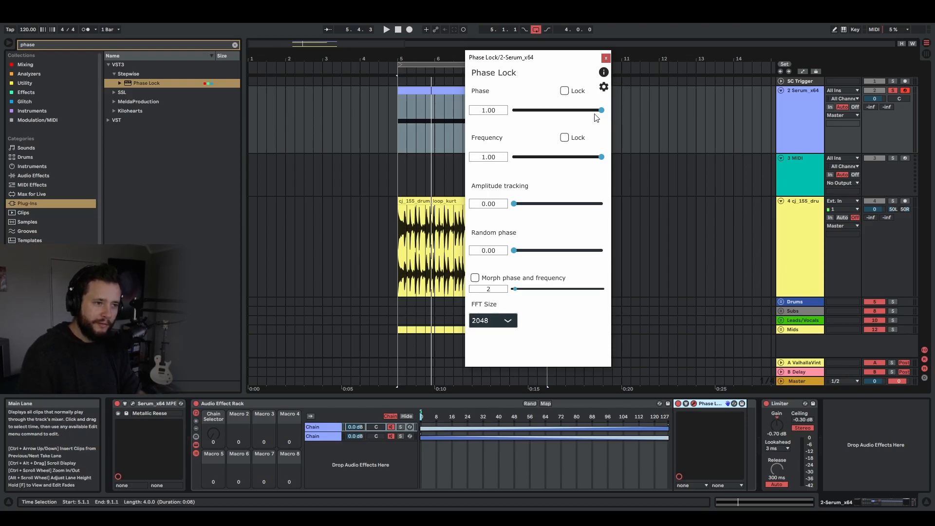
mouse_move(608, 117)
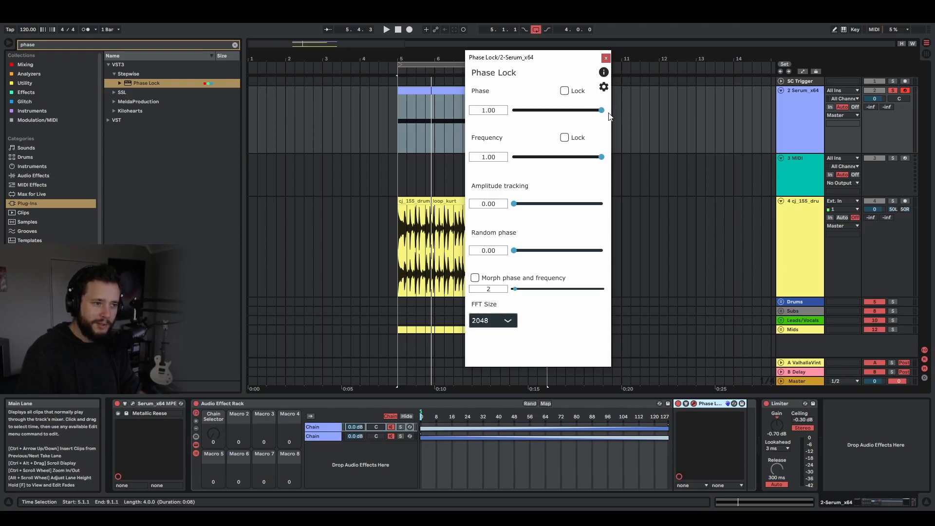
mouse_move(587, 164)
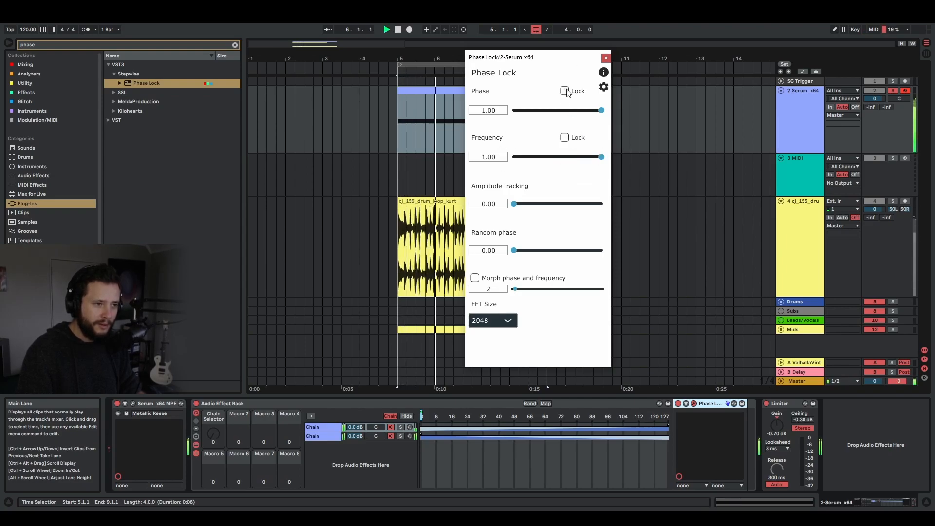
- Toggle Phase Lock's phase Lock checkbox on, holding phase near 0.69
click(563, 91)
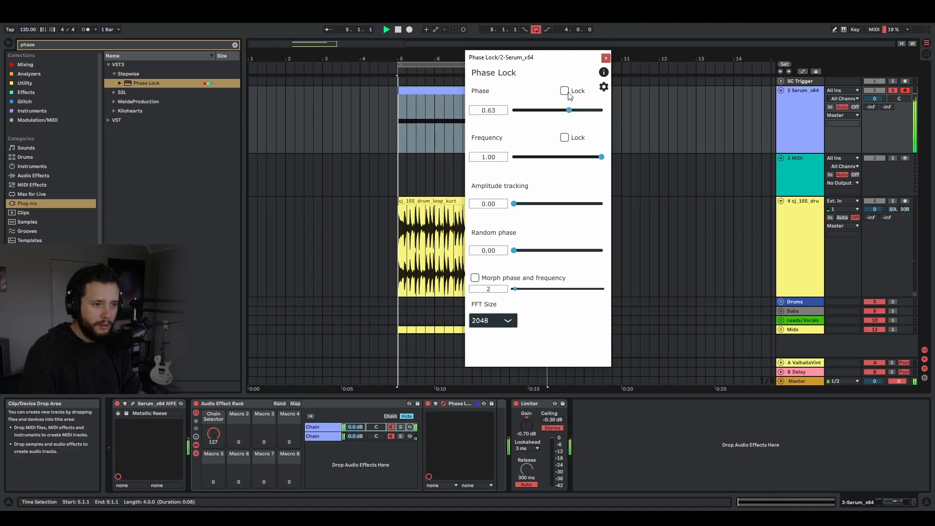
click(564, 90)
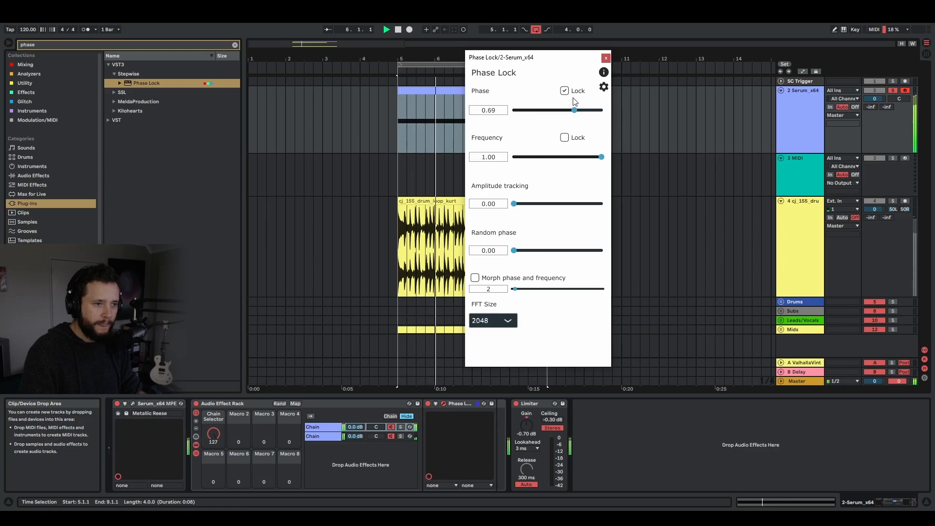
mouse_move(563, 90)
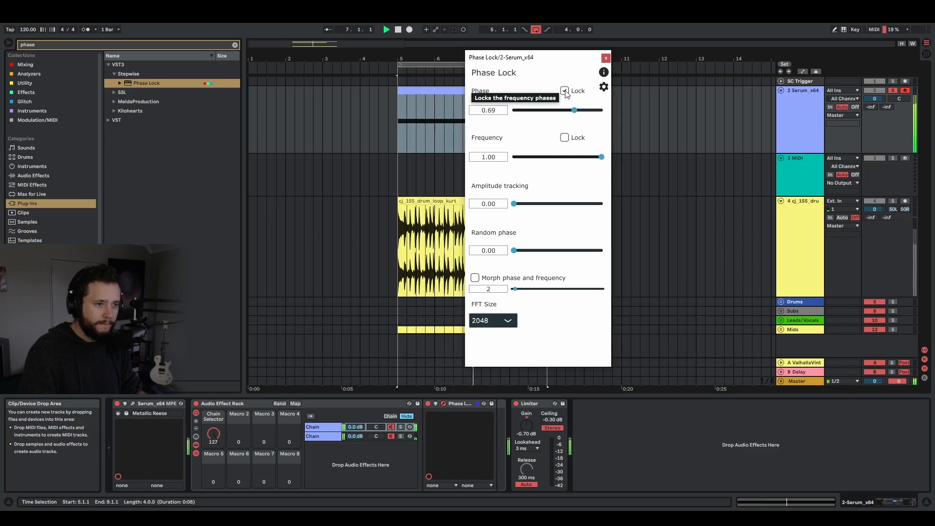
- Lock frequency at 0.79 and enable morphing at 6, with amplitude tracking 0.57, random phase 0.77
click(564, 138)
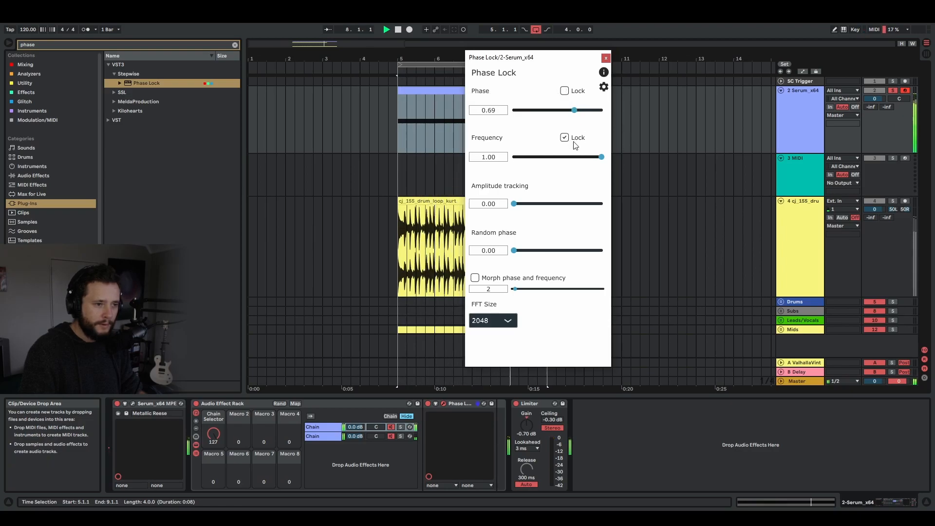
mouse_move(632, 156)
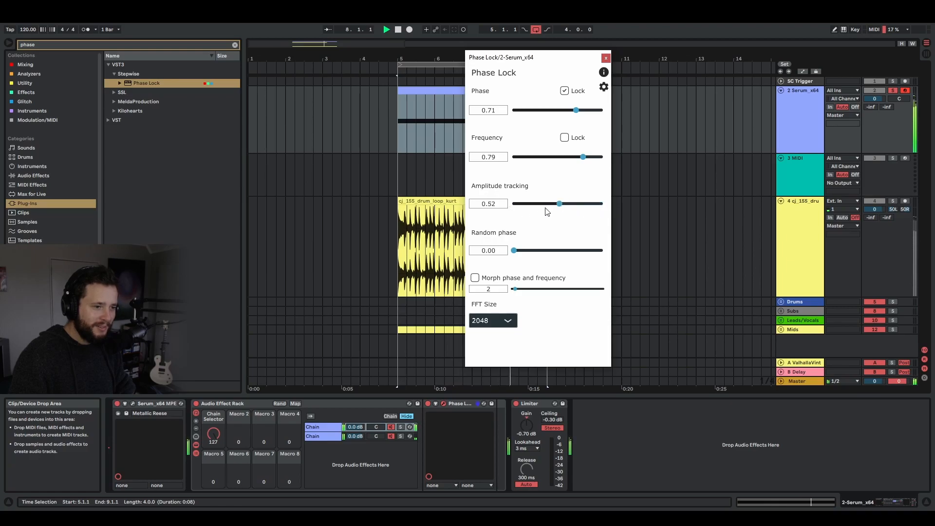
mouse_move(558, 204)
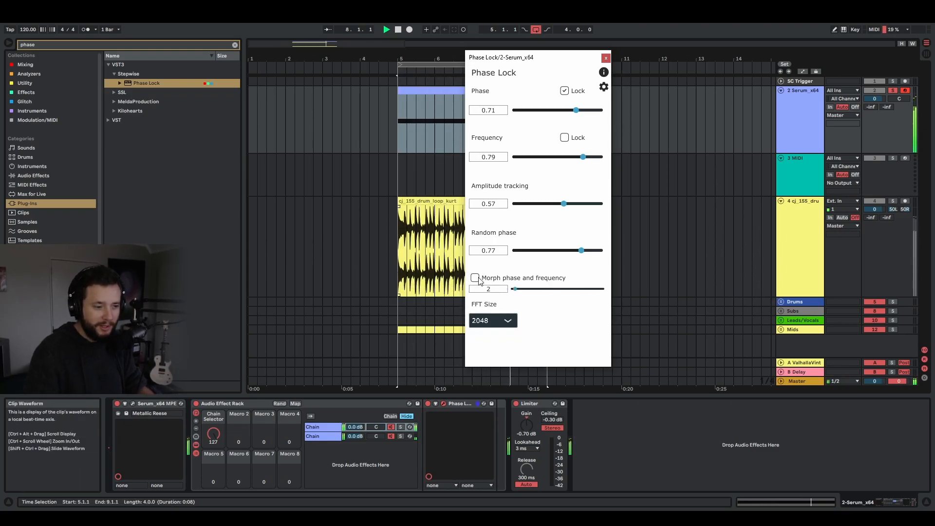
click(475, 277)
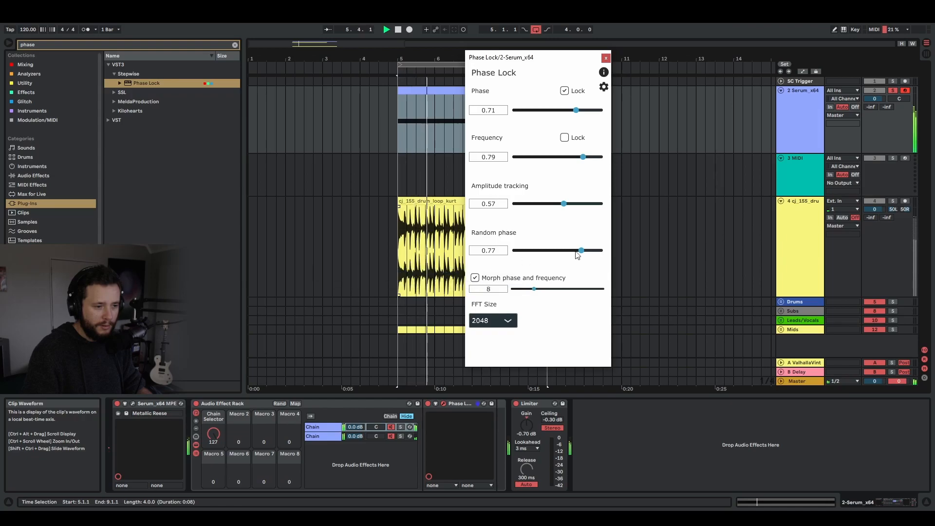
click(474, 277)
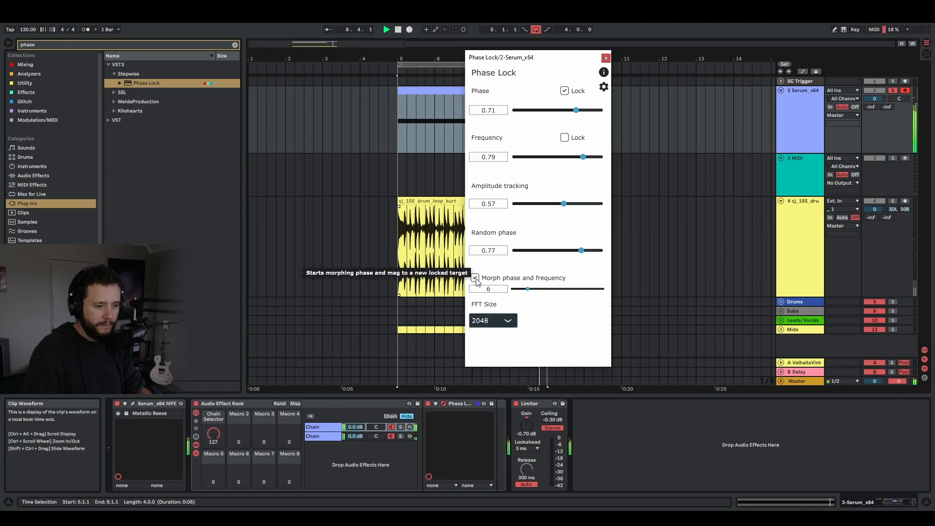
- Try Phase Lock FFT sizes 128 and 8192 while switching the lock to frequency
click(492, 320)
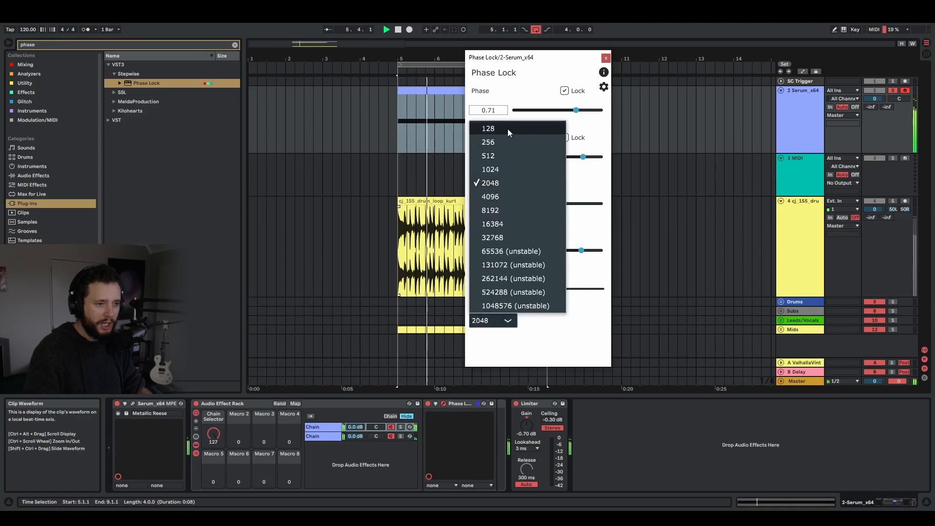
click(488, 128)
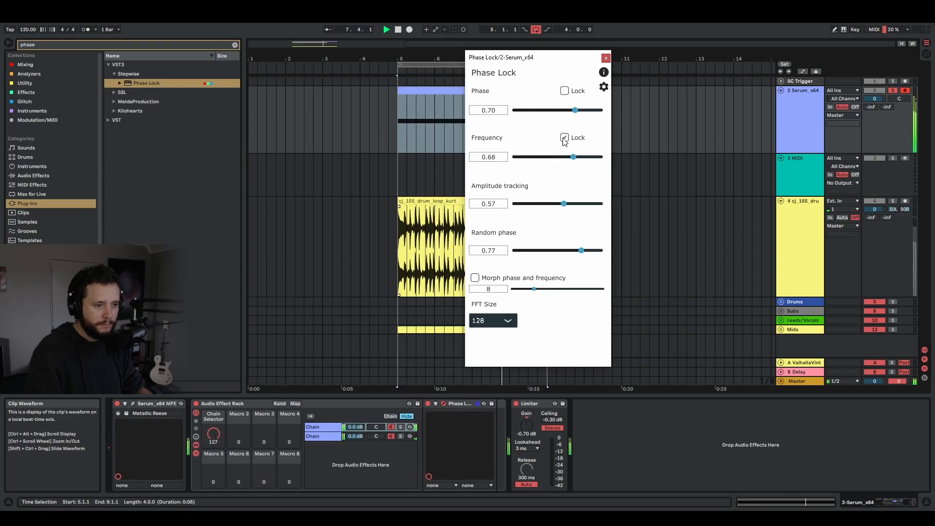
click(564, 138)
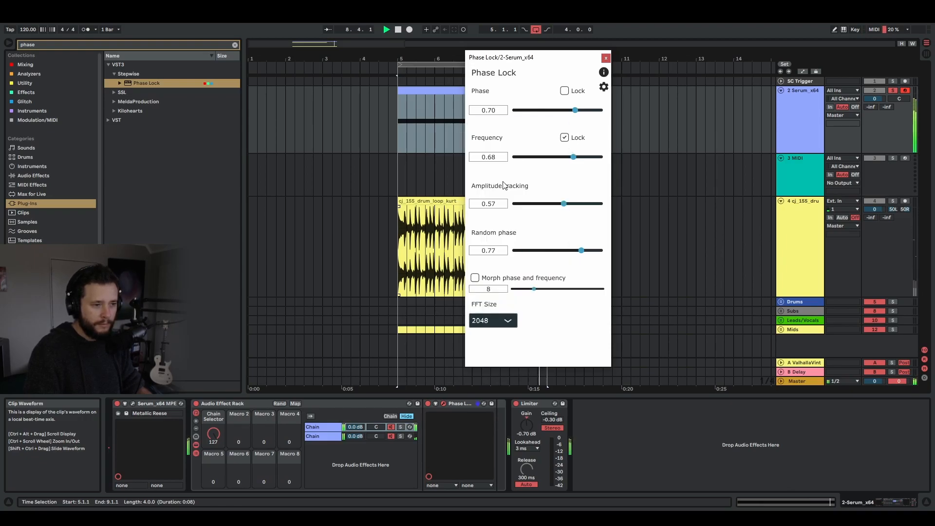
click(492, 321)
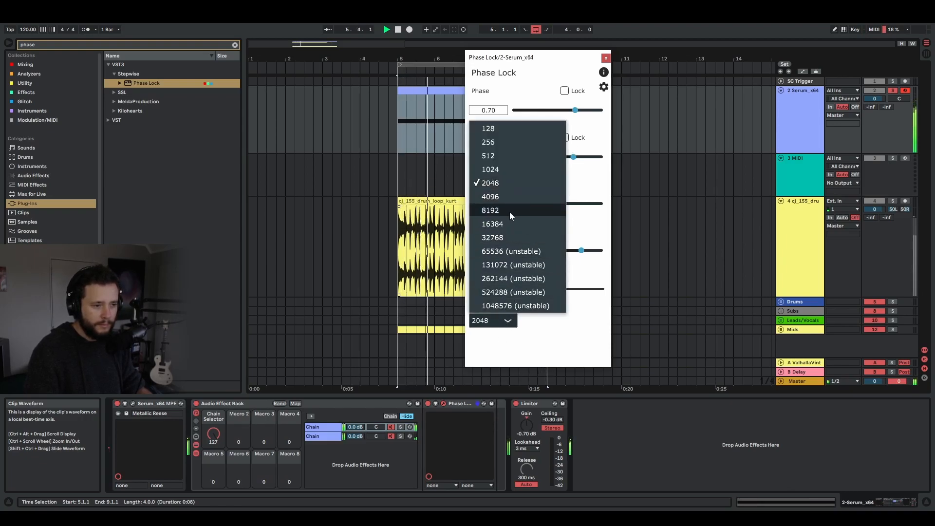
click(490, 210)
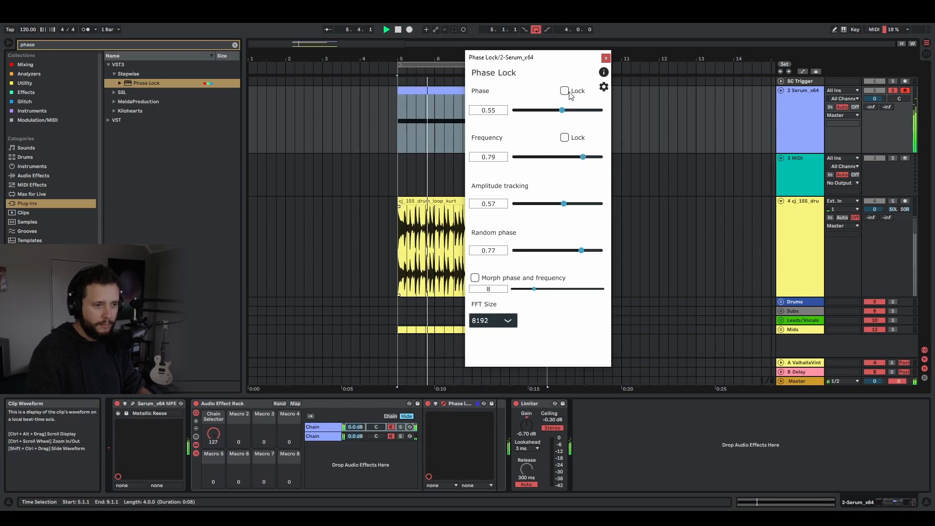
- Relock phase, try 32768, then leave FFT size 16384 with frequency also locked
click(564, 90)
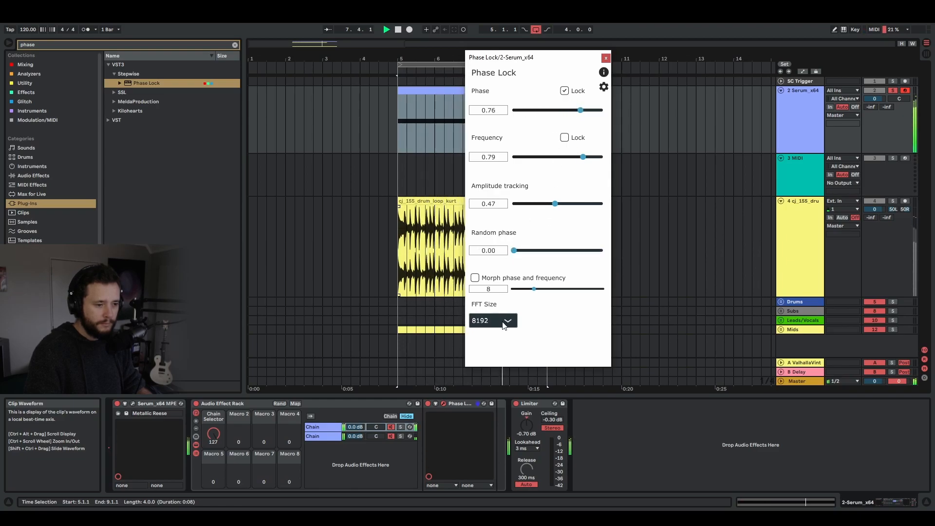
click(492, 320)
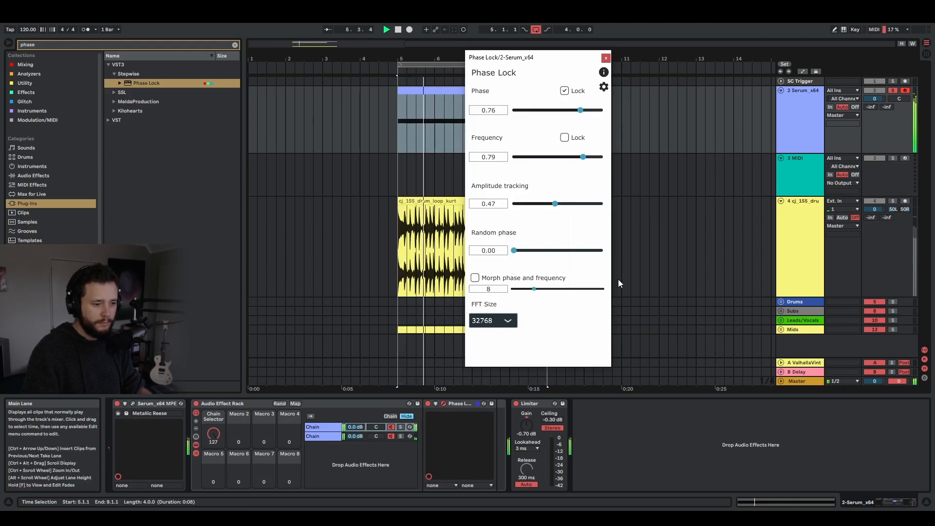
click(492, 321)
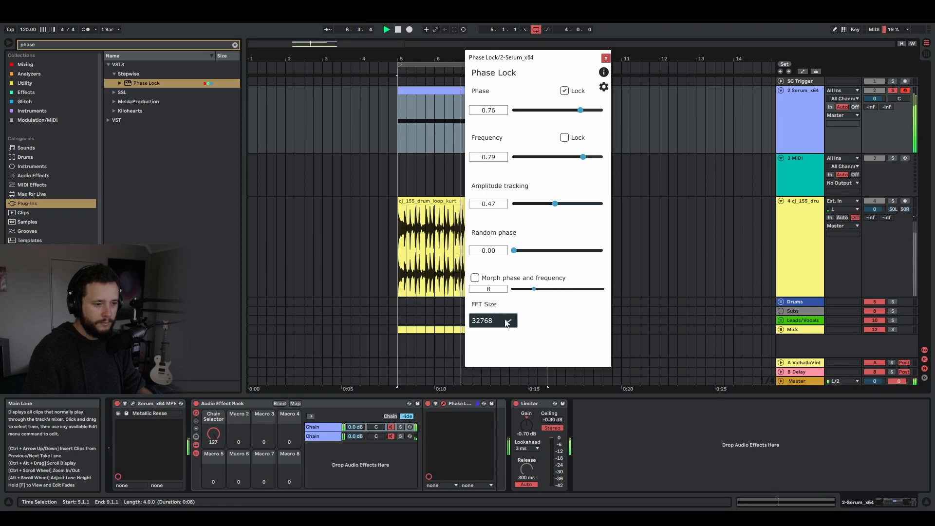
click(492, 321)
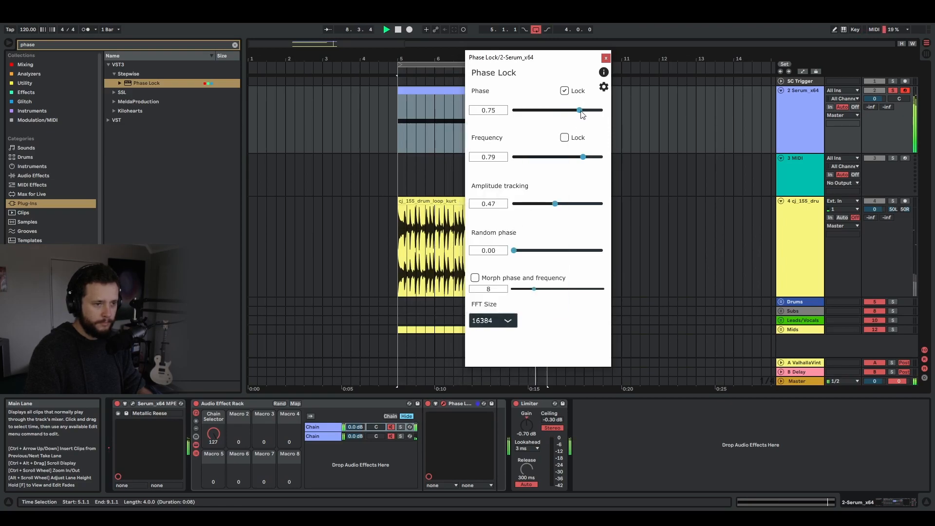
click(564, 138)
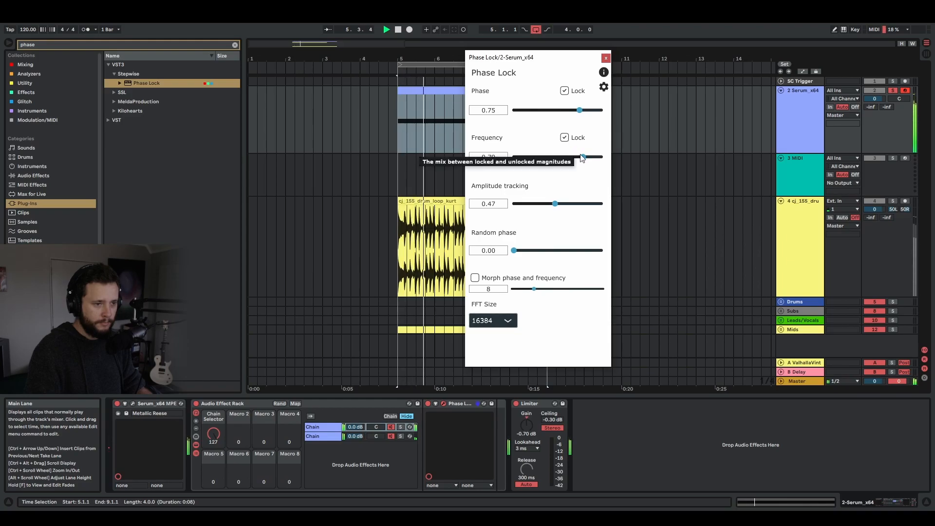
mouse_move(537, 242)
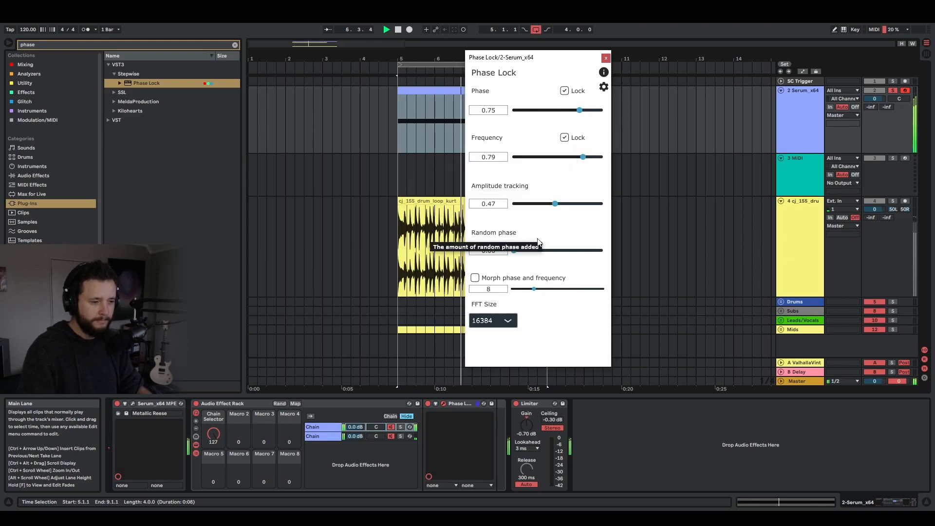
mouse_move(475, 282)
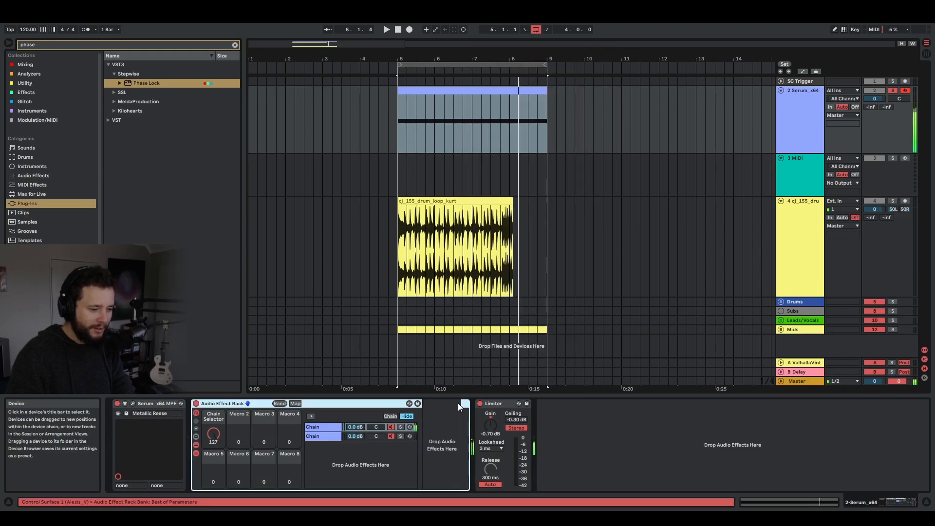
mouse_move(787, 356)
text(morph)
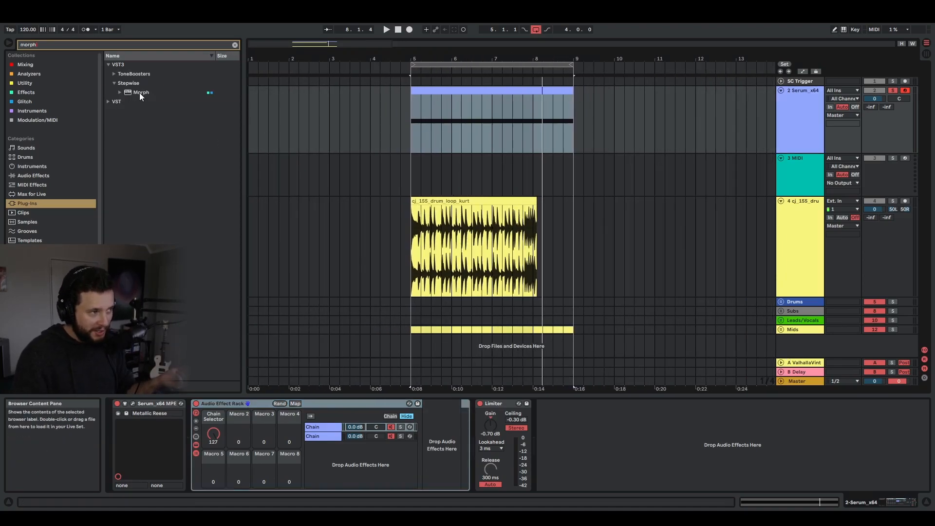
- Load Stepwise Morph onto the Serum track, showing its morph curve at FFT size 2048
double_click(141, 92)
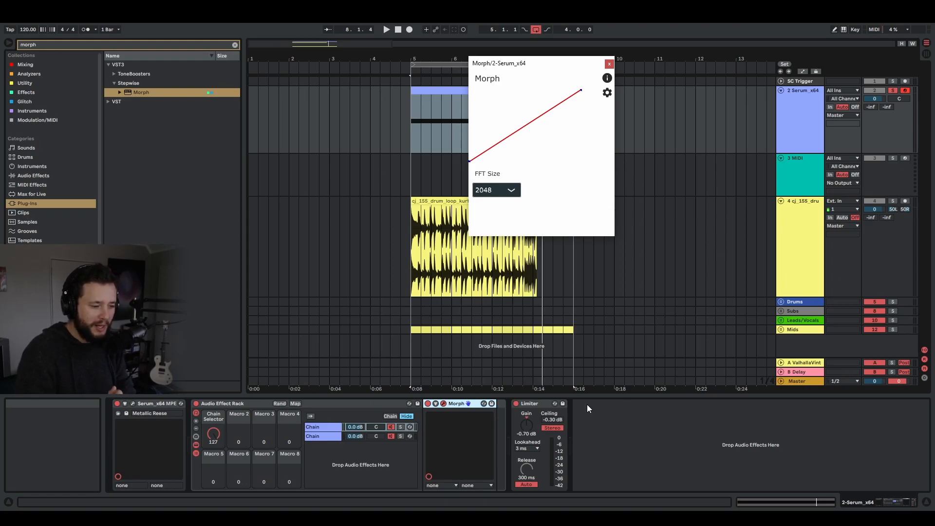
mouse_move(477, 161)
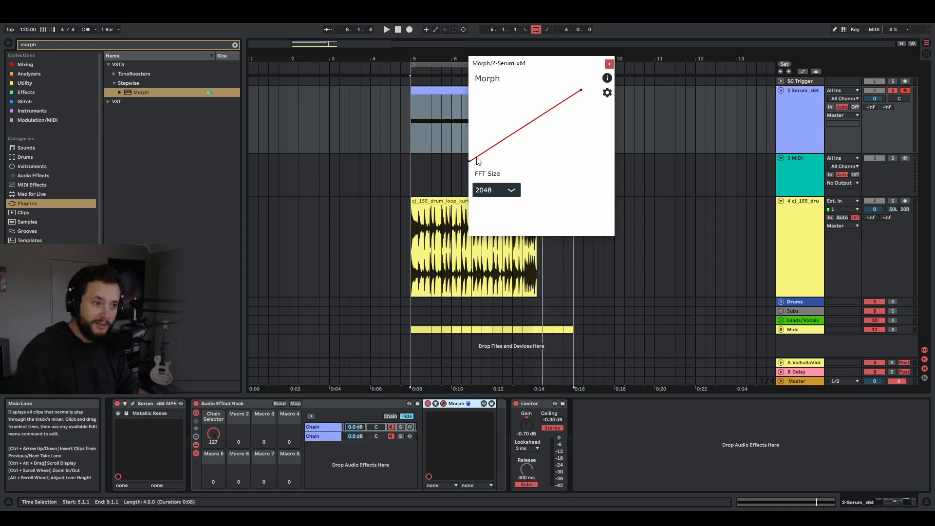
mouse_move(526, 225)
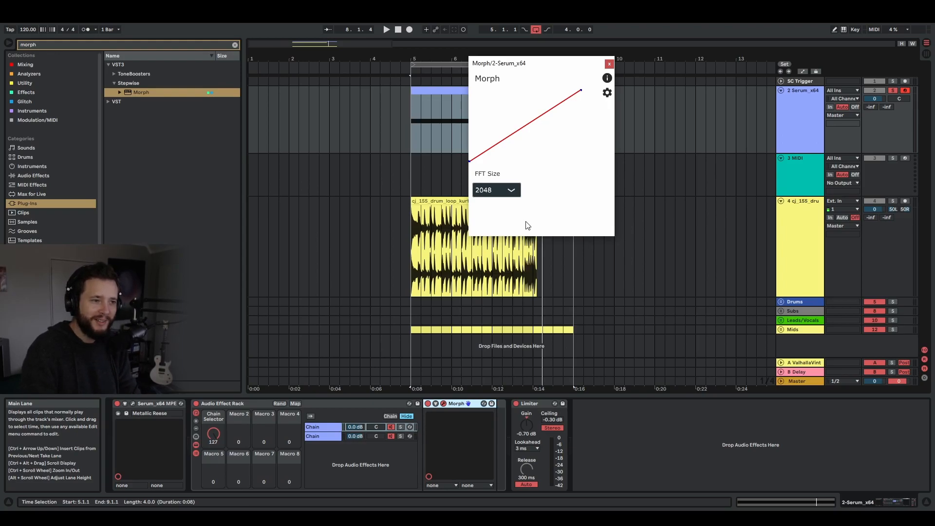
mouse_move(581, 96)
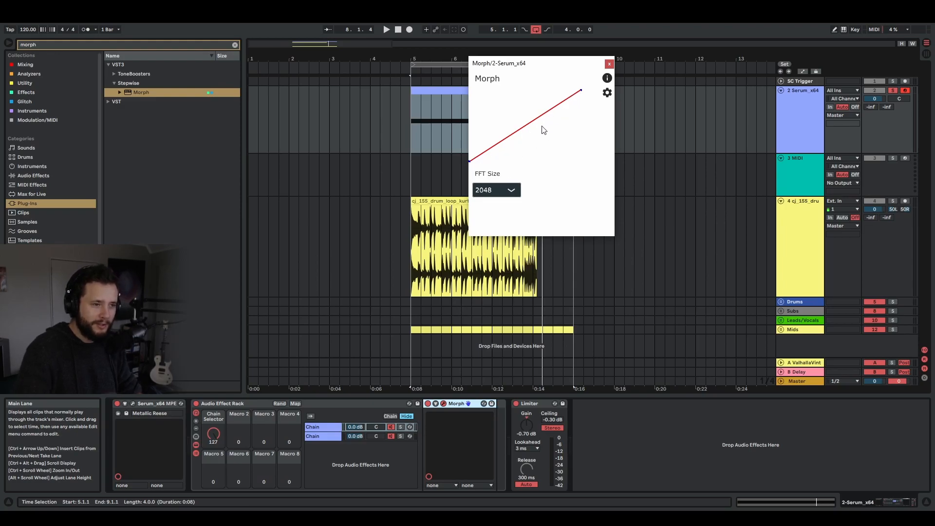
mouse_move(477, 161)
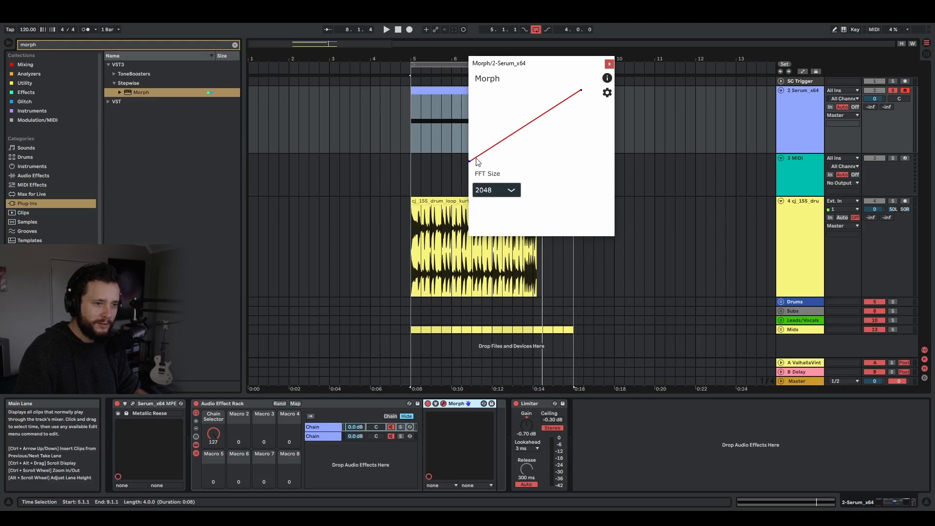
mouse_move(265, 310)
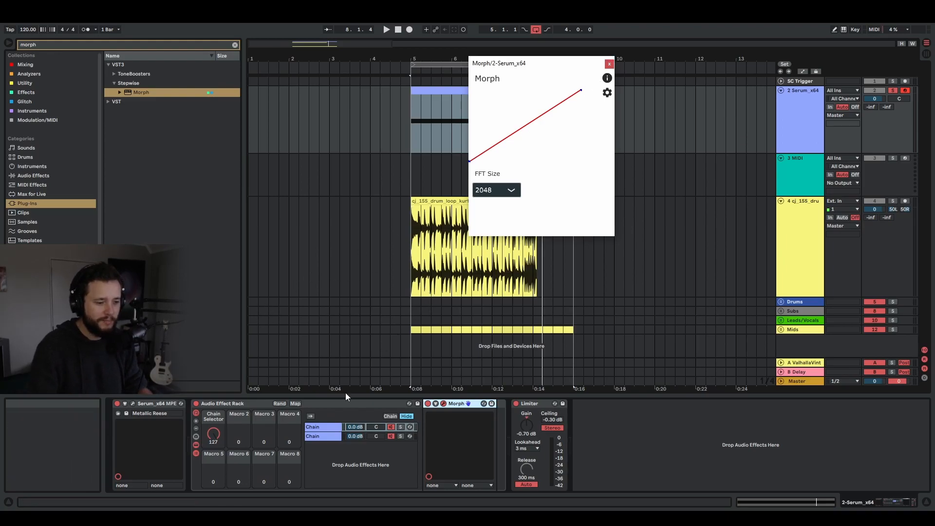
mouse_move(342, 353)
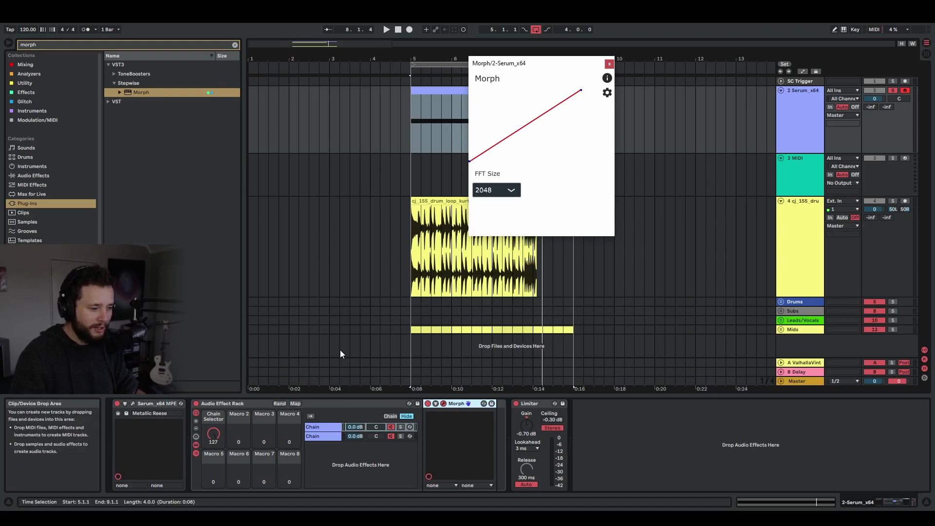
- Play the Serum track and bend Morph's curve through several added points, FFT size 2048
click(386, 29)
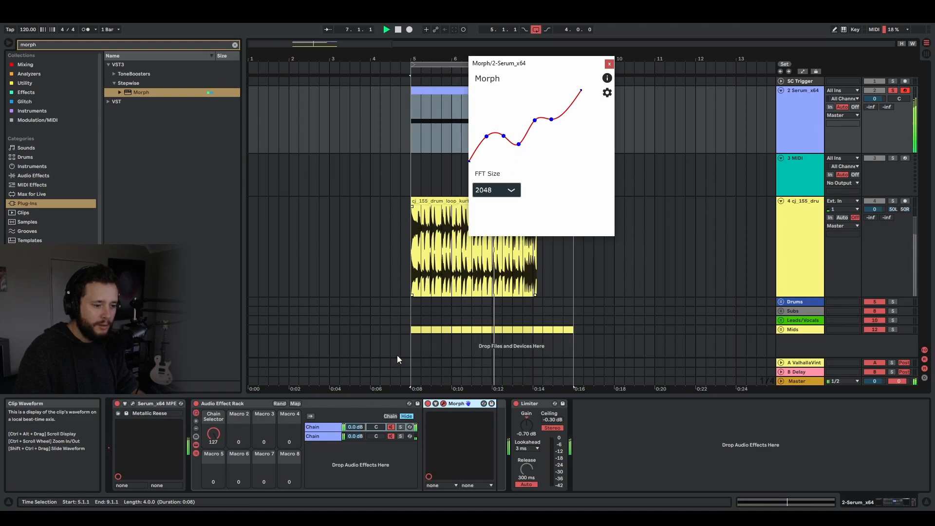
click(456, 404)
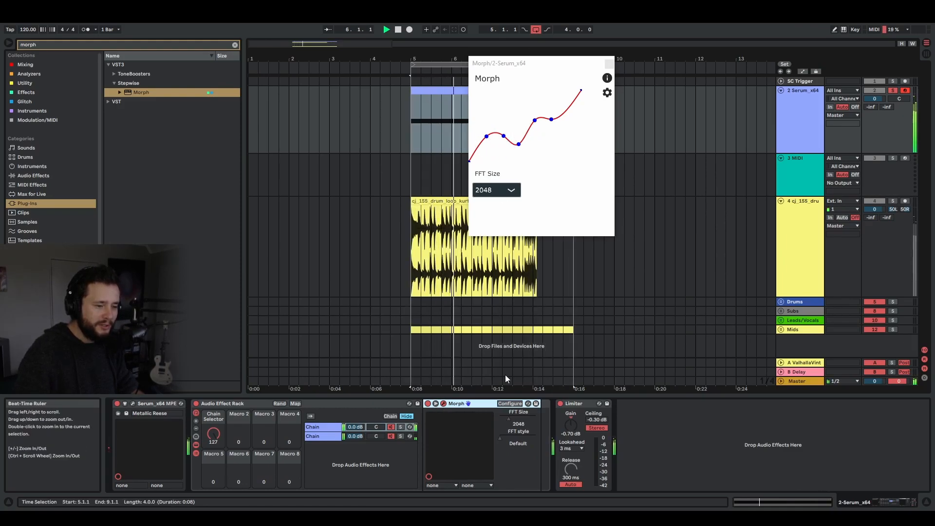
- Set Morph's FFT size to 4096, then view its settings page and return
click(606, 92)
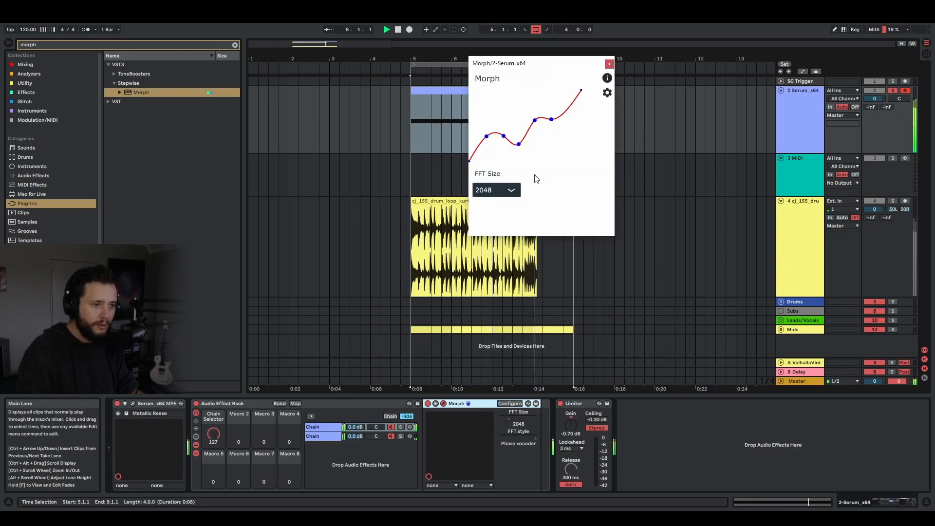
click(496, 190)
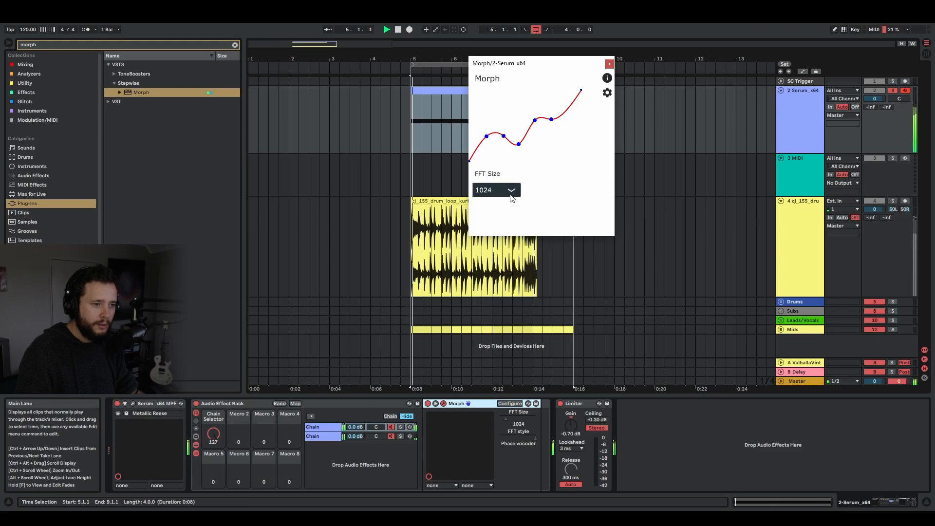
click(495, 190)
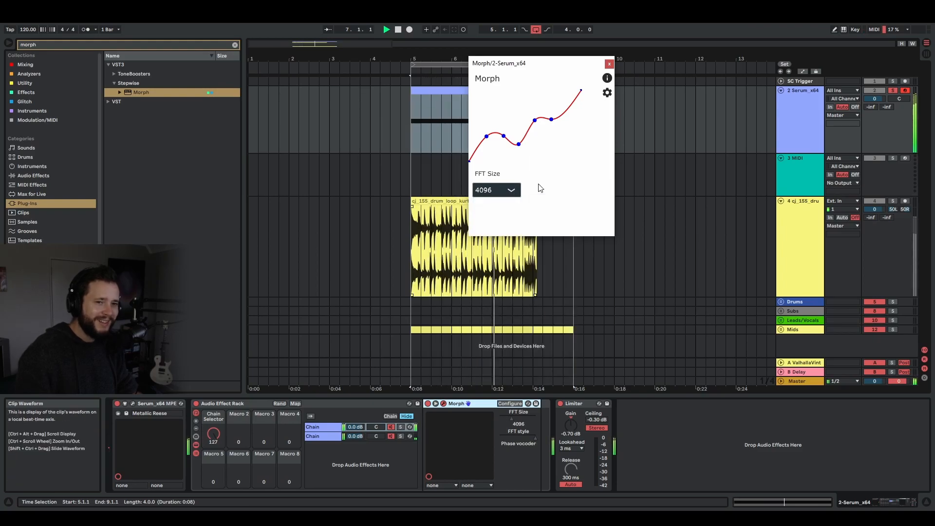
click(606, 93)
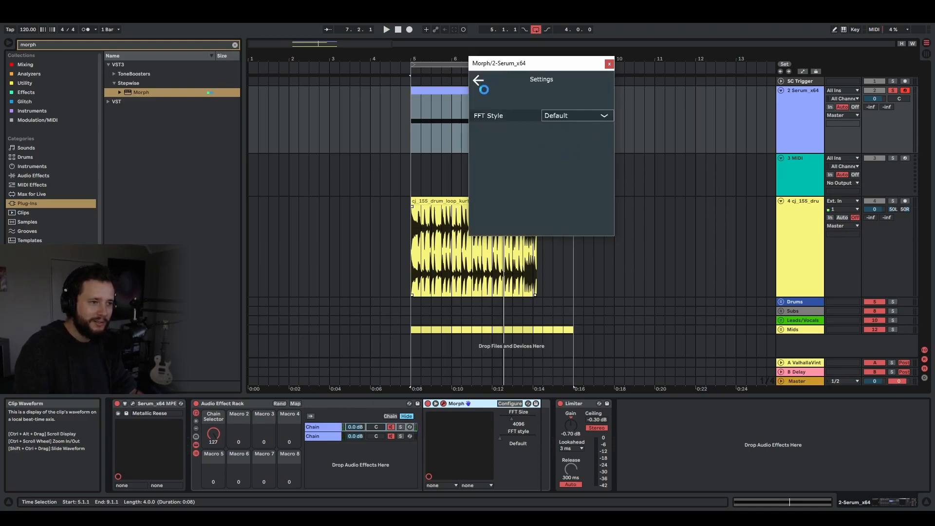
click(478, 81)
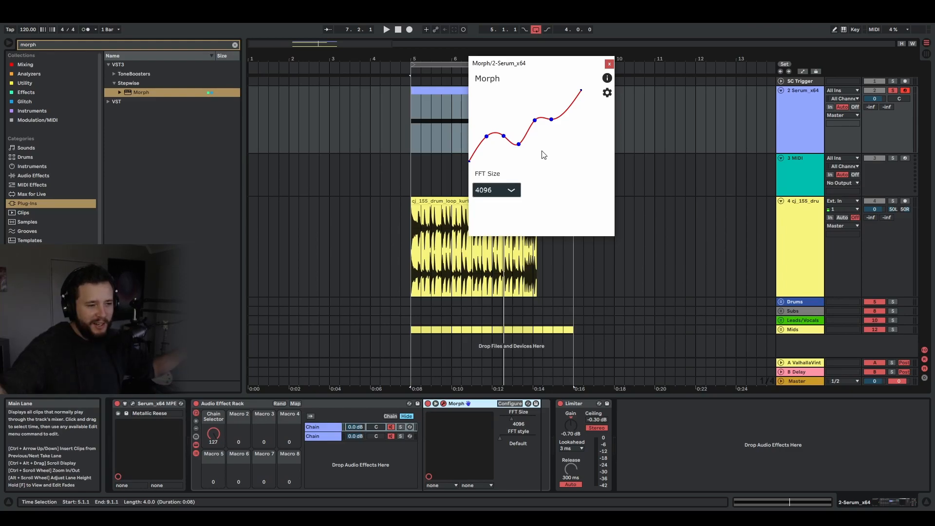
mouse_move(539, 67)
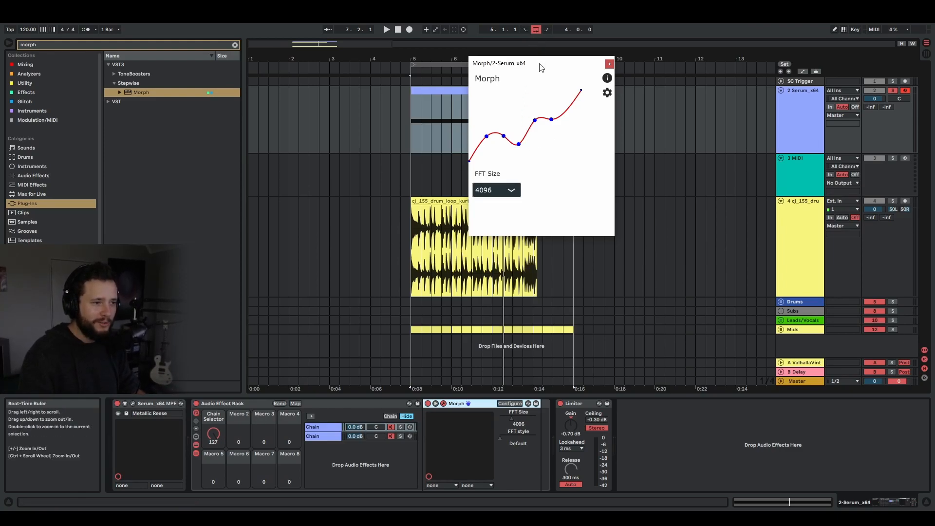
mouse_move(510, 120)
text(frequ)
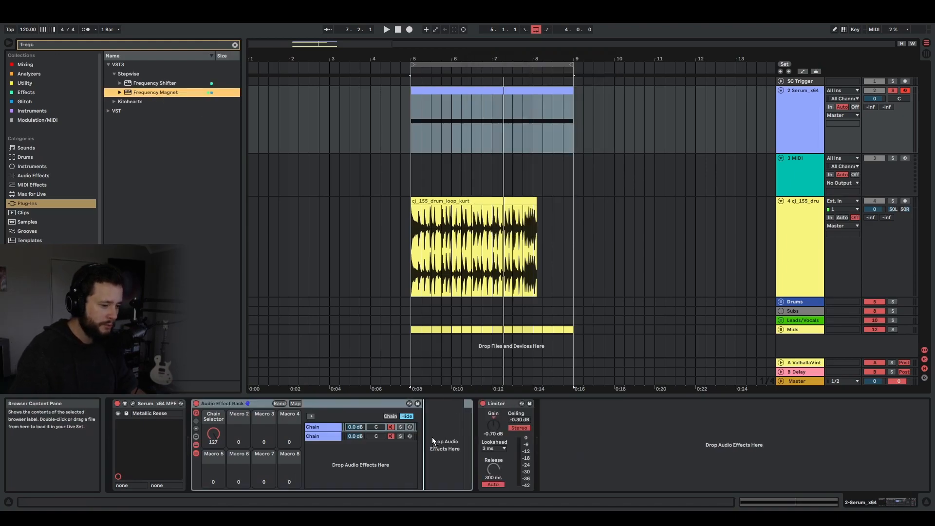
- Load Frequency Magnet onto the Serum track in place of Morph and play the track
double_click(155, 92)
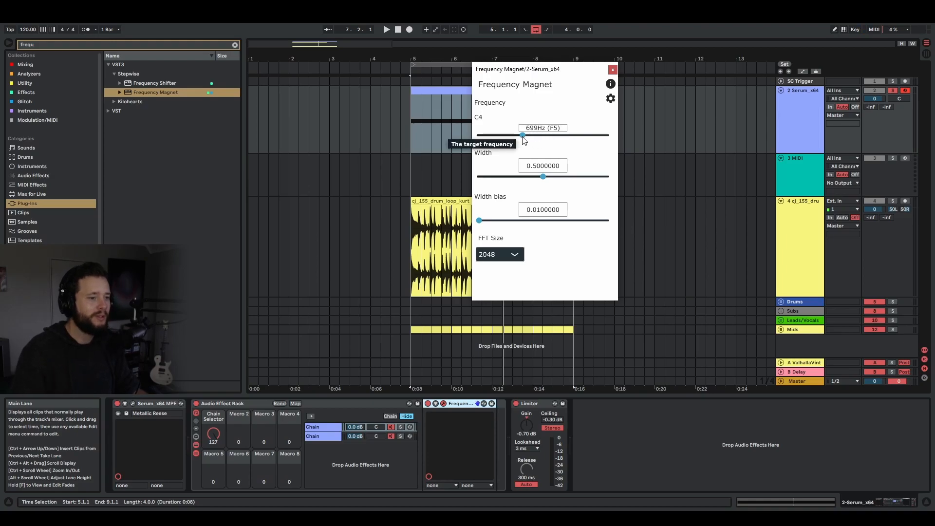
mouse_move(542, 176)
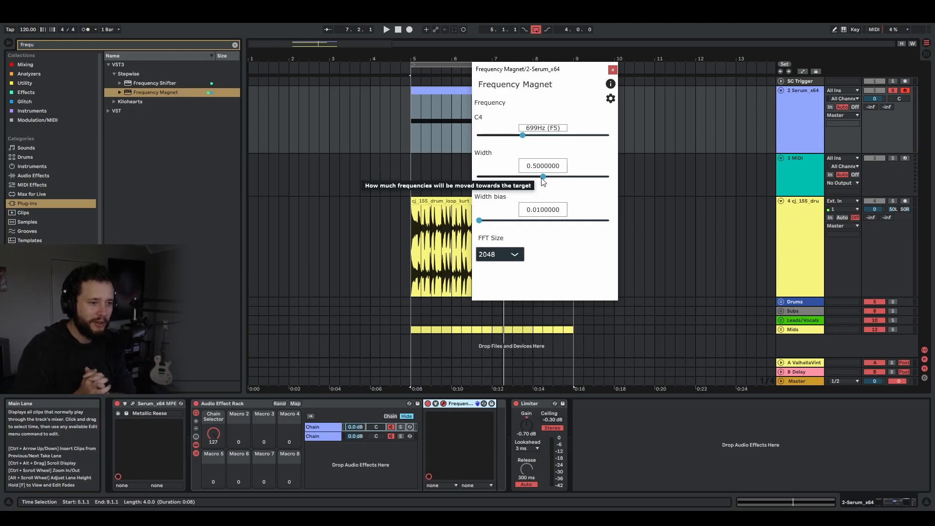
mouse_move(615, 223)
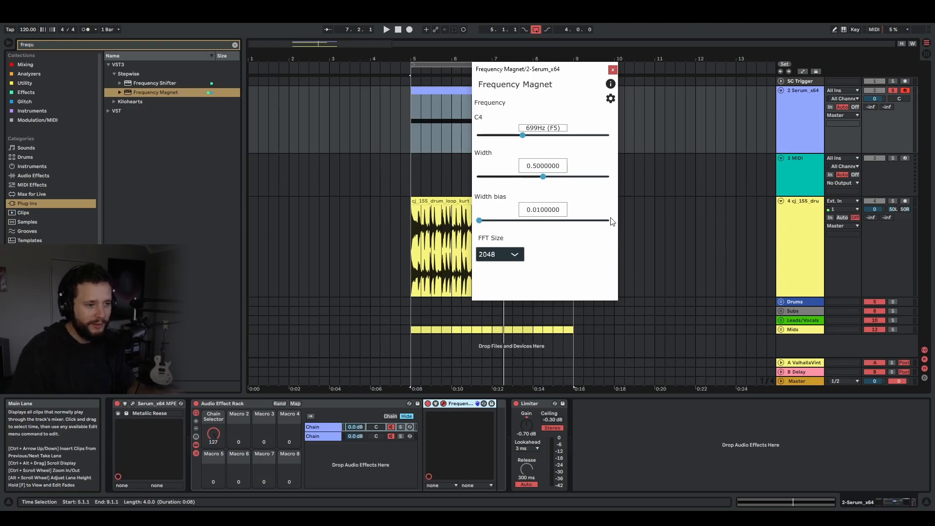
mouse_move(468, 236)
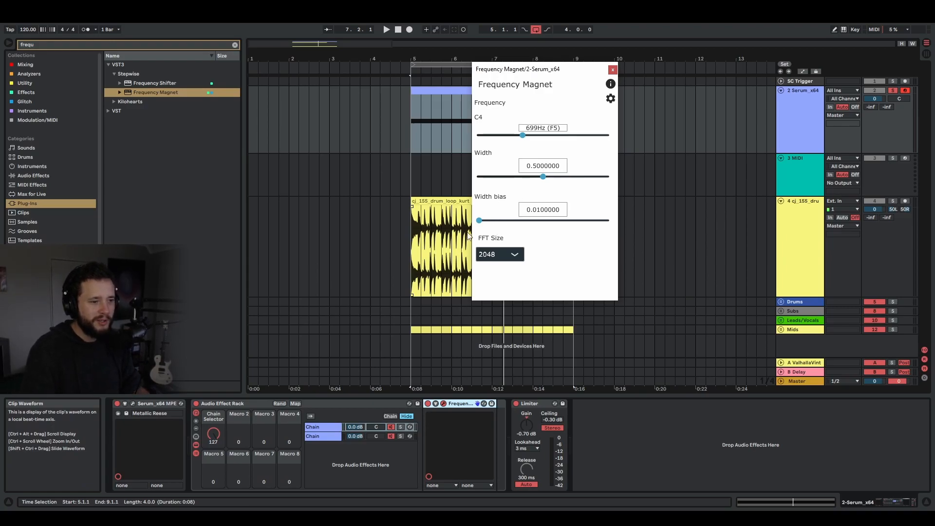
mouse_move(561, 197)
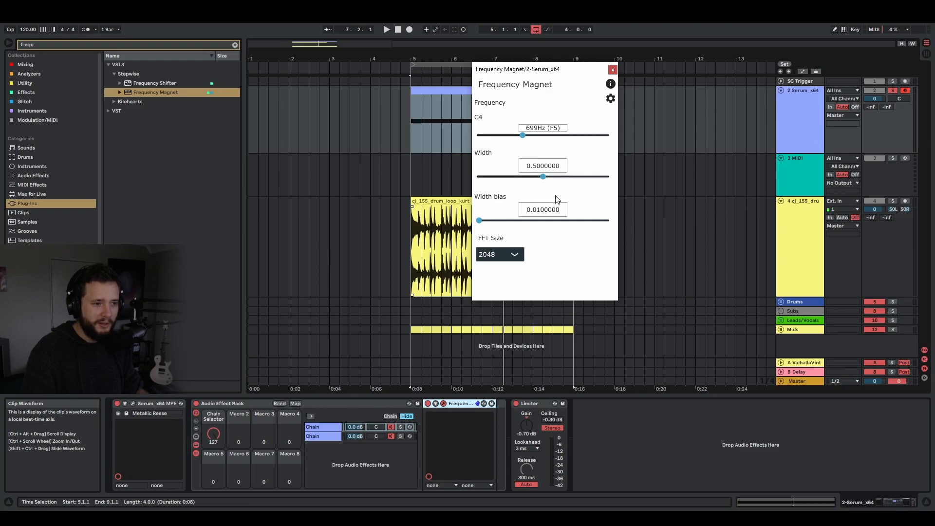
click(386, 30)
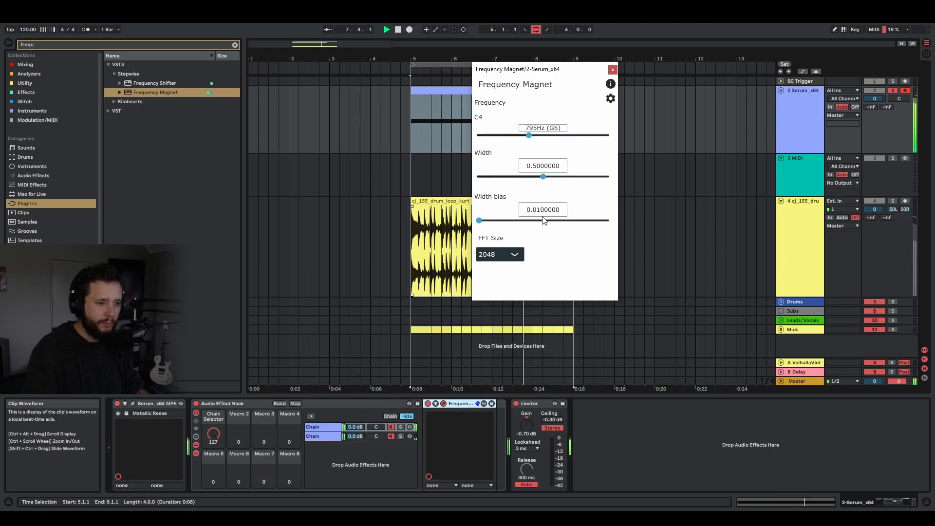
mouse_move(505, 225)
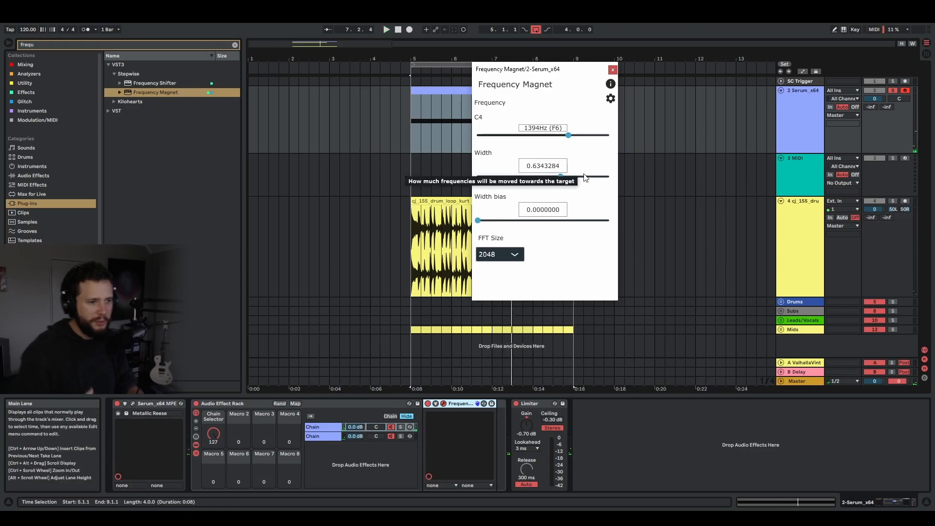
mouse_move(589, 60)
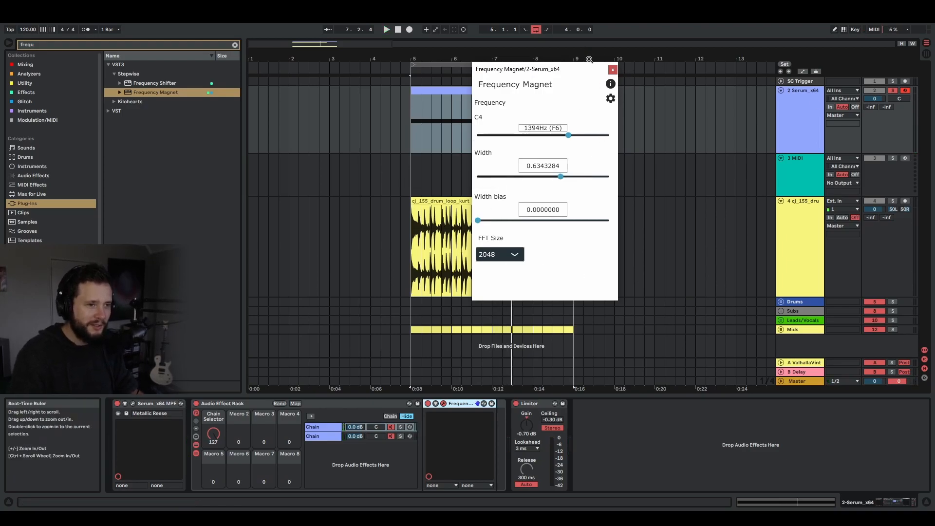
- Draw a rising Frequency Magnet frequency ramp over bars 5-9 and width automation dips
drag(516, 69, 312, 44)
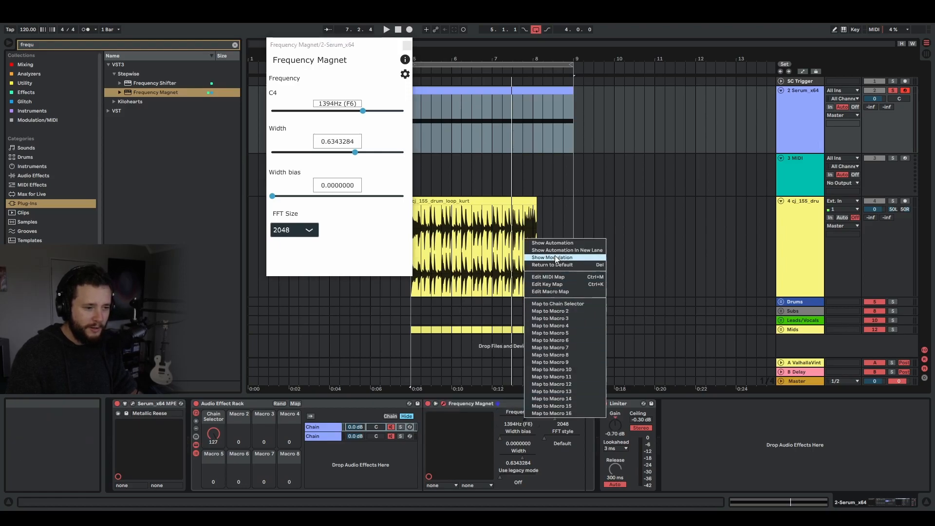
click(550, 242)
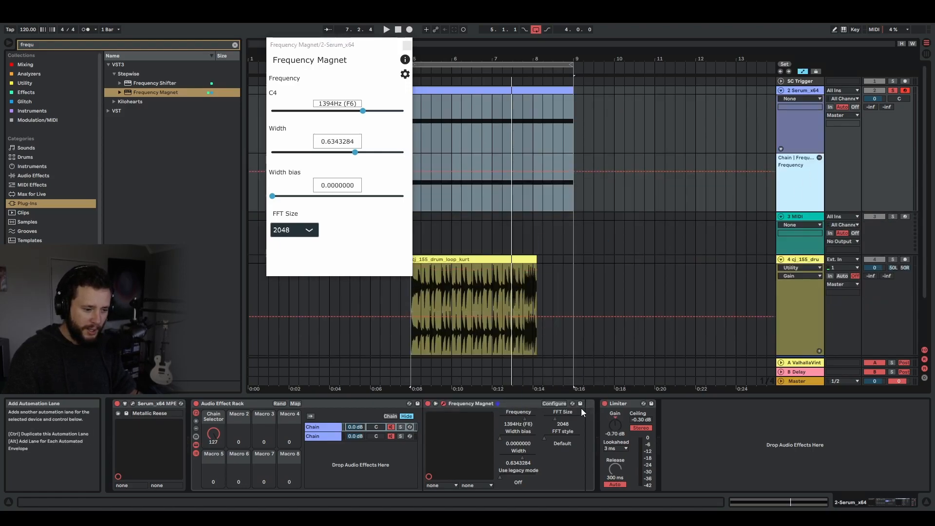
mouse_move(552, 423)
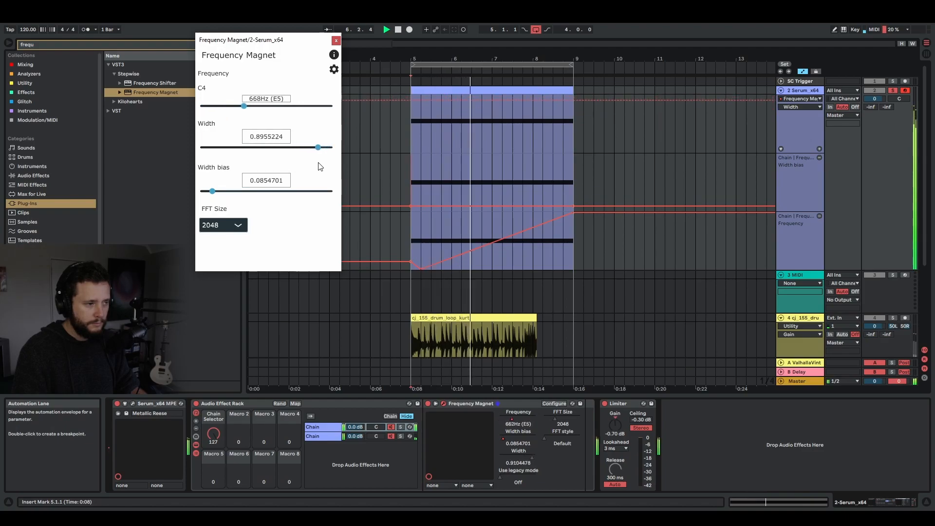
drag(243, 106, 278, 106)
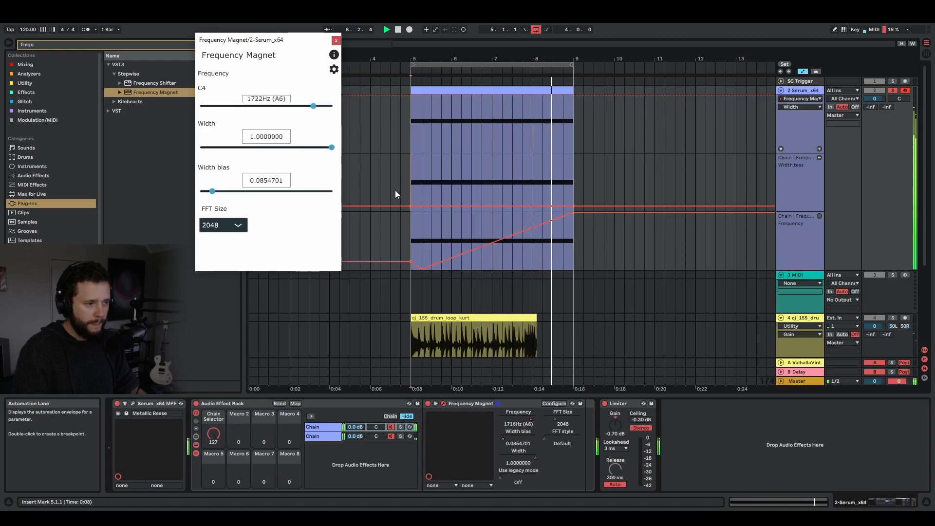
drag(313, 106, 209, 106)
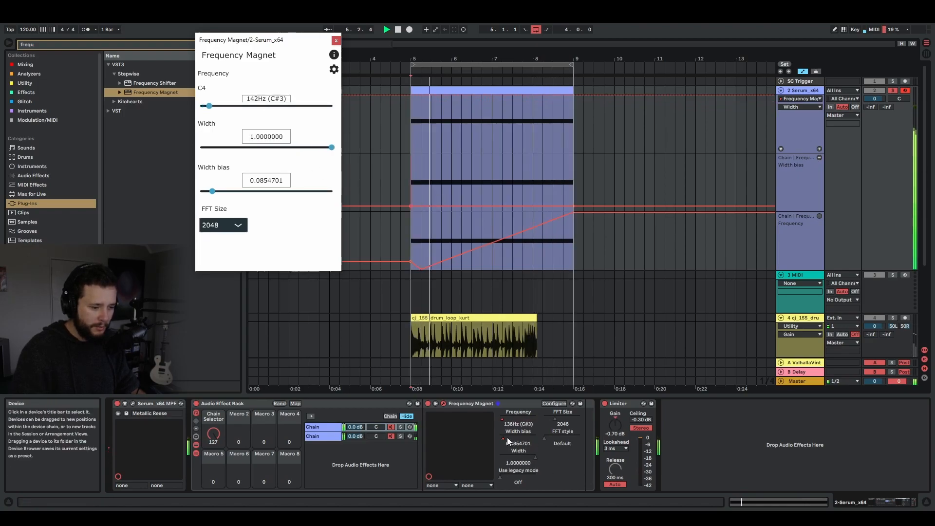
drag(209, 105, 243, 106)
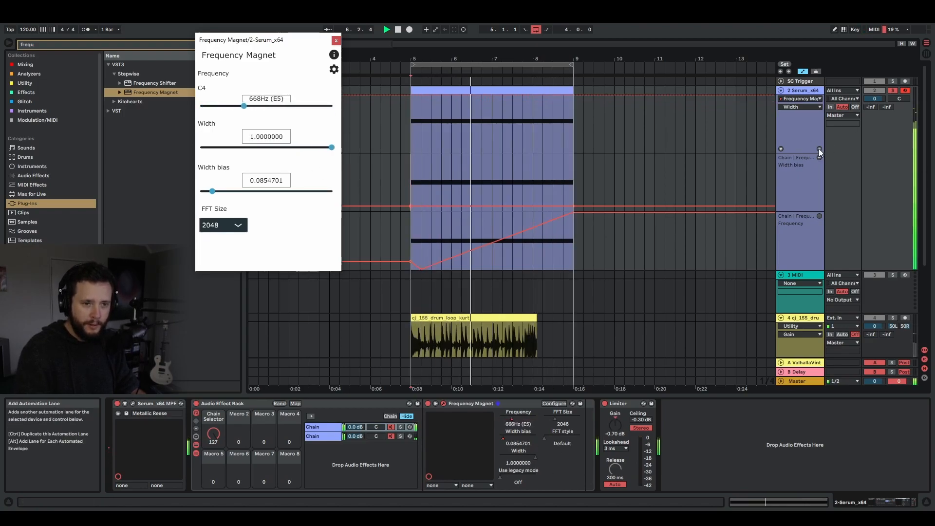
drag(244, 106, 300, 105)
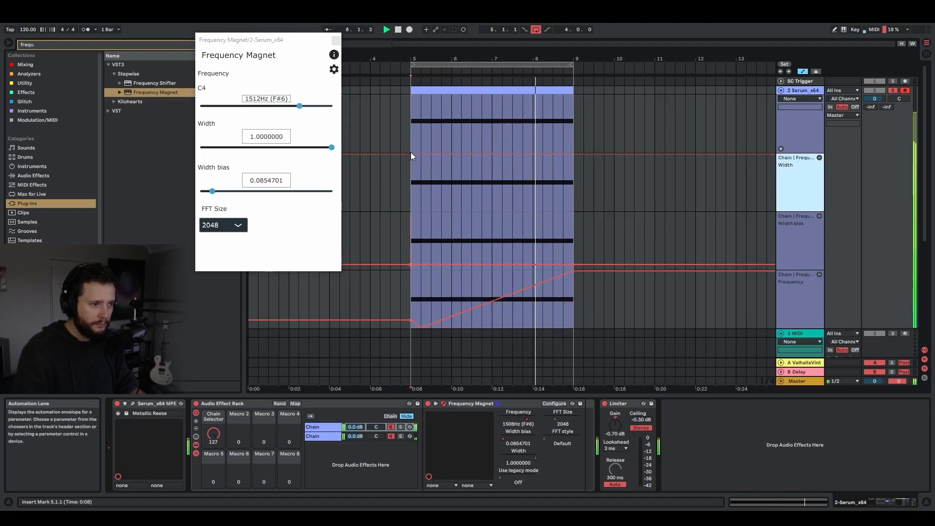
drag(299, 106, 217, 105)
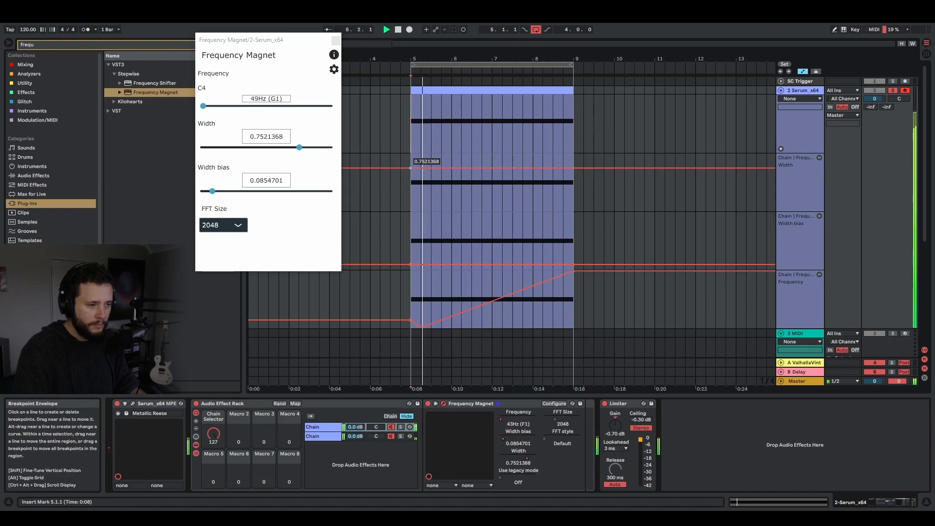
drag(202, 106, 238, 105)
text(comp)
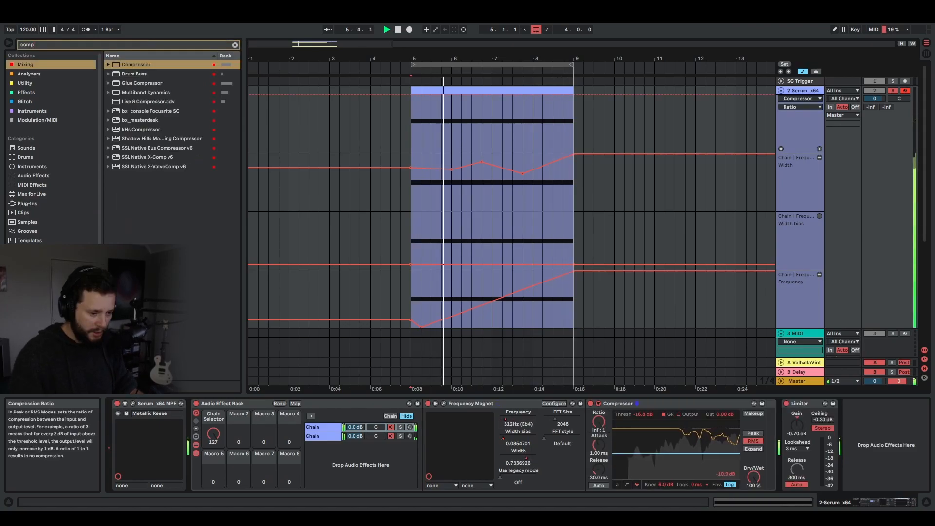
- Shorten the Compressor's attack time on the Serum track's device chain
click(799, 107)
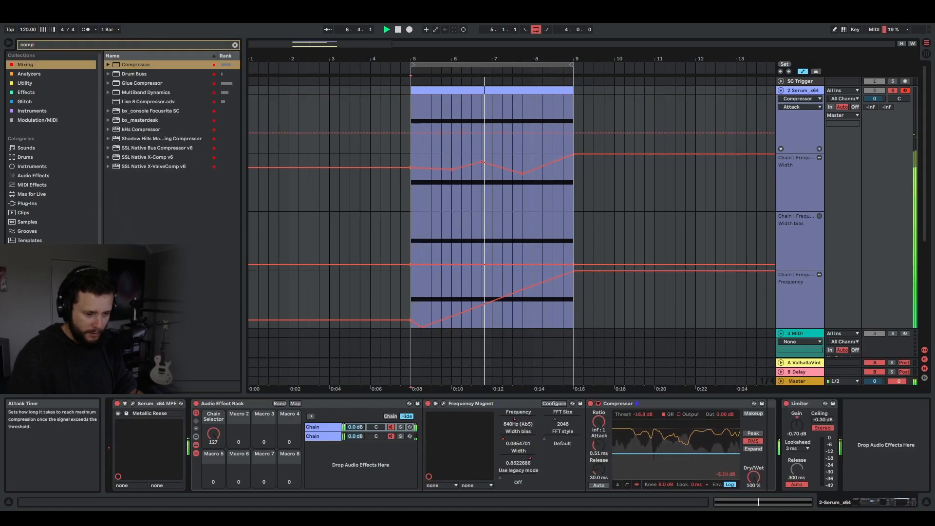
click(799, 107)
text(hyb)
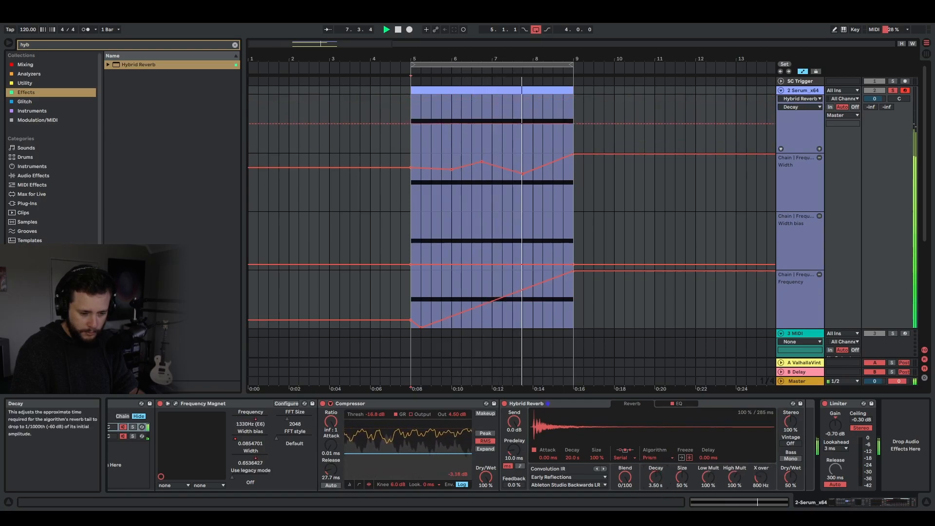
click(799, 106)
text(eq)
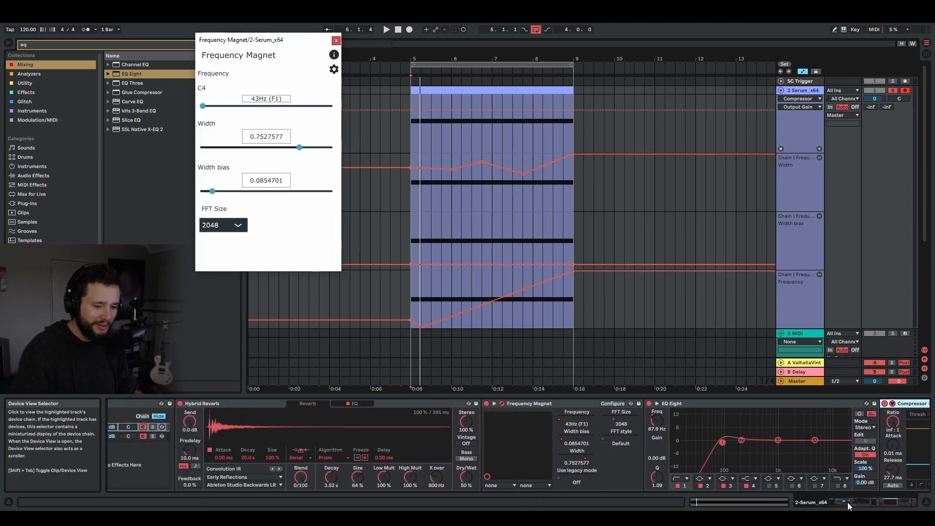
scroll(right, 3)
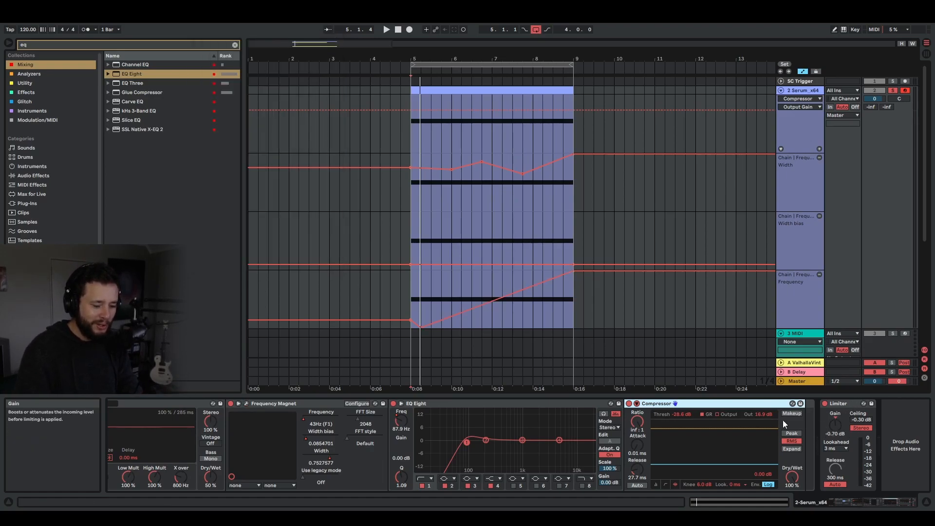
- Open the Sinusoidal Shaped Filter window showing 0.10 Hz, 0.80 narrowness, 0.01 phase
click(235, 44)
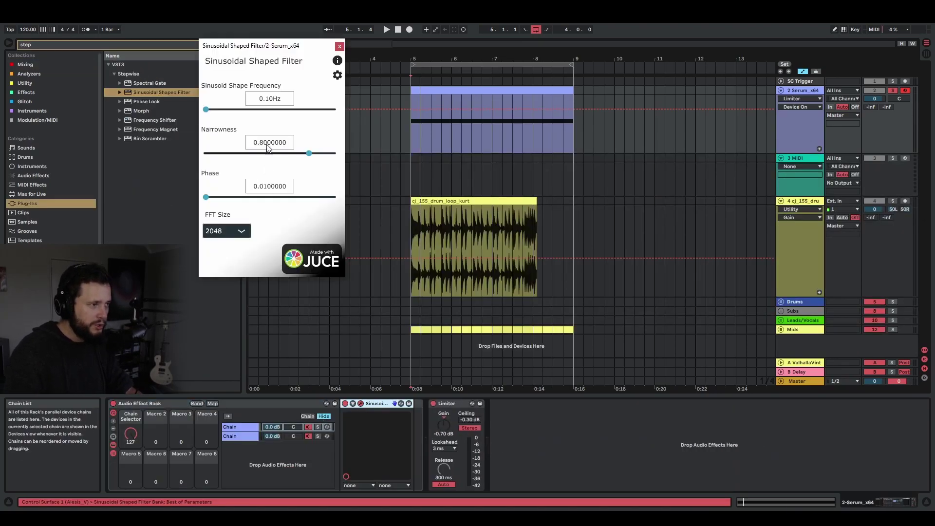
mouse_move(272, 108)
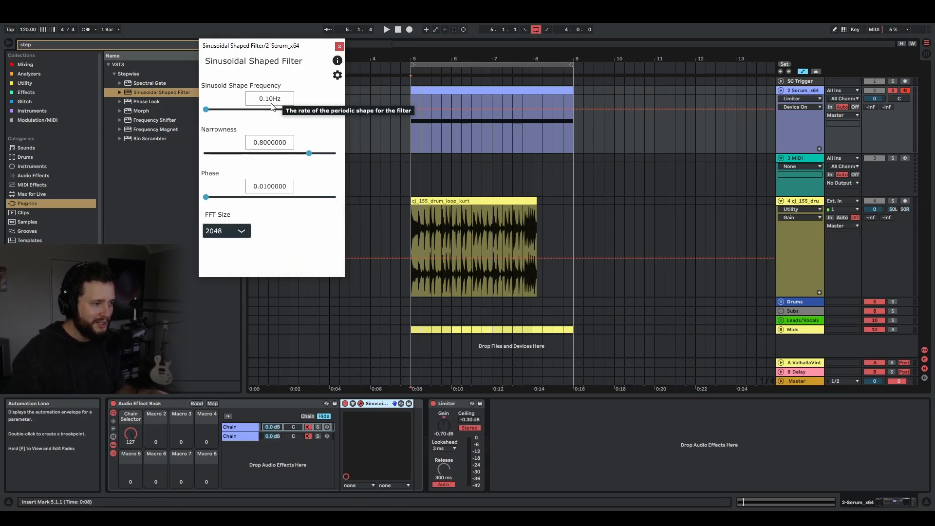
mouse_move(227, 129)
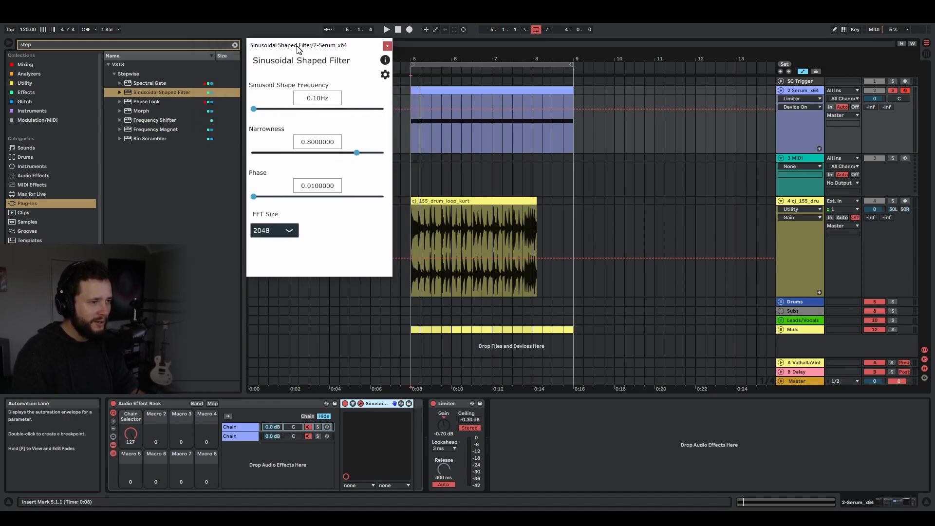
mouse_move(628, 202)
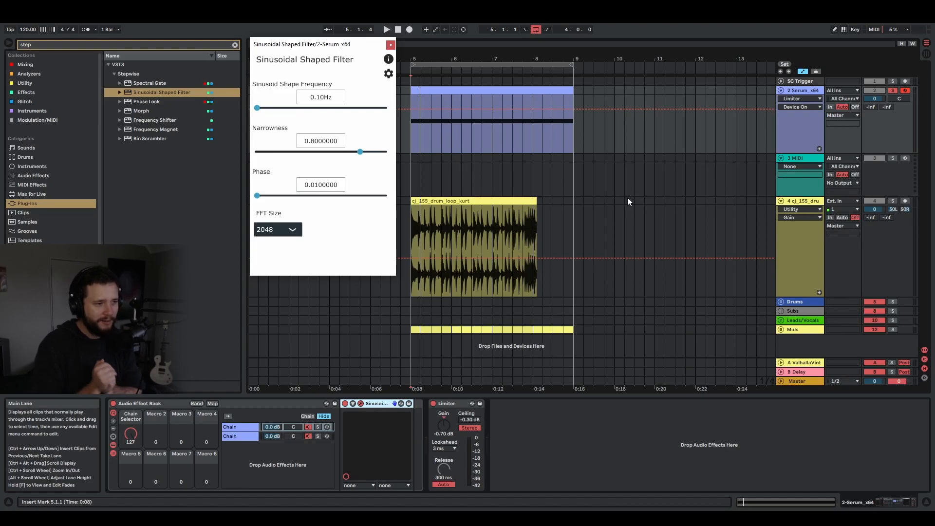
mouse_move(809, 121)
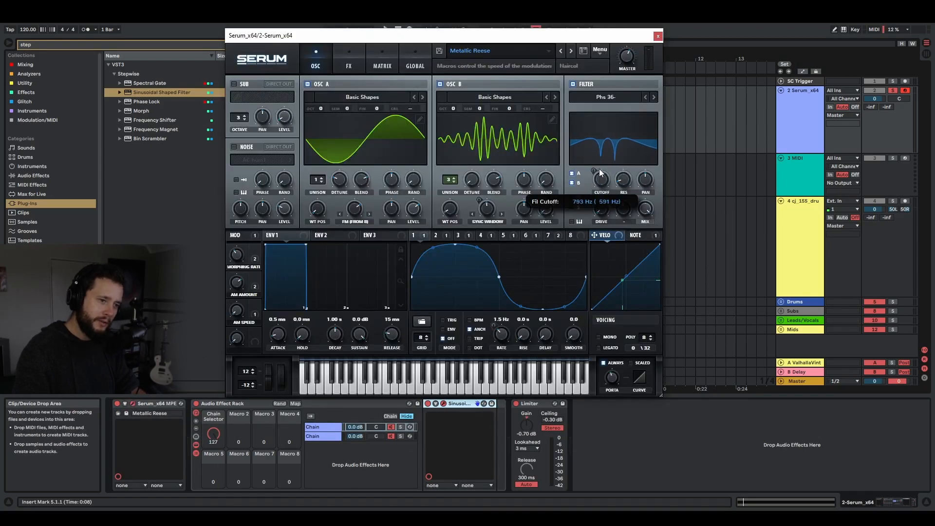
mouse_move(606, 154)
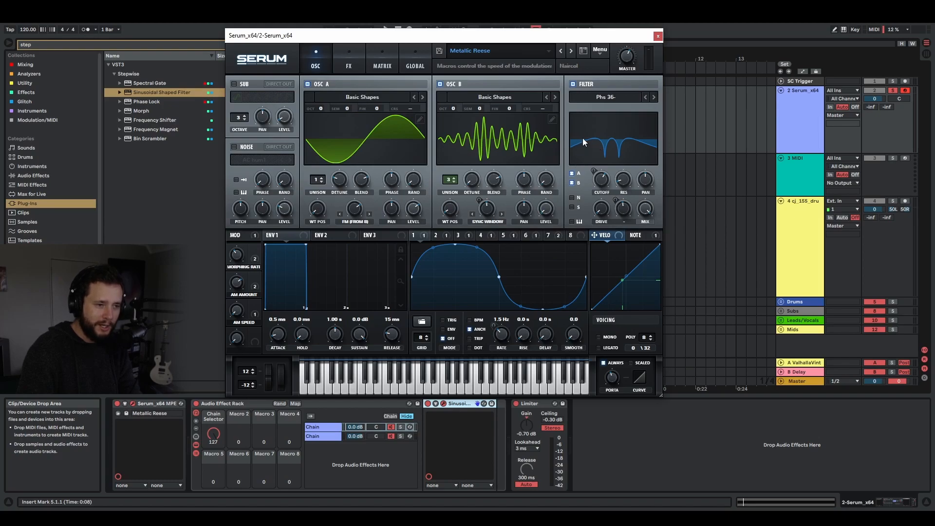
mouse_move(631, 190)
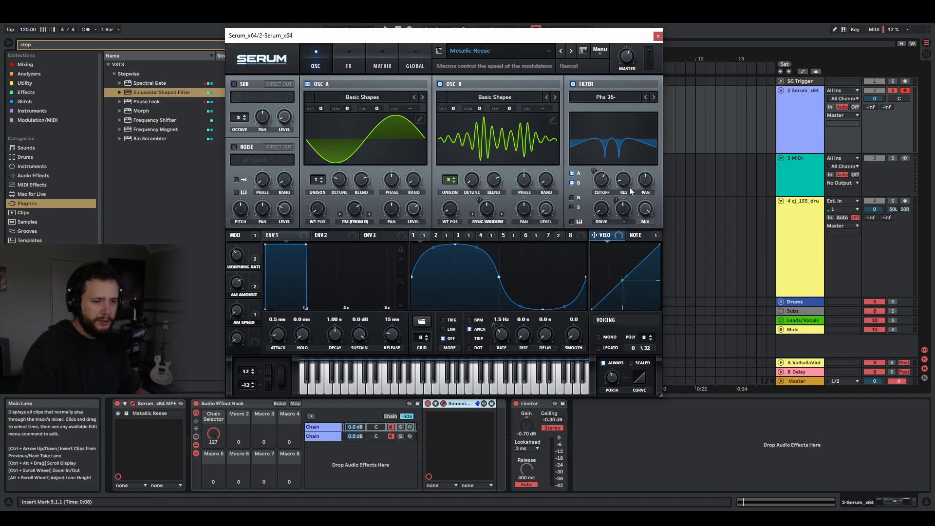
mouse_move(622, 192)
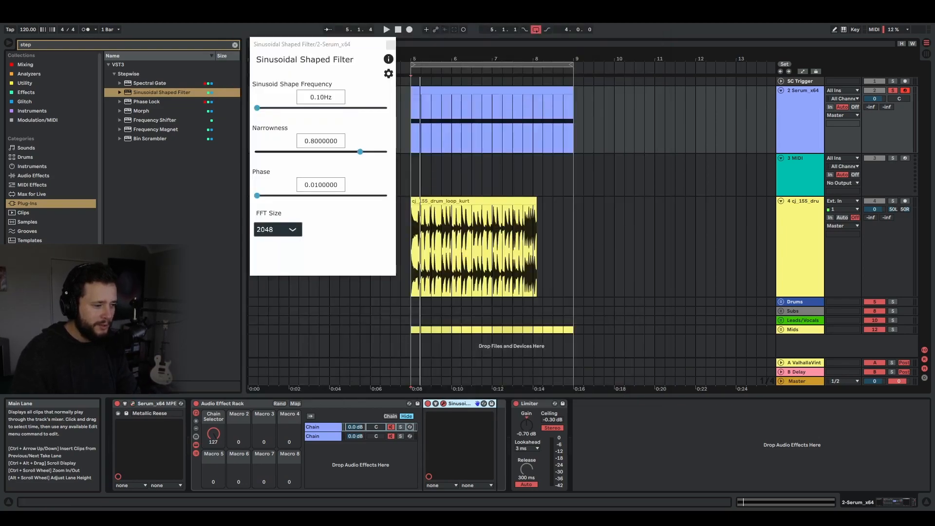
- Start playback and sweep the sinusoid shape frequency between about 1.6 and 5 Hz
click(386, 29)
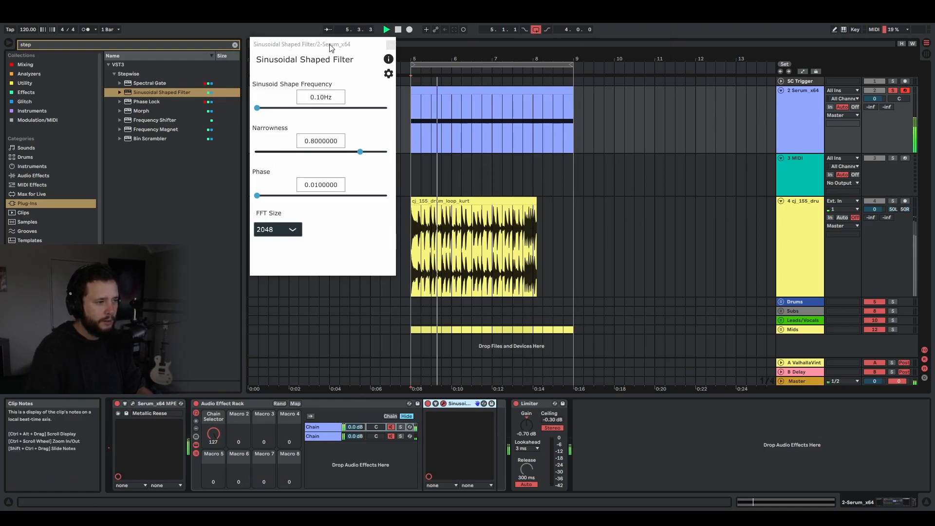
drag(257, 108, 359, 108)
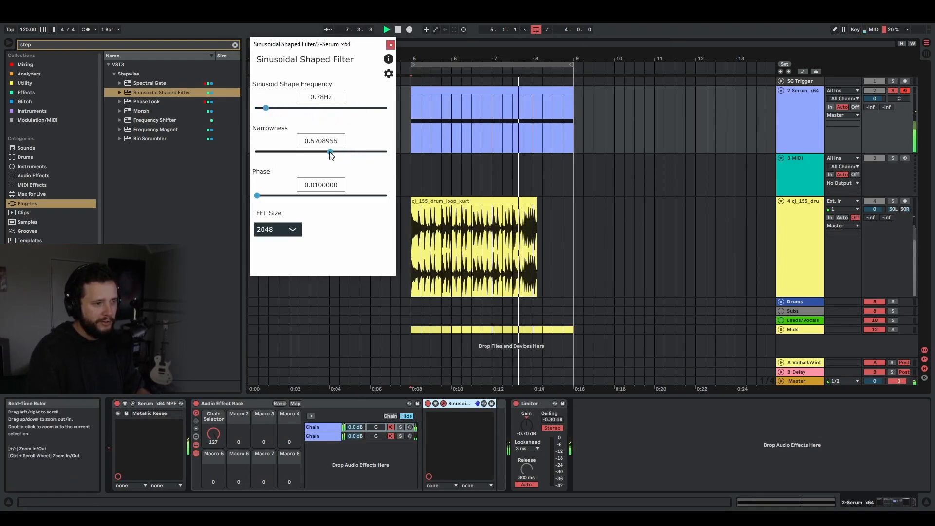
drag(265, 108, 277, 109)
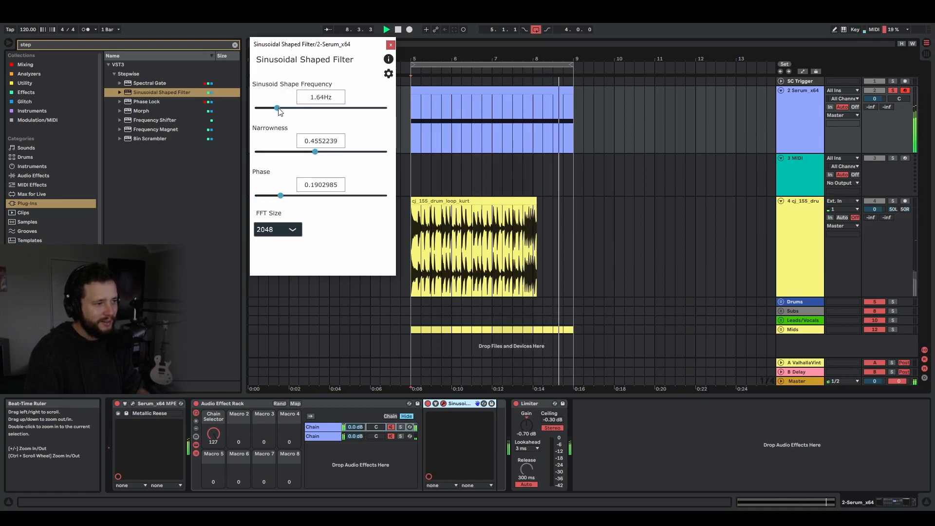
drag(276, 108, 279, 108)
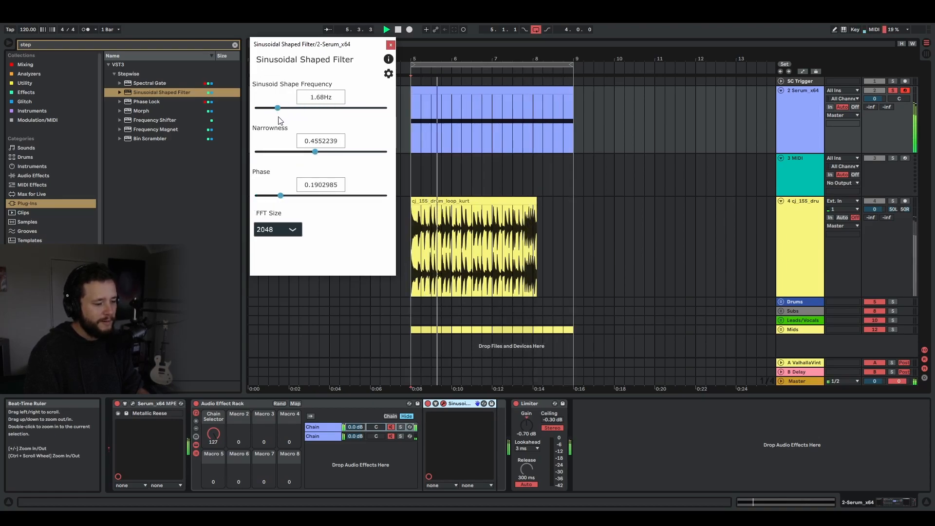
drag(276, 108, 285, 108)
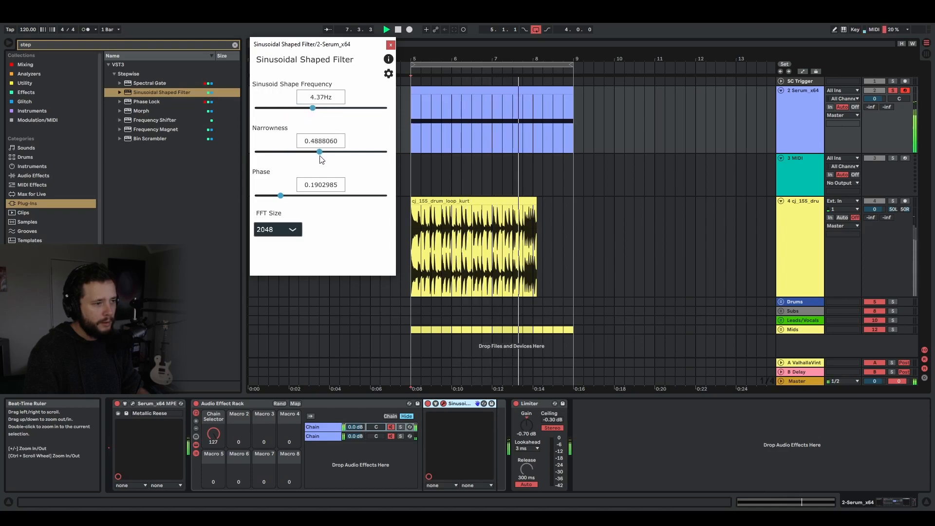
drag(313, 108, 277, 109)
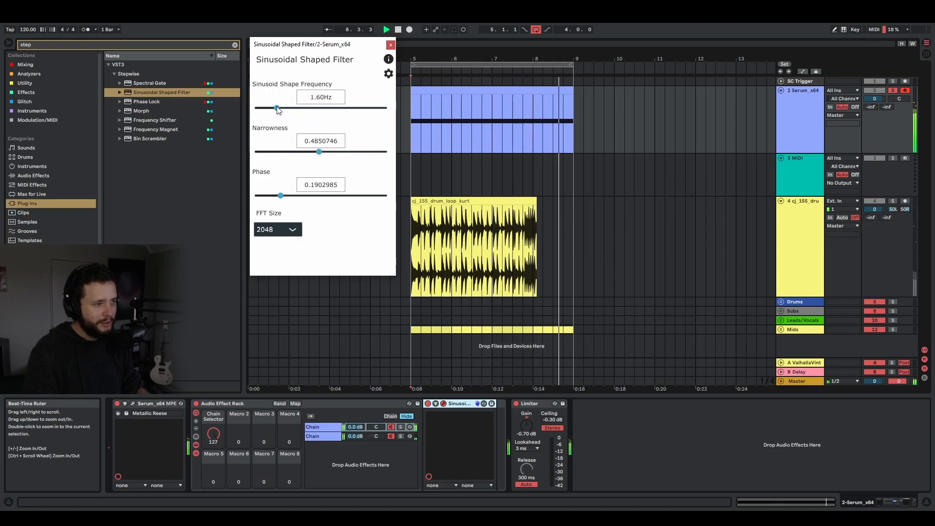
drag(276, 108, 275, 108)
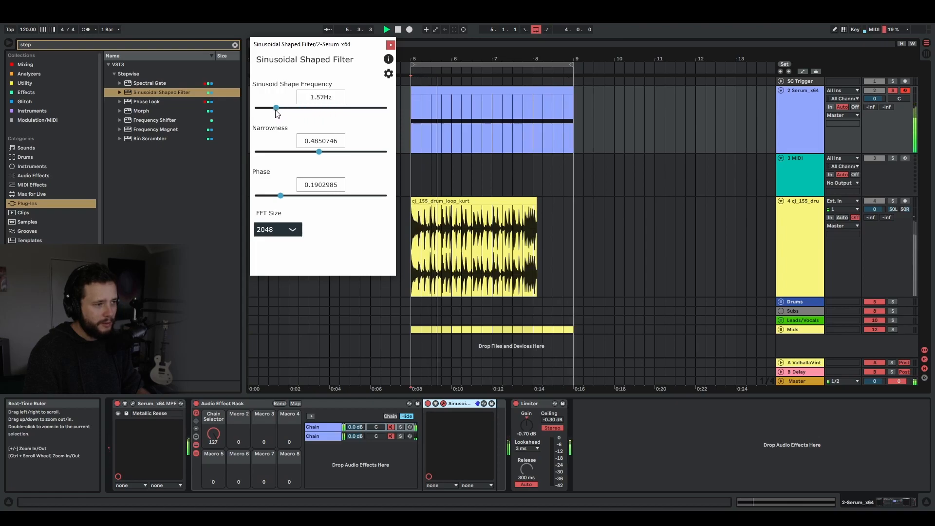
drag(275, 108, 278, 108)
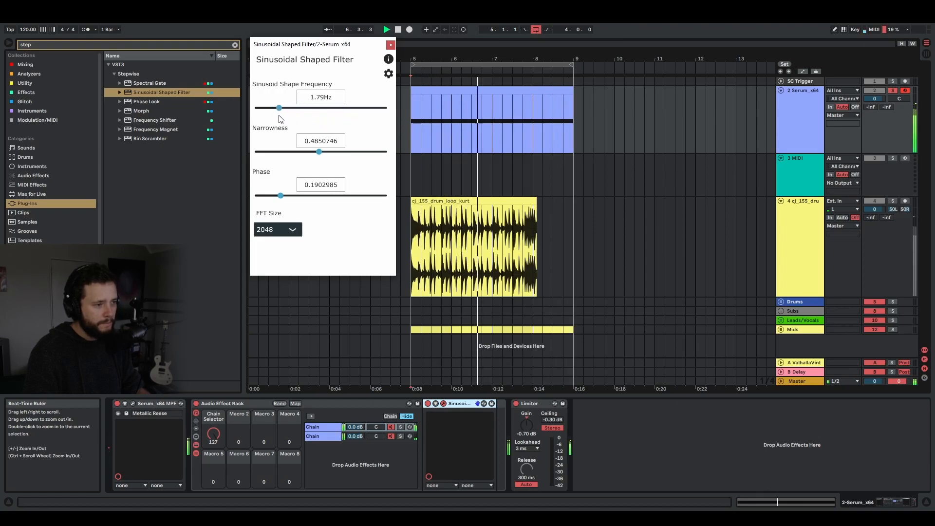
drag(278, 107, 321, 107)
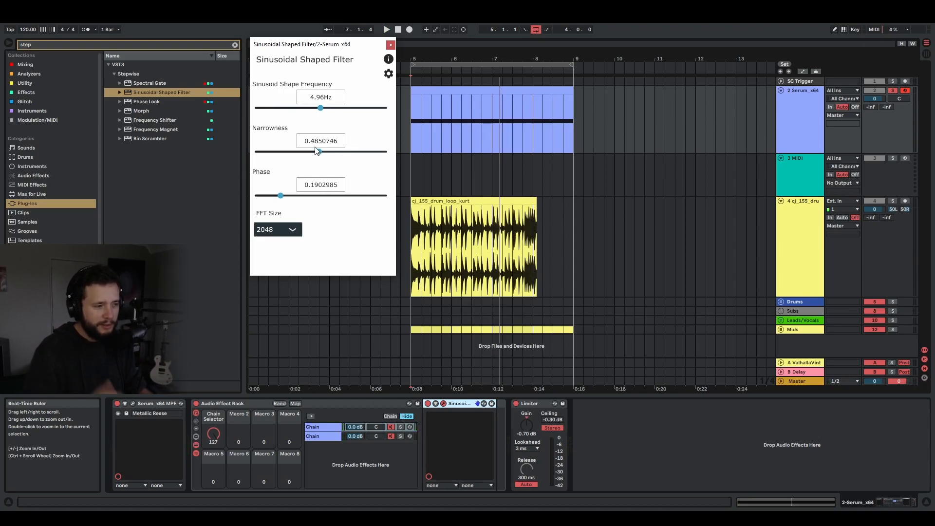
- Sweep narrowness and shape frequency, settling near 6.46 Hz and 0.51 narrowness
drag(319, 151, 255, 152)
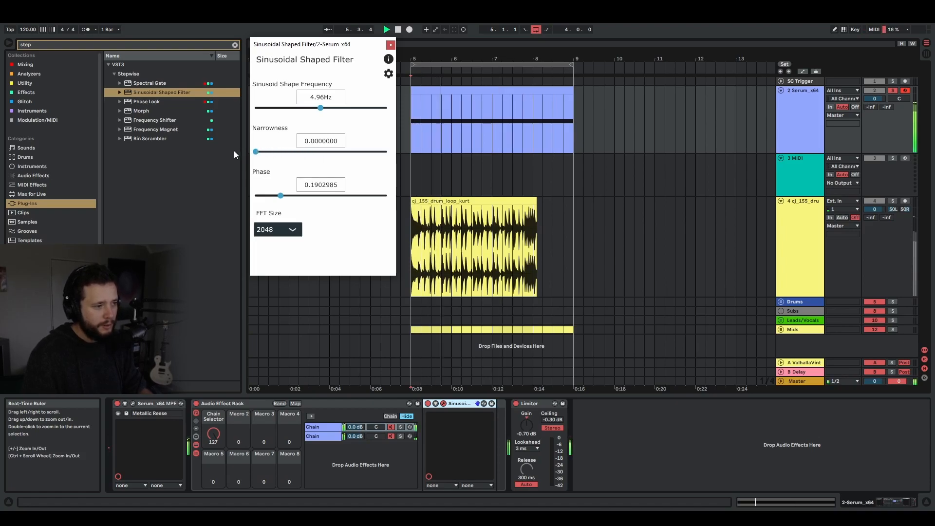
drag(321, 108, 334, 108)
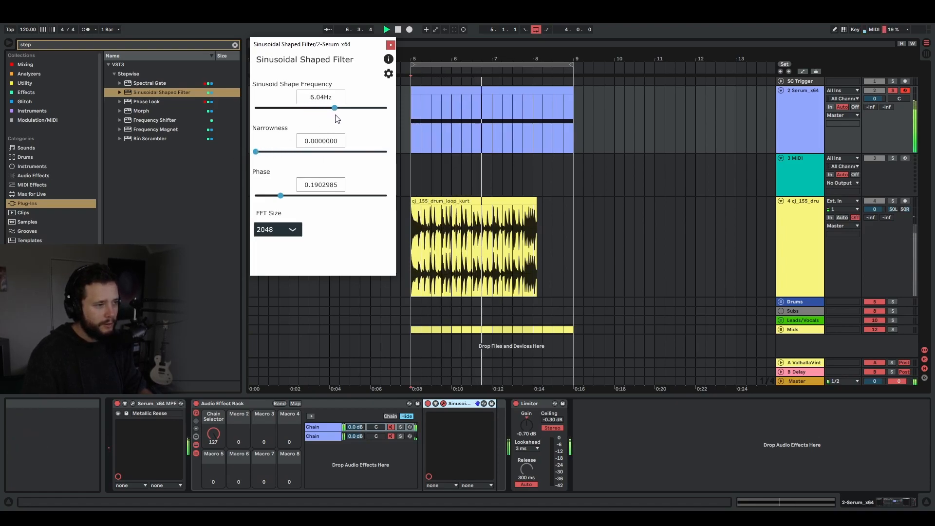
drag(334, 108, 361, 108)
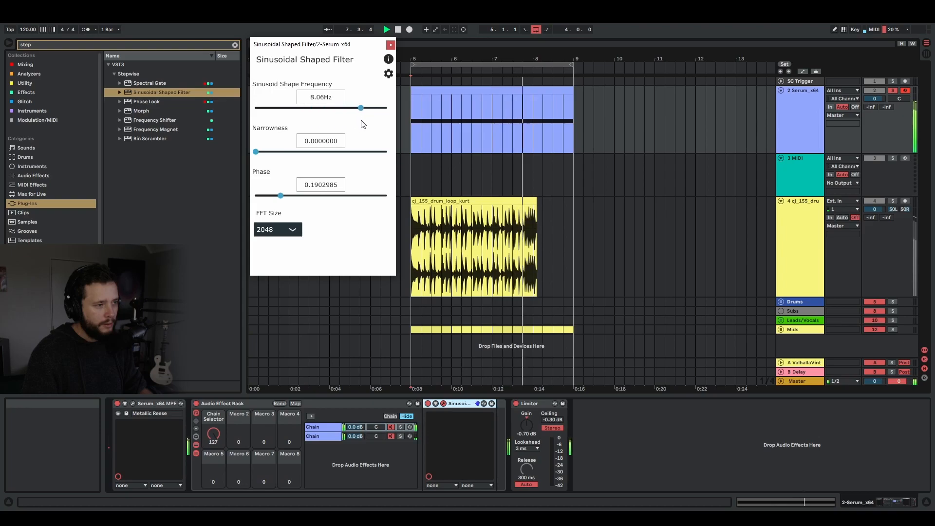
drag(360, 108, 314, 109)
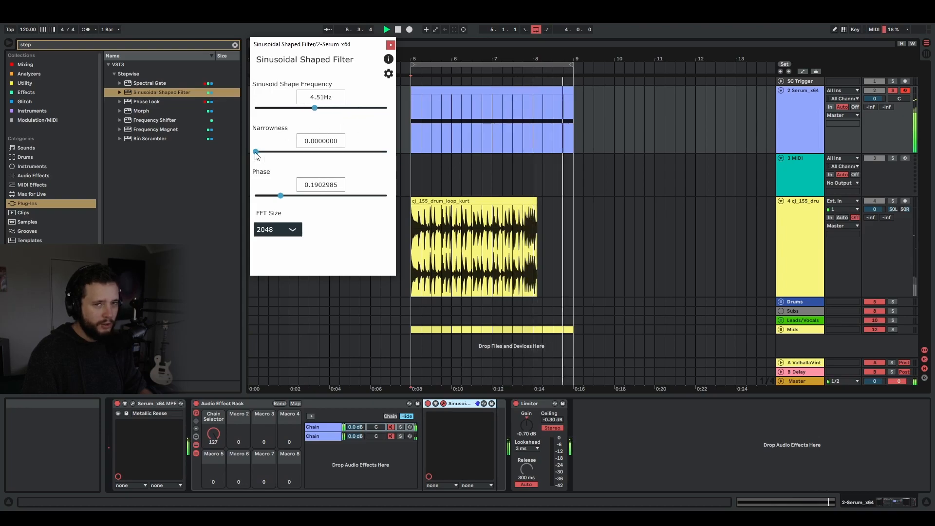
drag(256, 152, 386, 152)
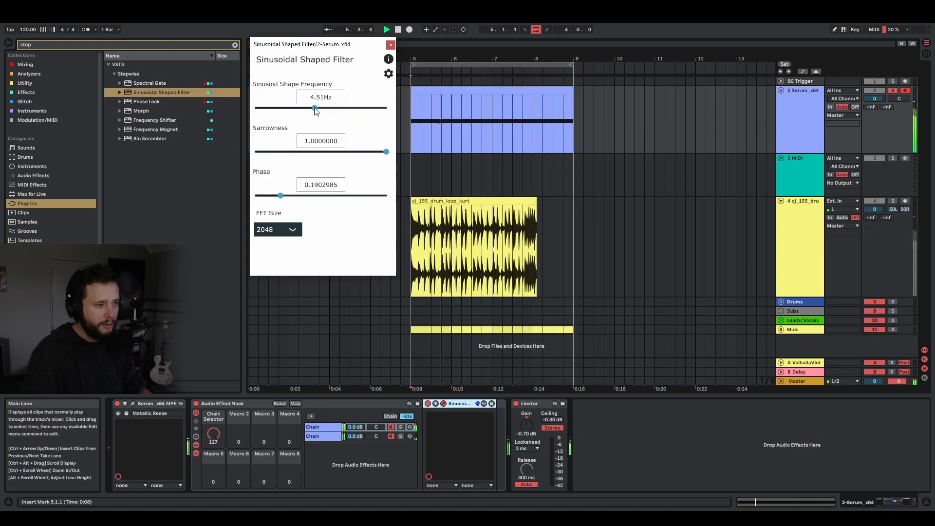
drag(315, 109, 287, 108)
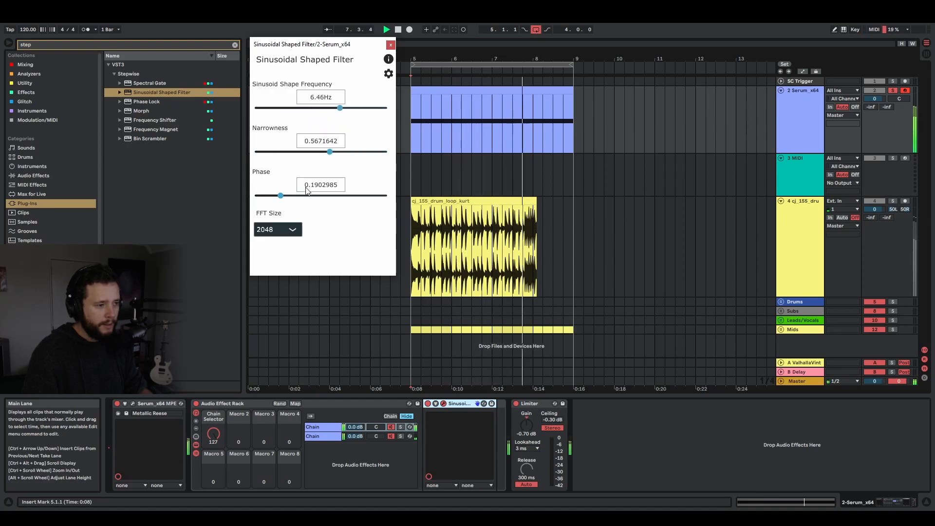
drag(329, 152, 322, 151)
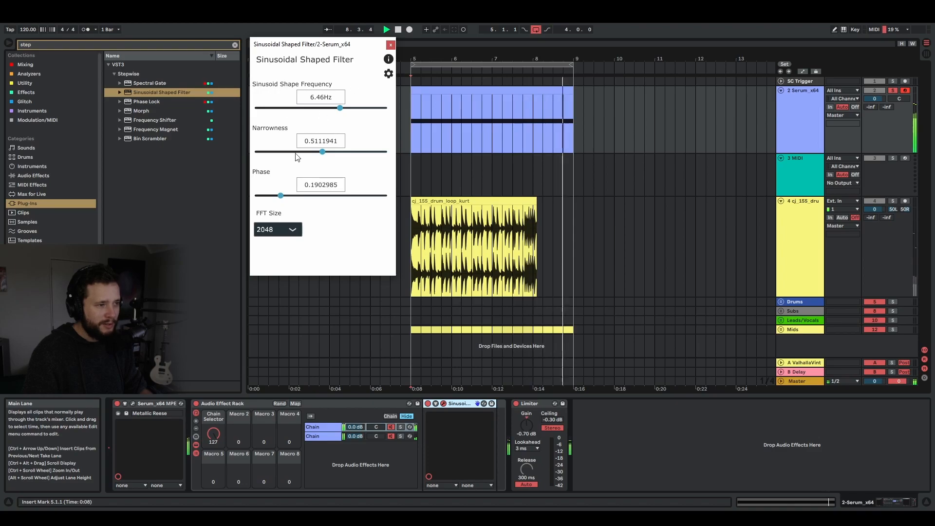
- Sweep the filter's phase up and down, leaving it at about 0.43
drag(281, 196, 300, 196)
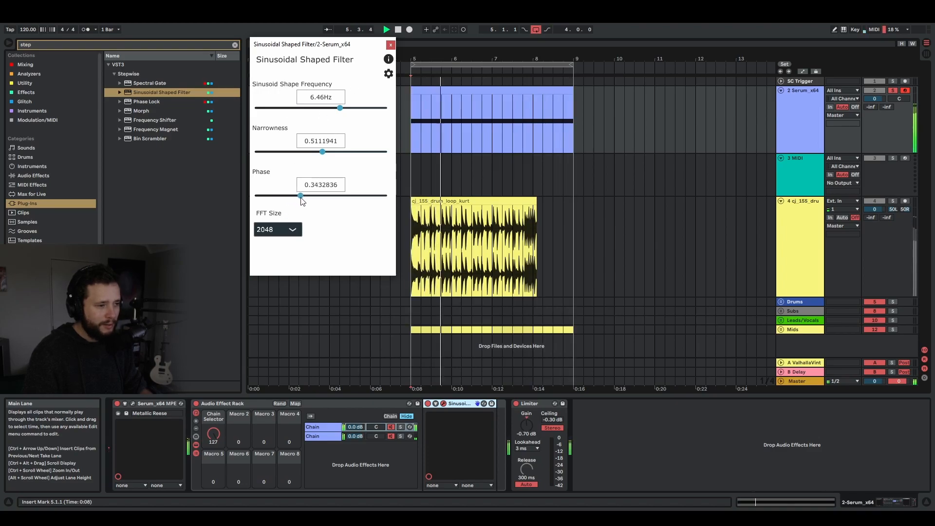
drag(300, 195, 358, 195)
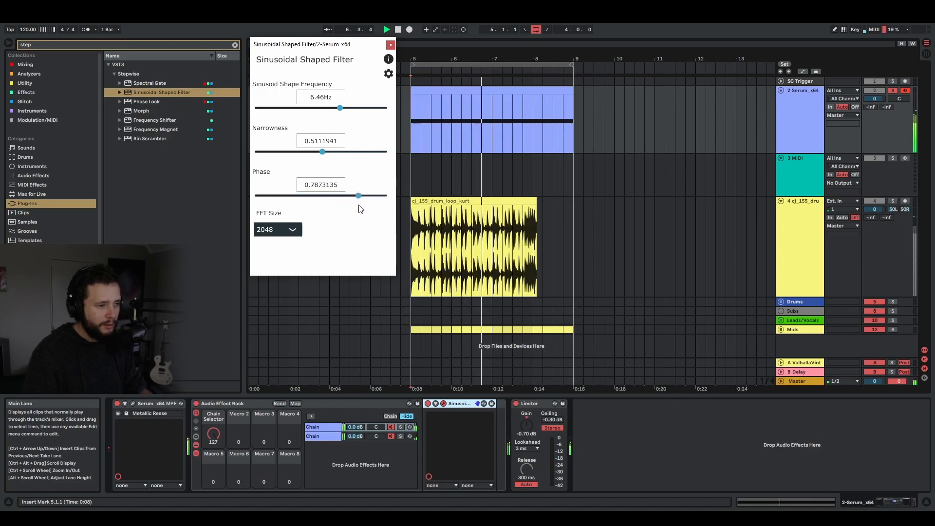
drag(358, 196, 327, 195)
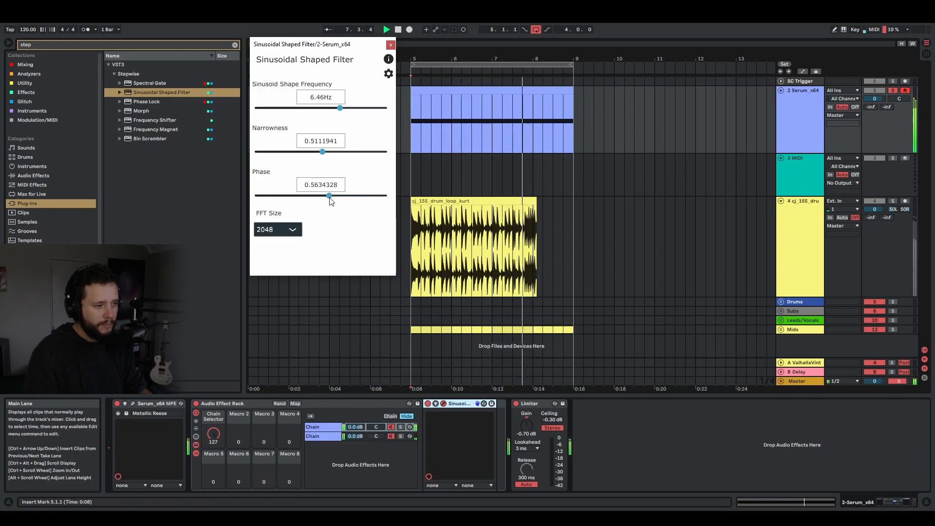
drag(328, 196, 293, 196)
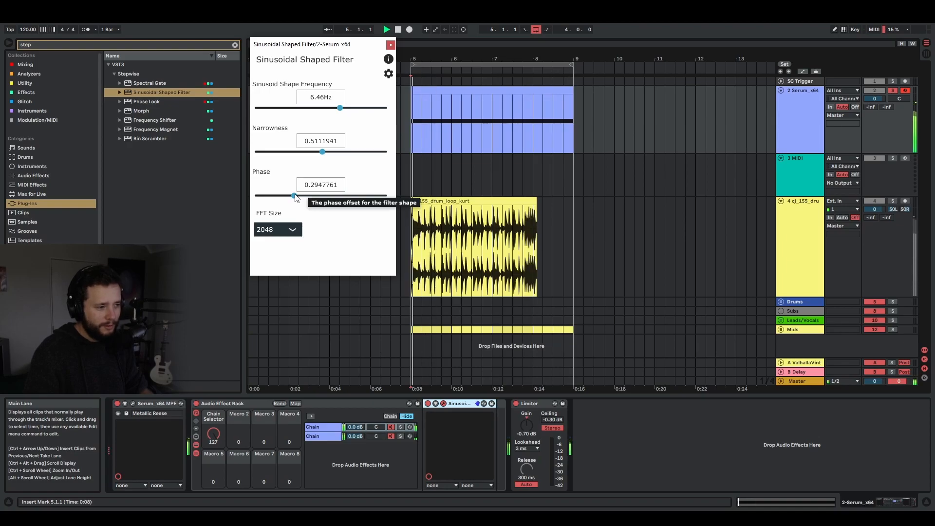
drag(292, 194, 305, 195)
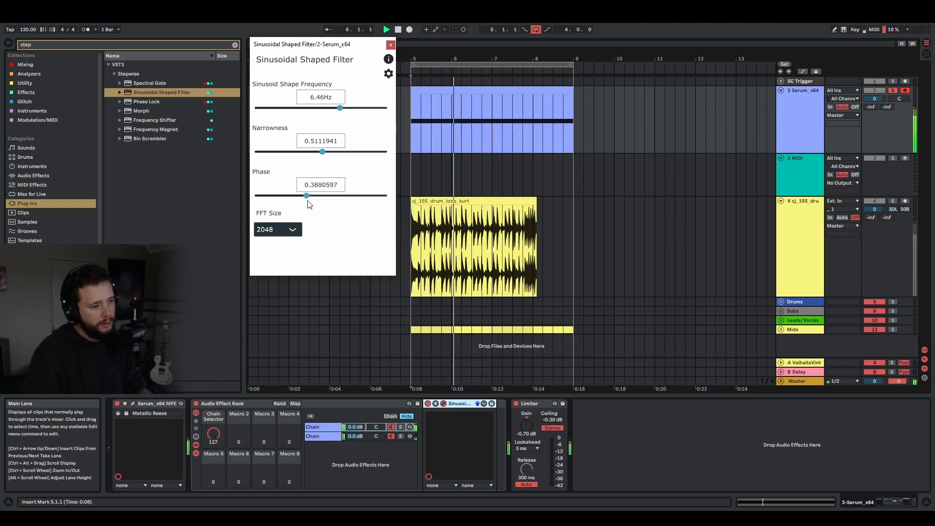
drag(306, 196, 350, 196)
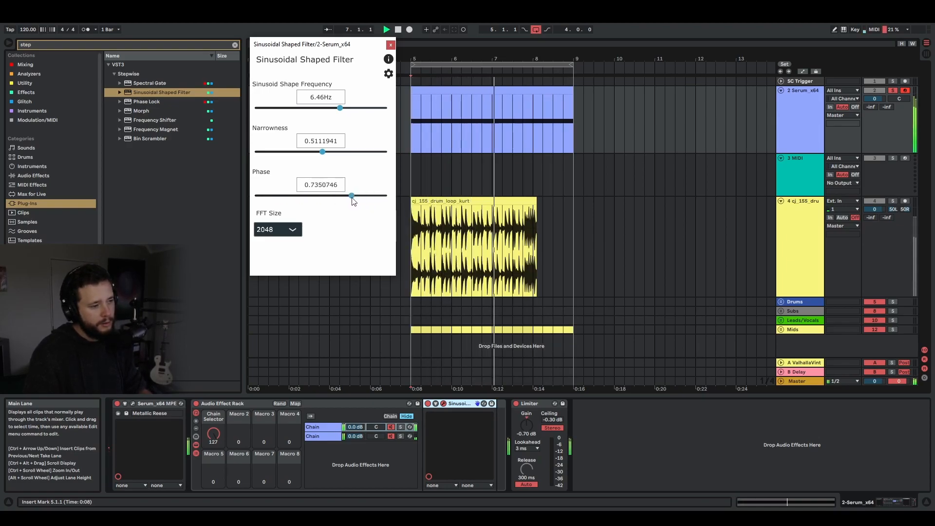
drag(351, 196, 312, 196)
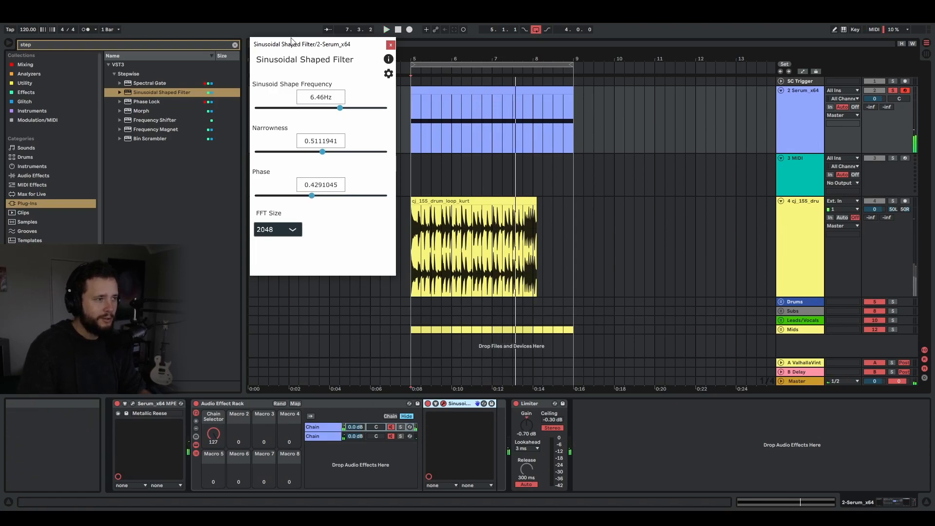
drag(301, 44, 423, 47)
text(LFO)
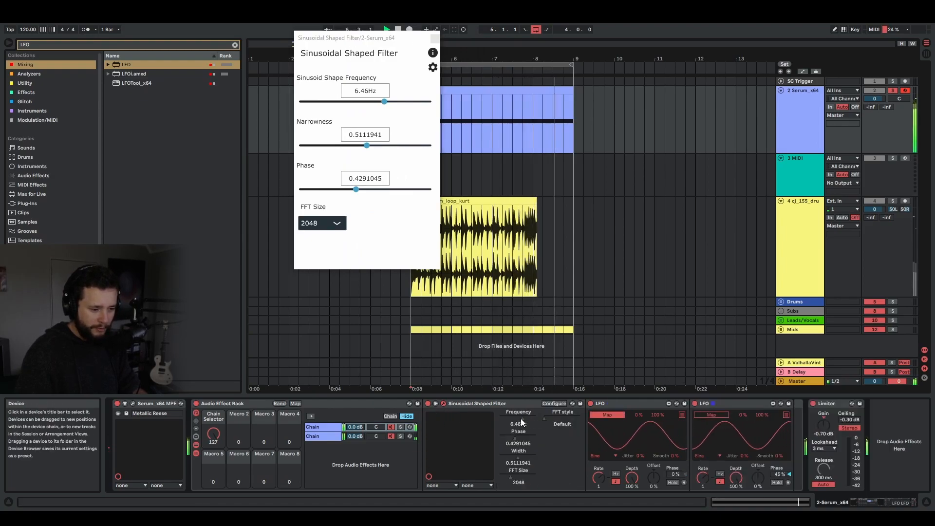
- Map the first LFO to Sinusoid Shape Frequency at 37% depth and -46% offset
drag(384, 101, 303, 102)
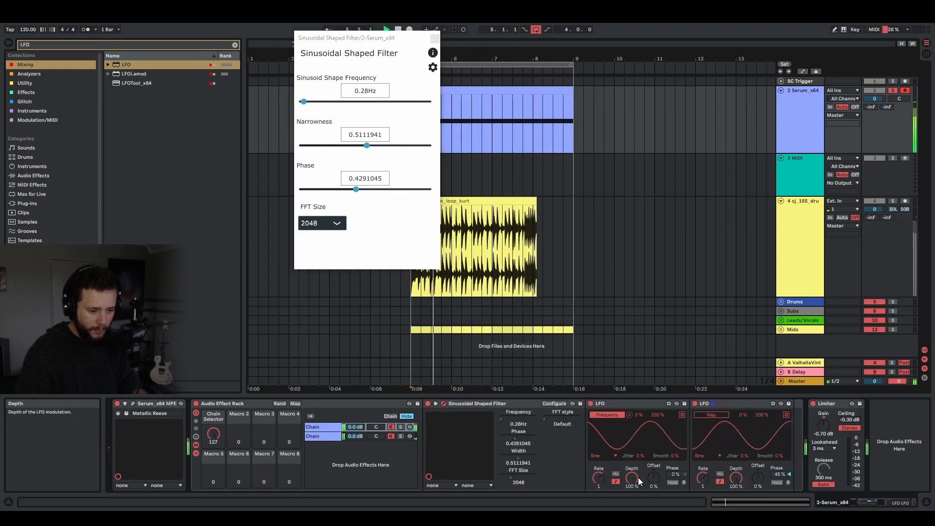
drag(302, 101, 332, 101)
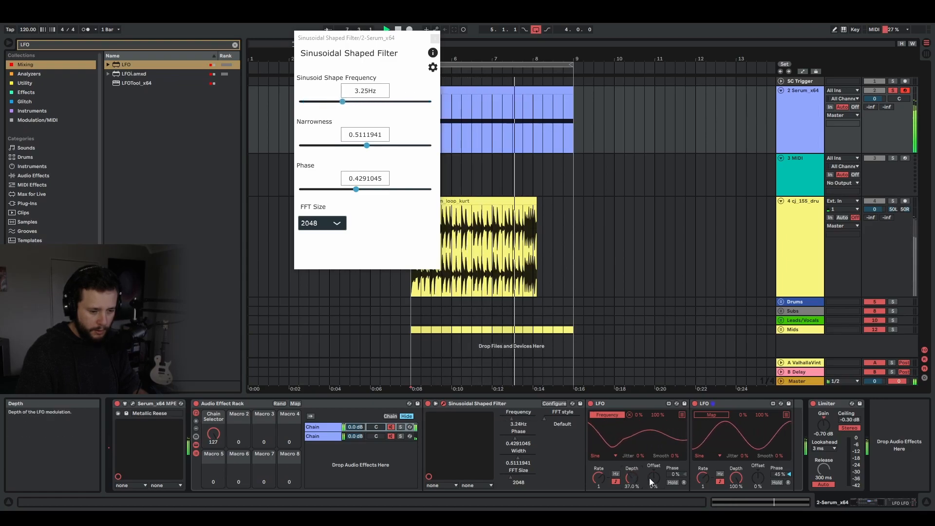
drag(342, 102, 312, 101)
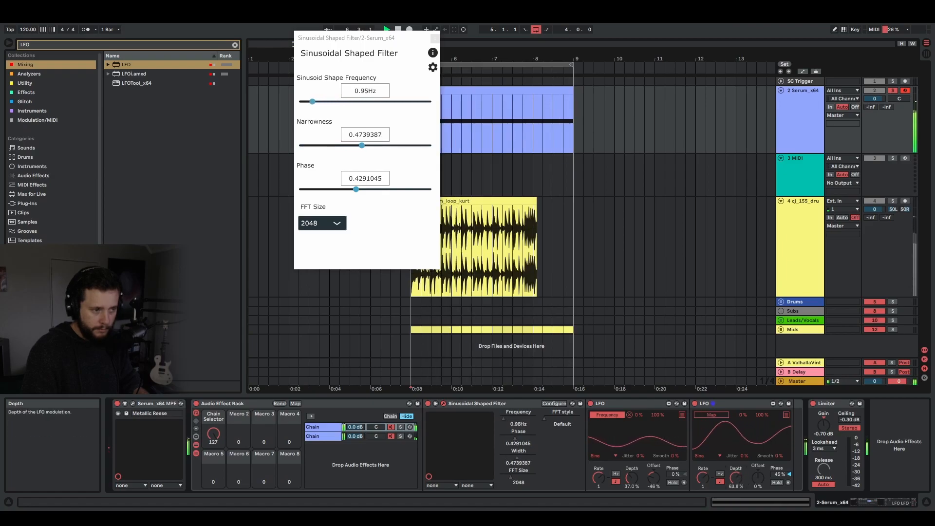
- Map the second LFO to narrowness and lower the filter phase to about 0.30
drag(311, 101, 333, 102)
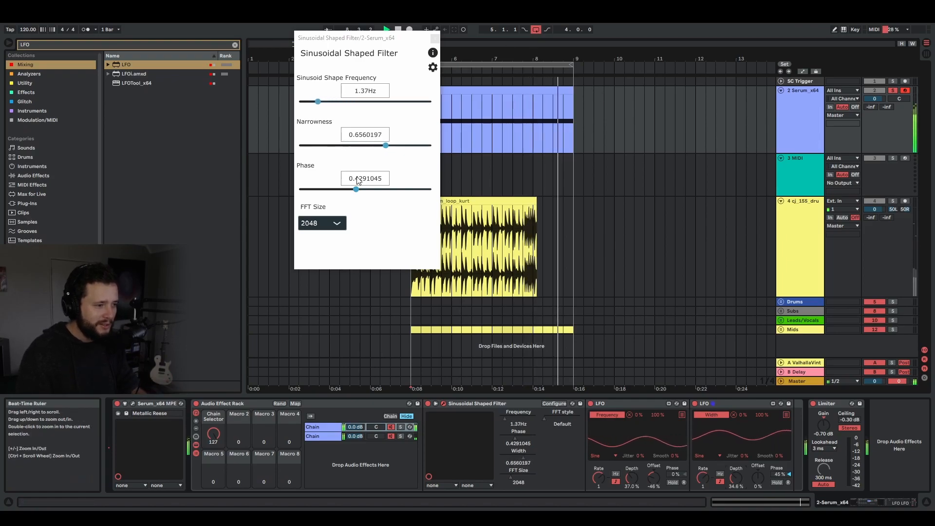
drag(356, 189, 377, 189)
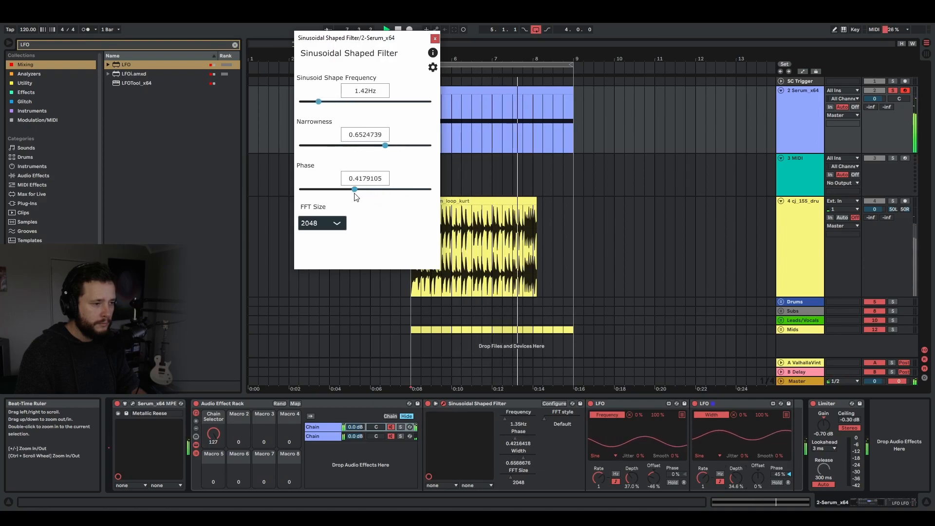
drag(354, 189, 339, 189)
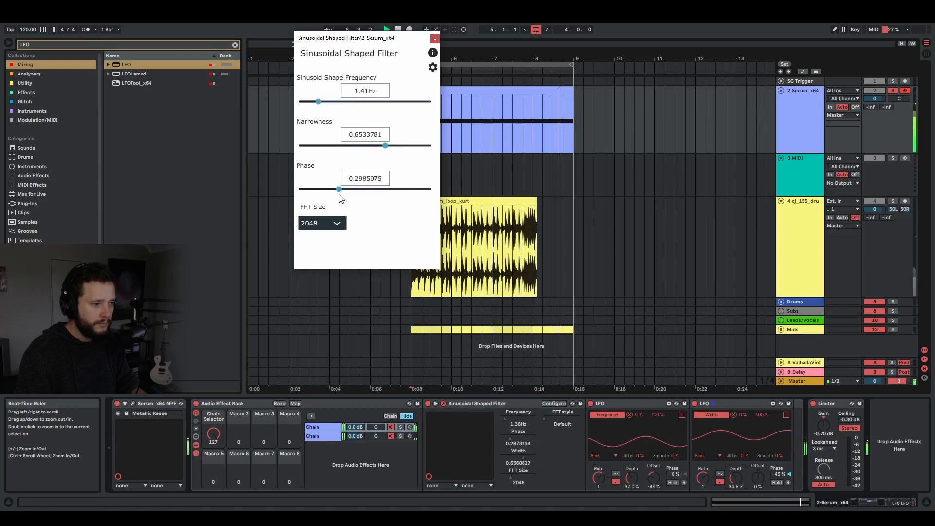
- Switch the filter's FFT size between 128, 32768 and 2048 while the track plays
click(322, 223)
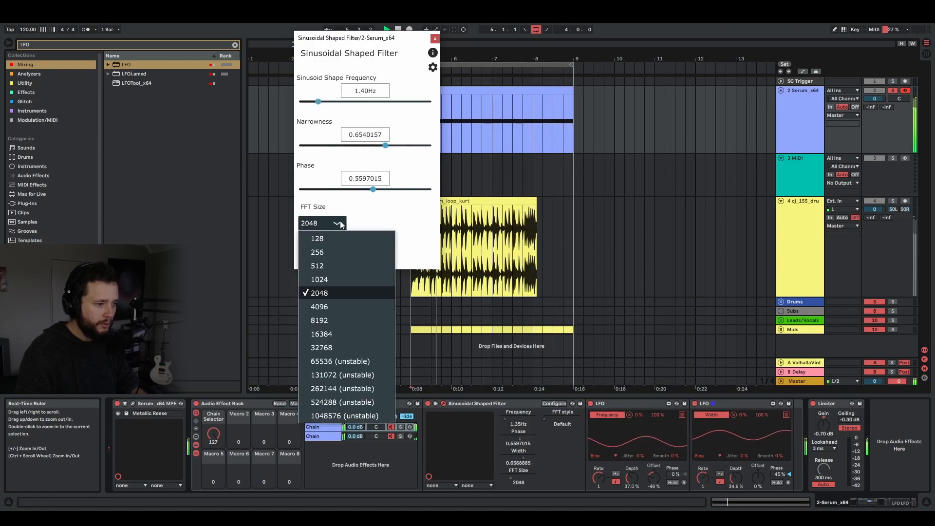
click(317, 239)
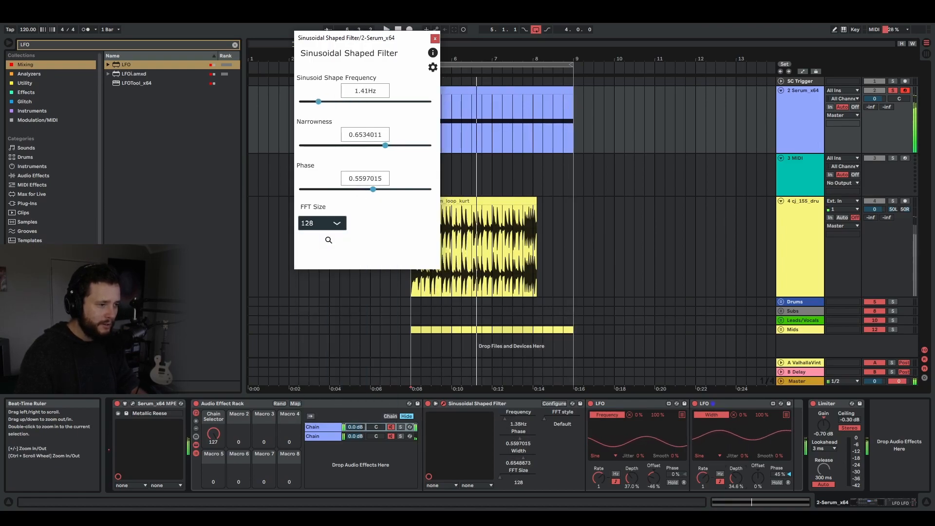
drag(319, 101, 357, 101)
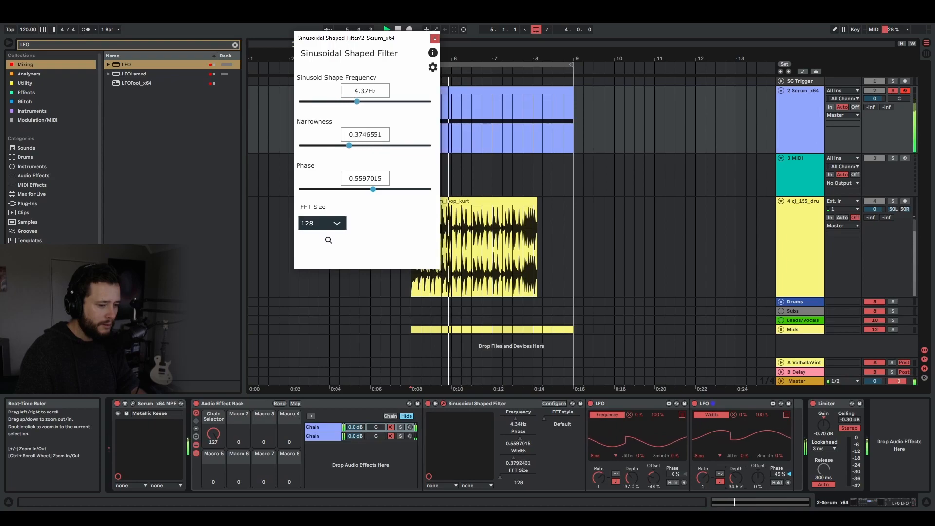
click(322, 223)
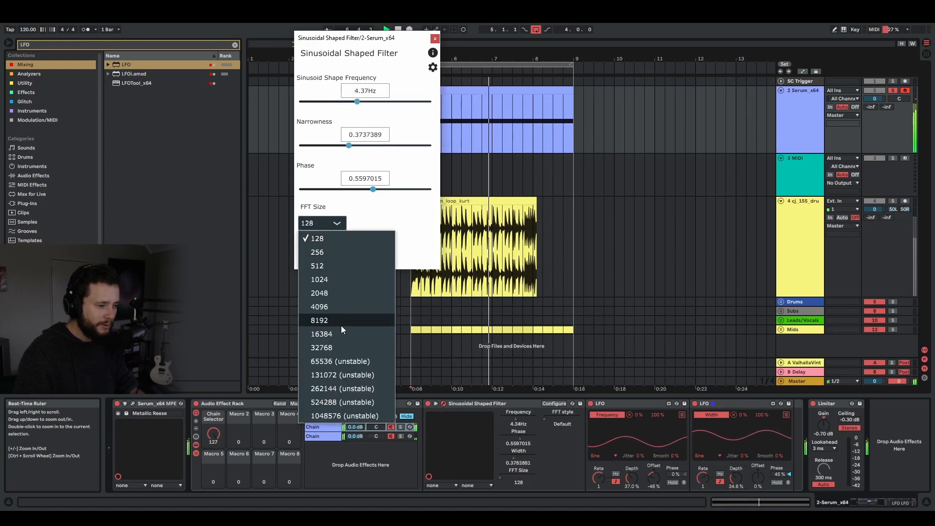
mouse_move(321, 348)
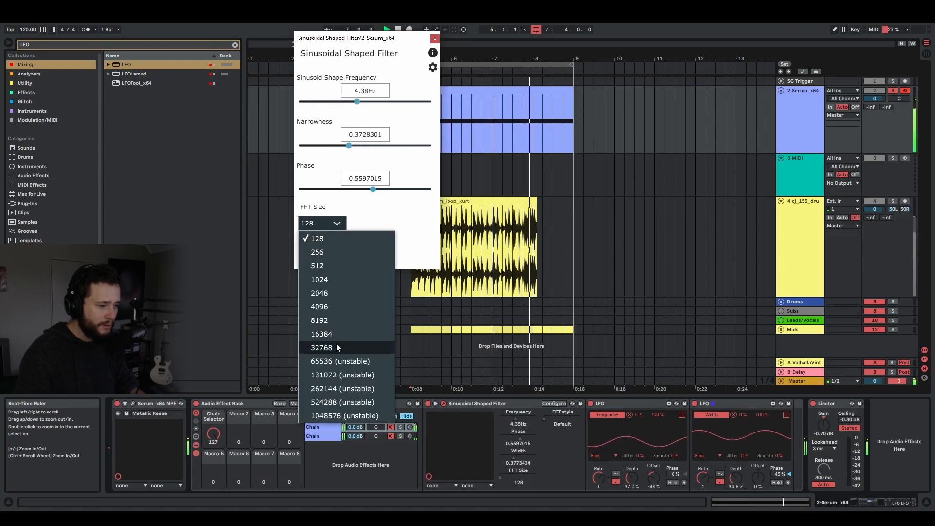
click(320, 348)
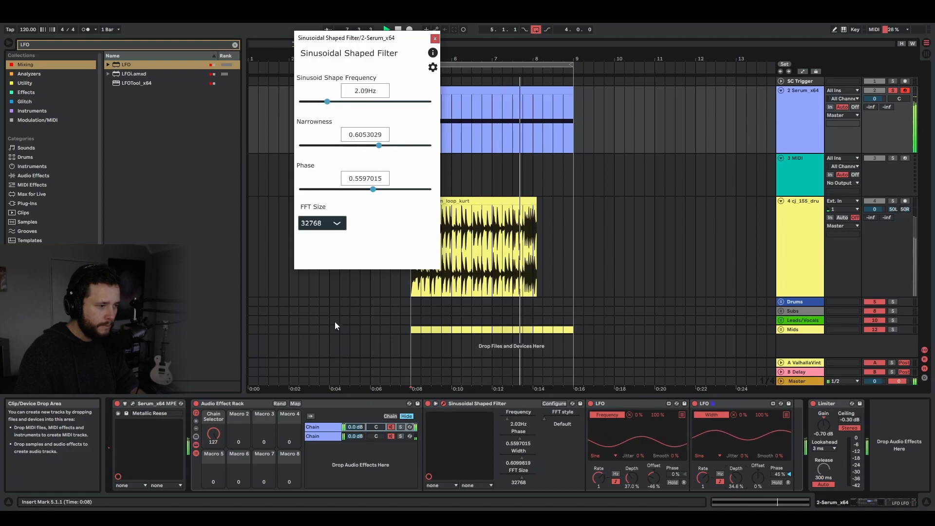
click(322, 222)
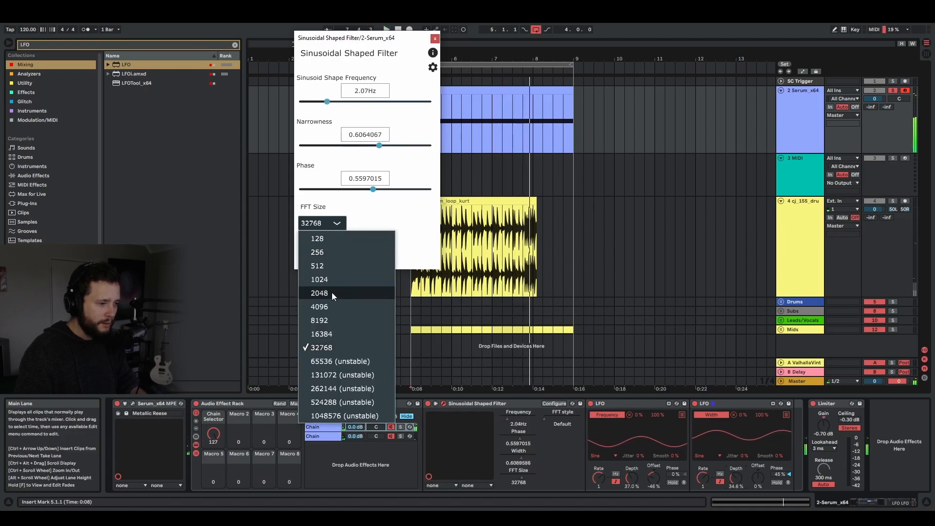
click(321, 347)
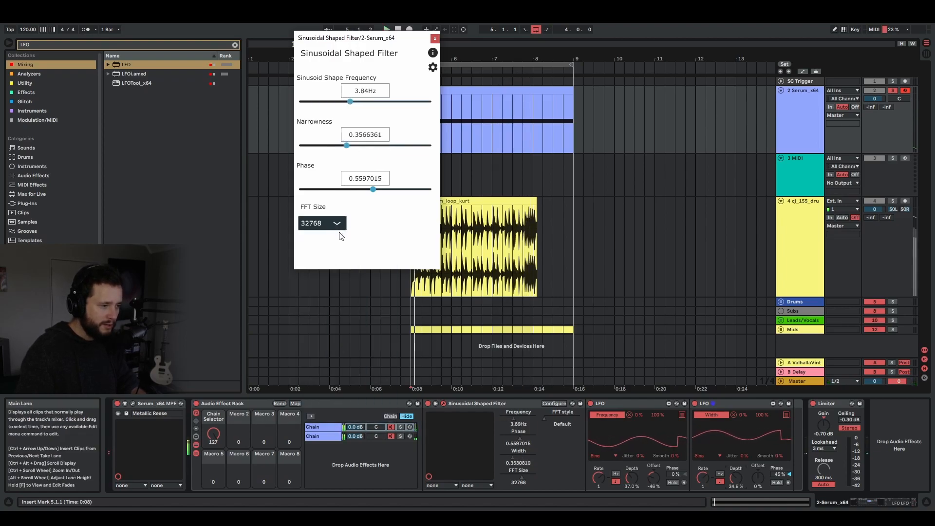
click(321, 223)
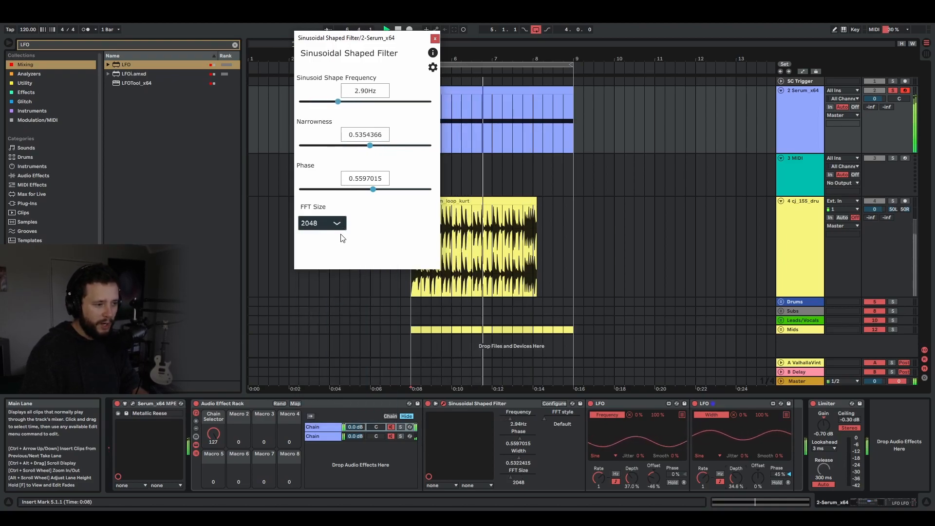
click(322, 223)
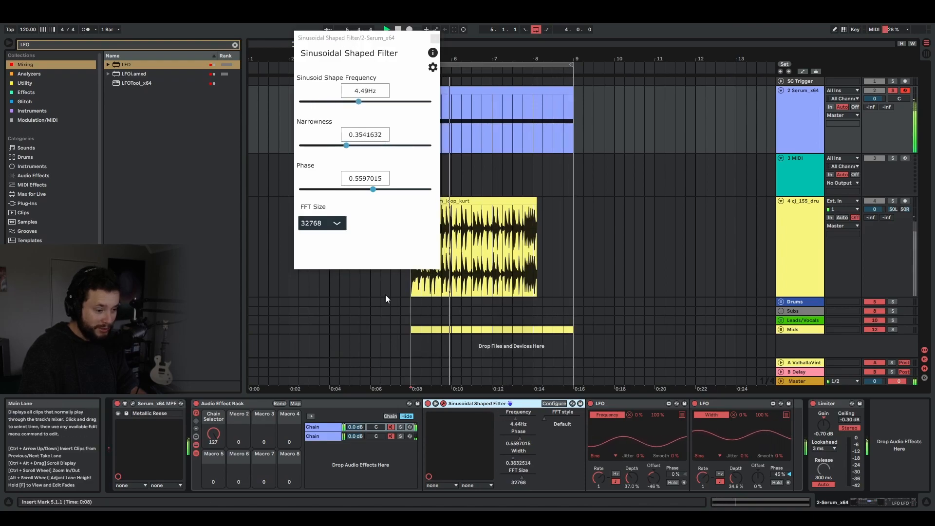
click(321, 223)
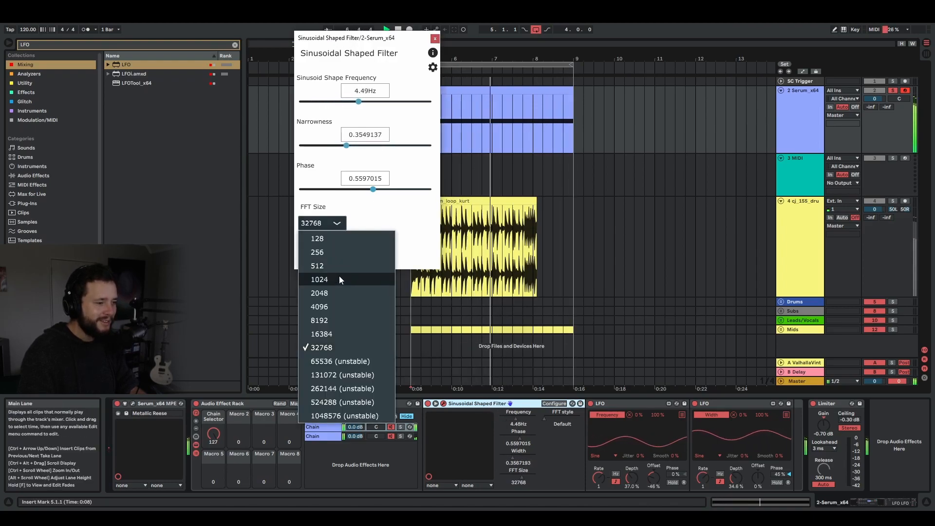
click(319, 279)
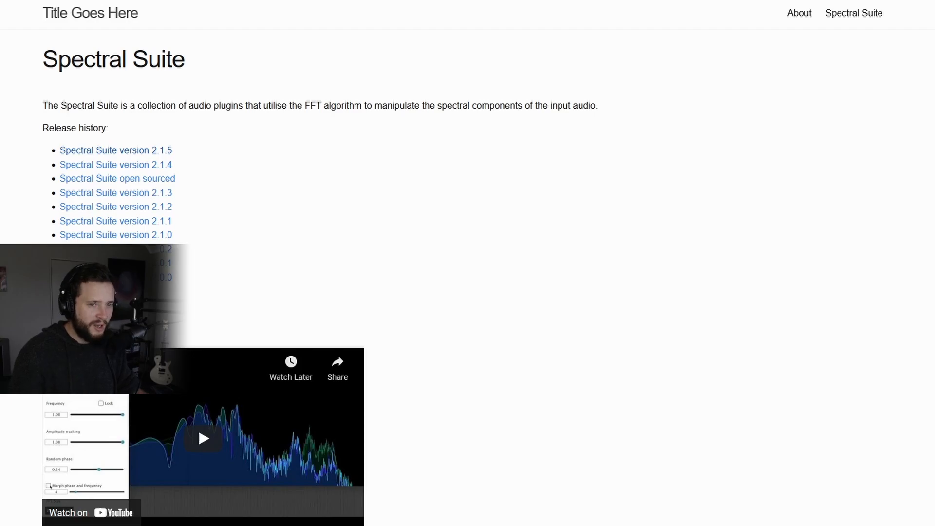
- Scroll the Spectral Suite page past the Morph and Bin Scrambler demos to Sinusoidal Shaped Filter
scroll(down, 3)
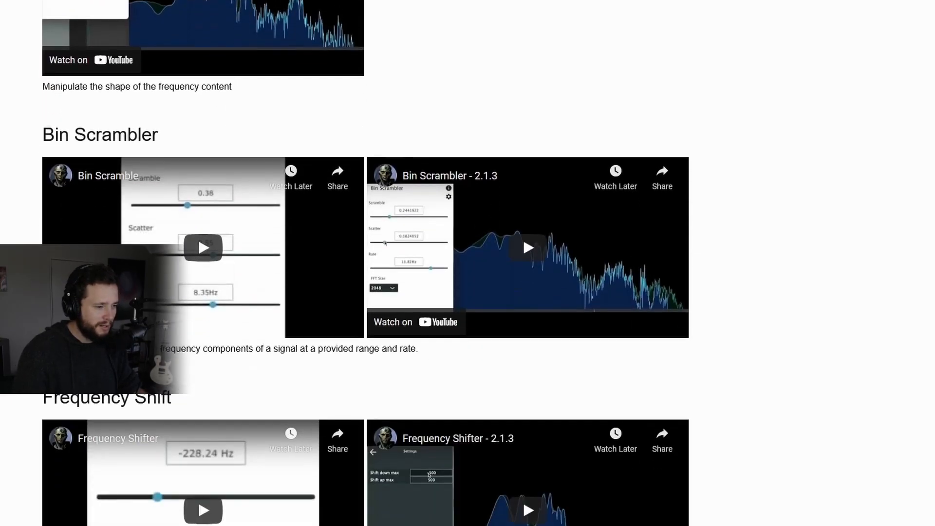
scroll(up, 3)
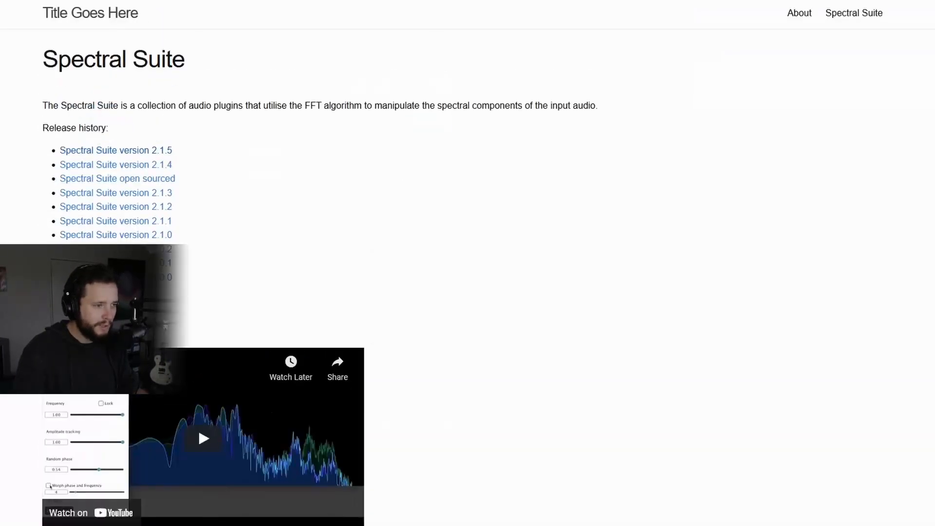
scroll(down, 3)
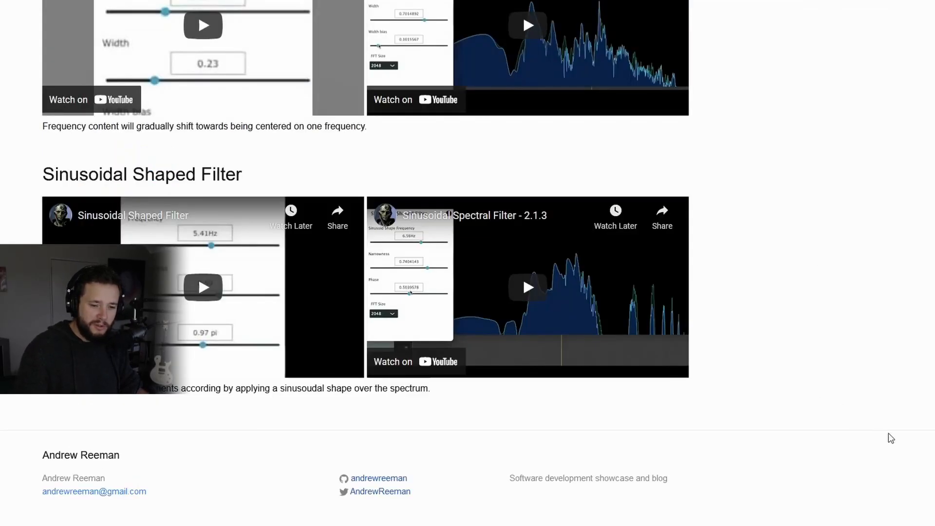
scroll(up, 3)
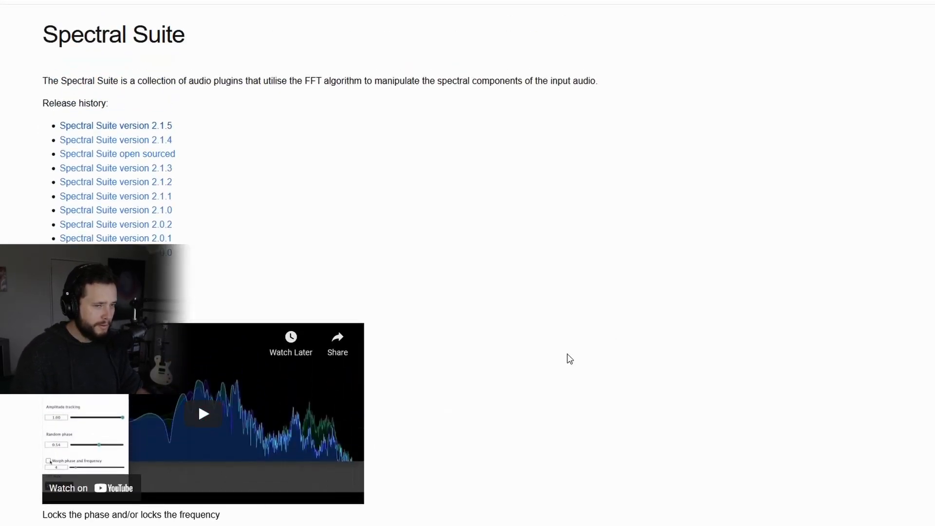
scroll(down, 3)
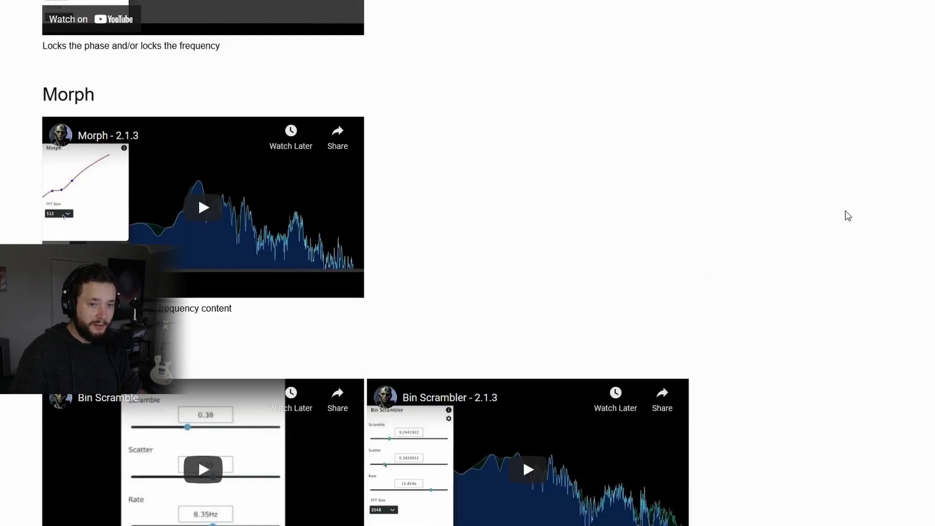
scroll(down, 3)
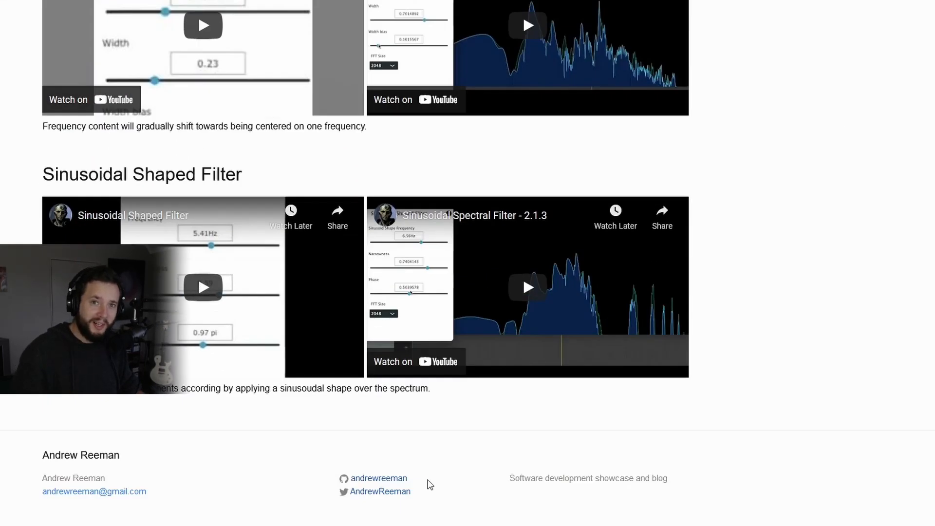
mouse_move(362, 491)
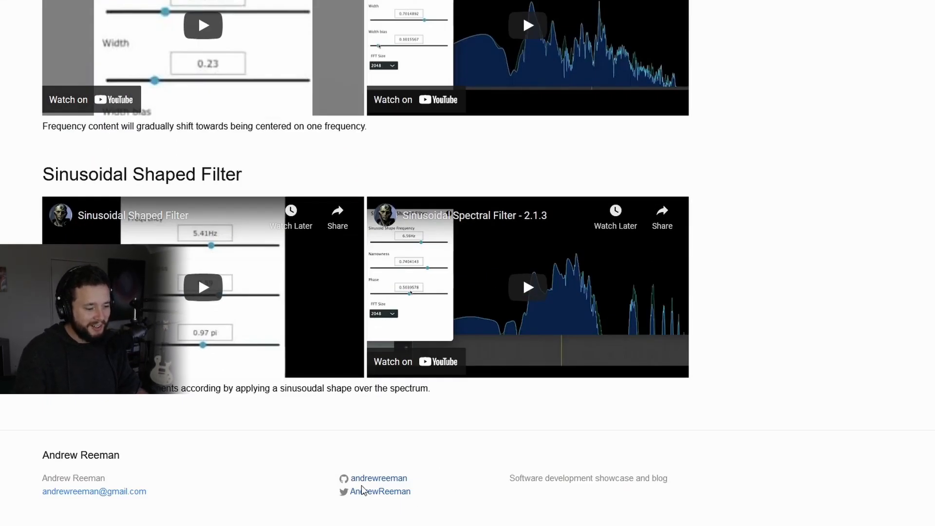
mouse_move(538, 493)
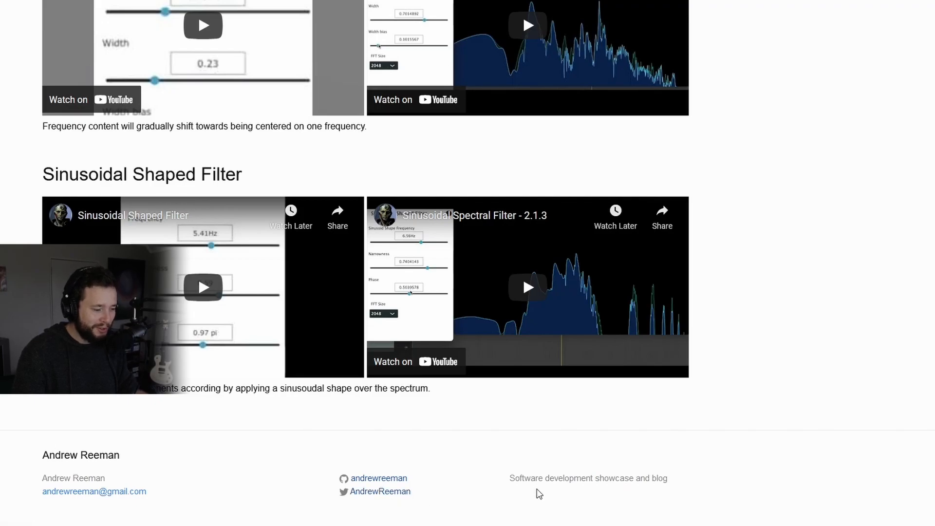
mouse_move(298, 465)
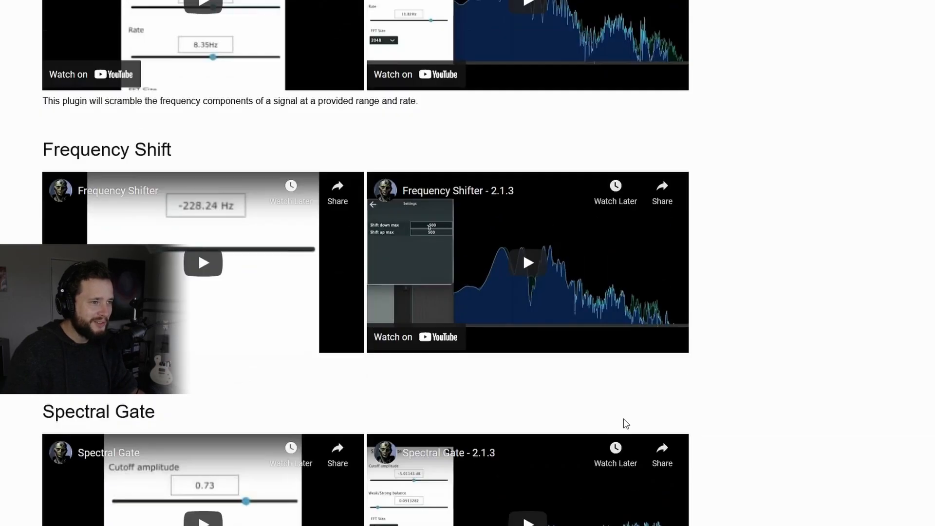
scroll(up, 3)
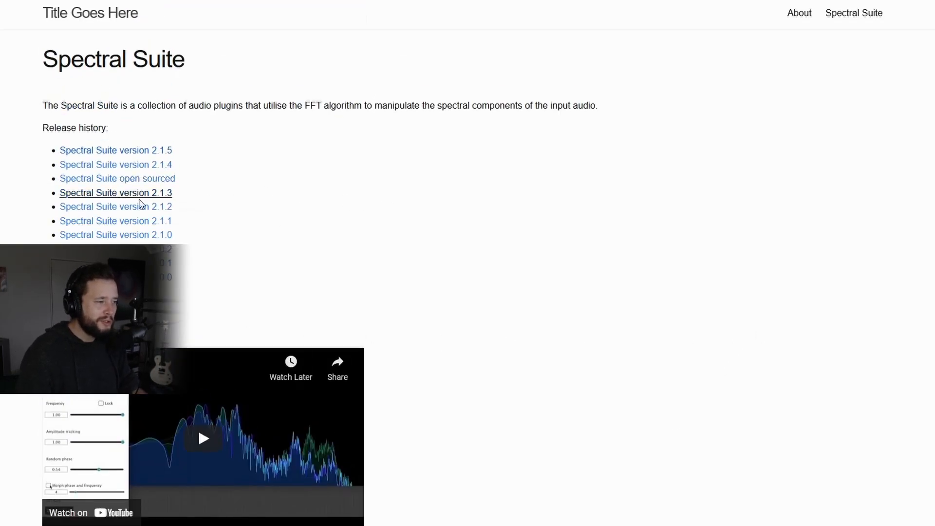
mouse_move(489, 208)
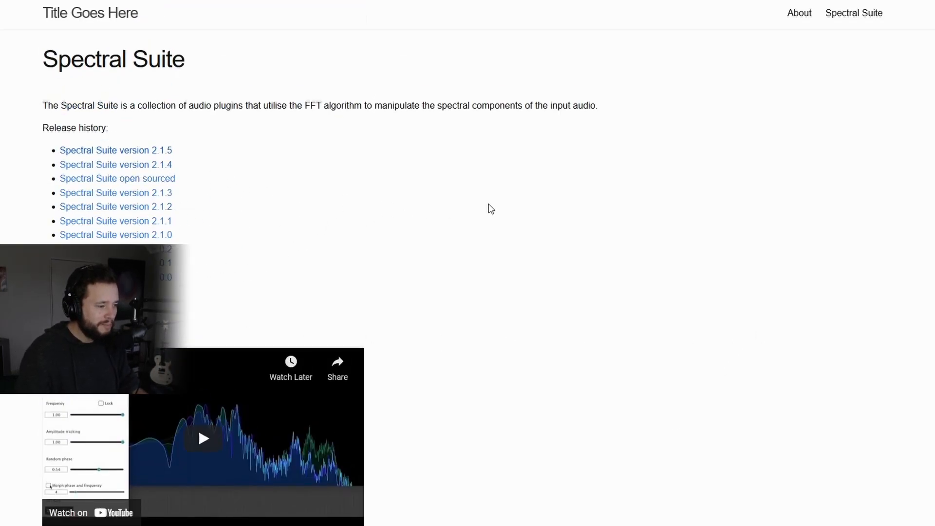
mouse_move(495, 250)
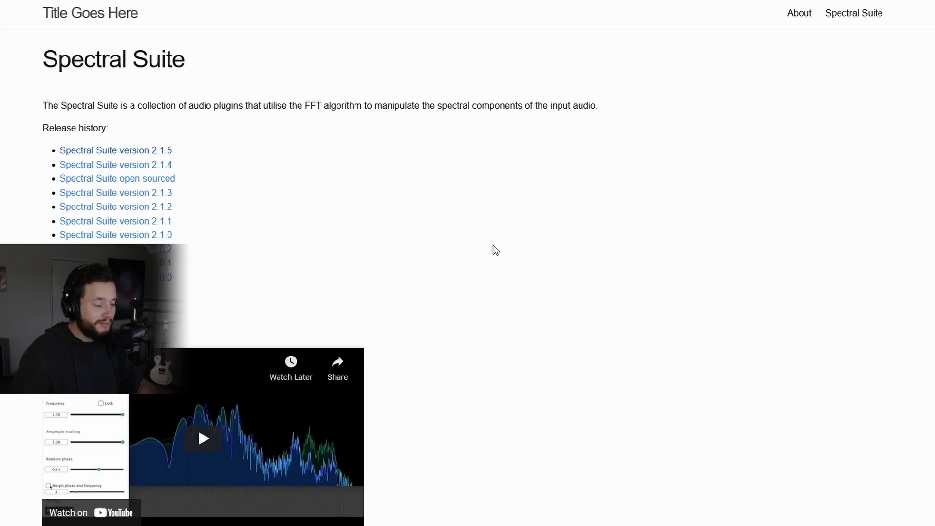
mouse_move(359, 233)
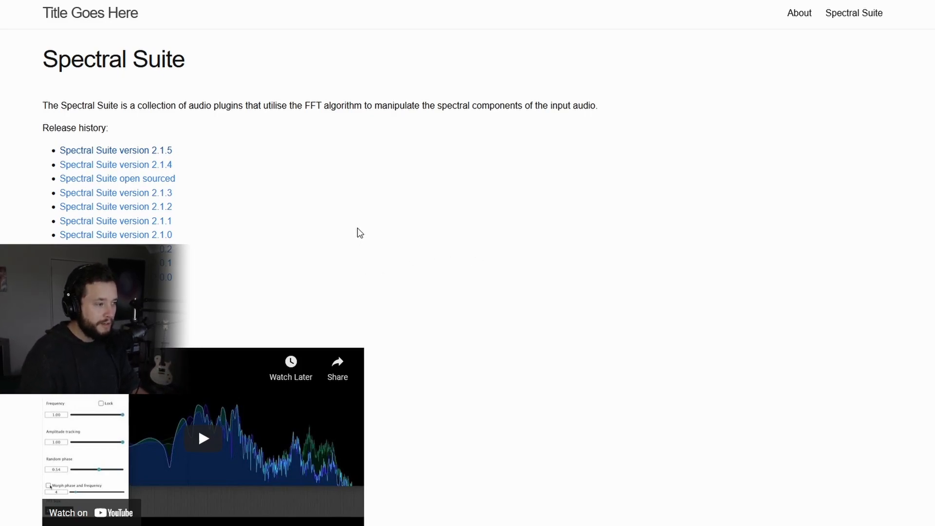
mouse_move(346, 229)
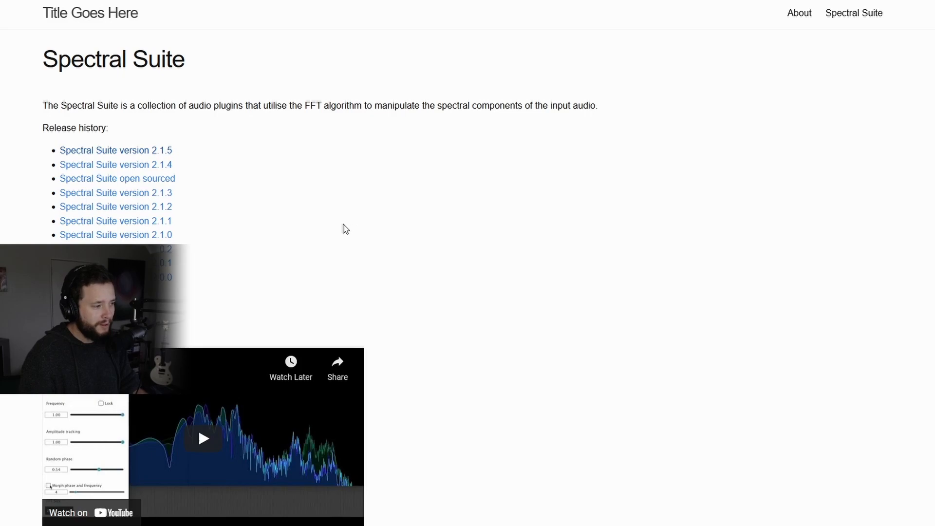
mouse_move(288, 237)
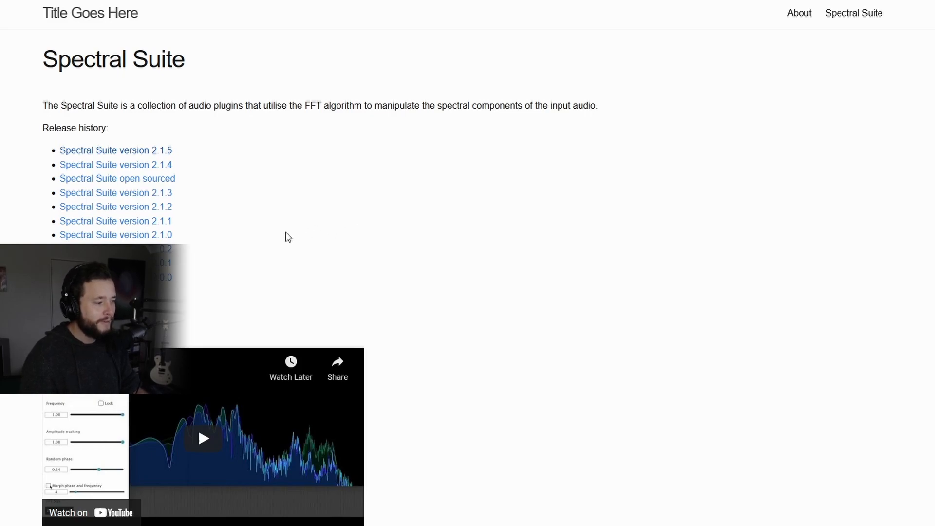
mouse_move(280, 235)
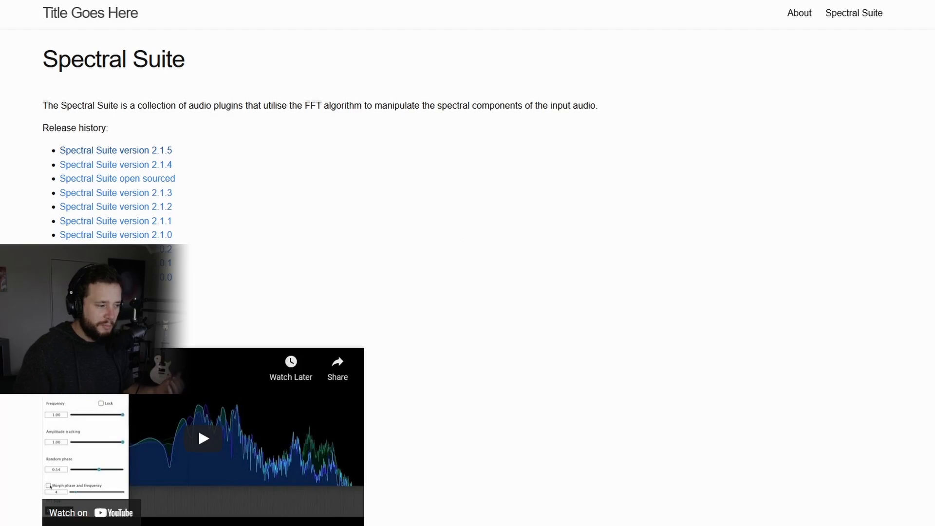
scroll(down, 3)
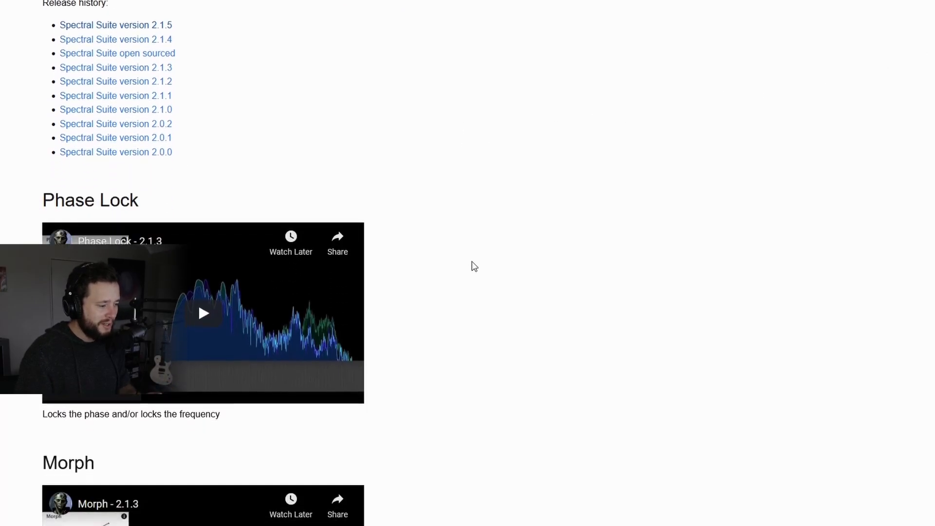
scroll(down, 3)
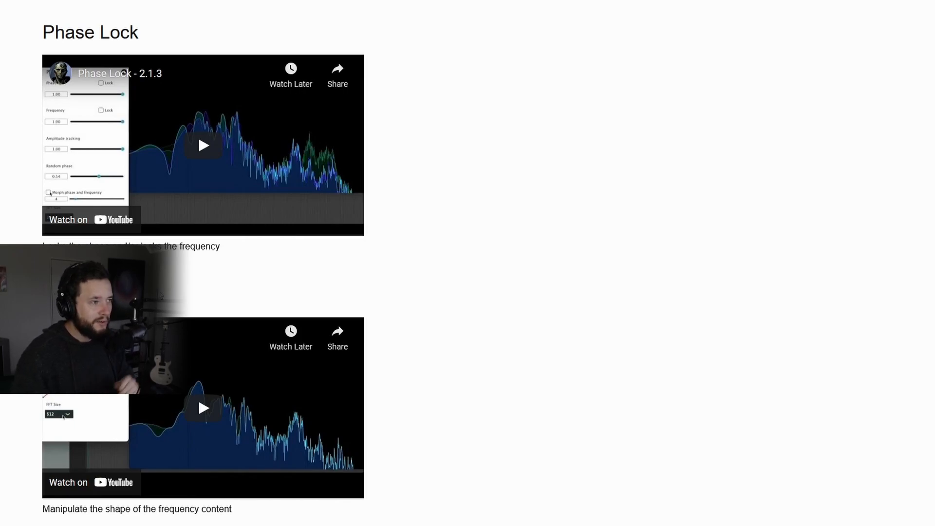
click(853, 12)
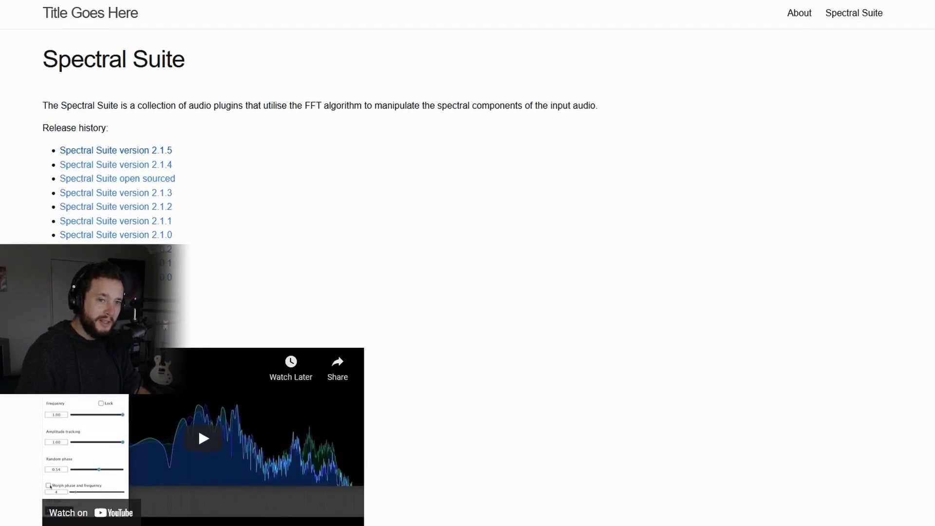
scroll(down, 3)
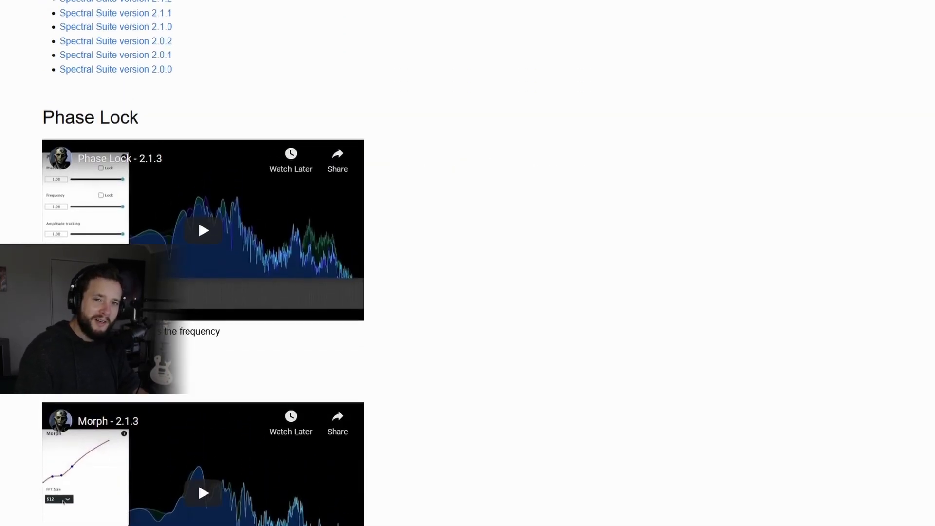
scroll(up, 3)
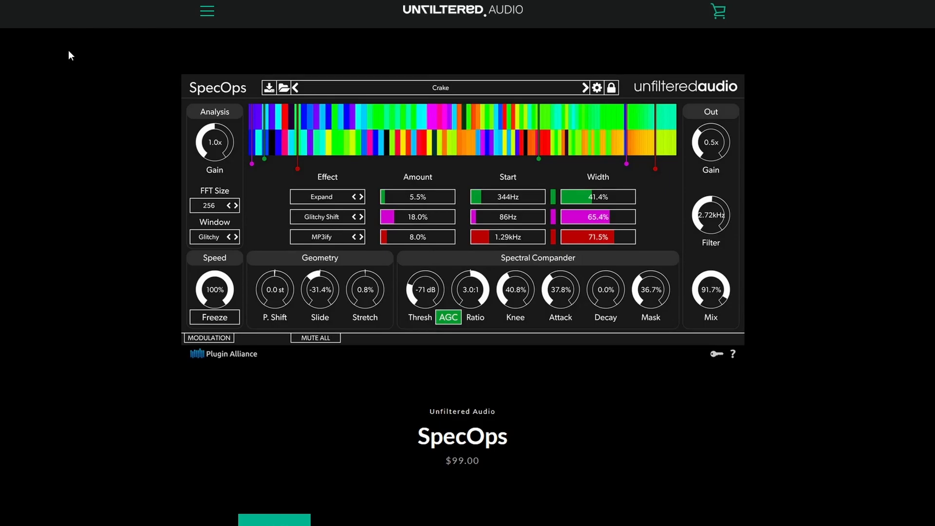
mouse_move(151, 117)
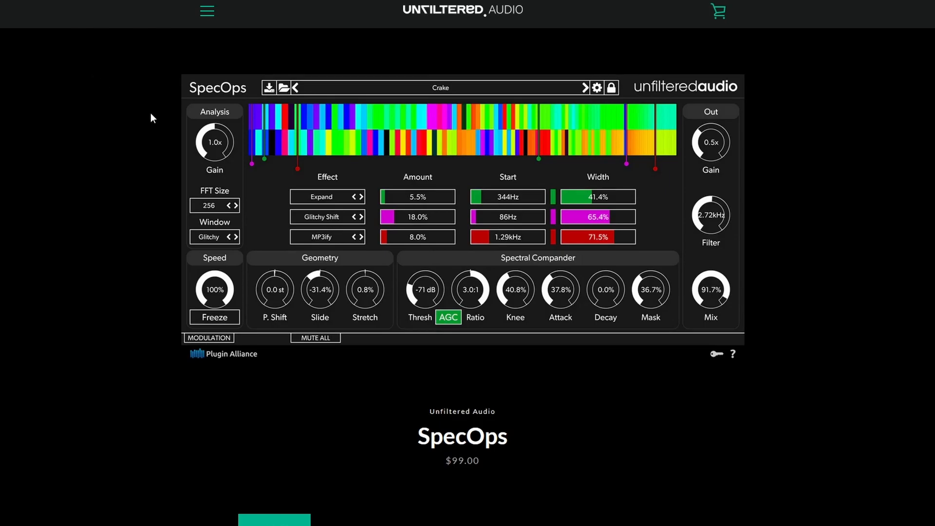
mouse_move(627, 460)
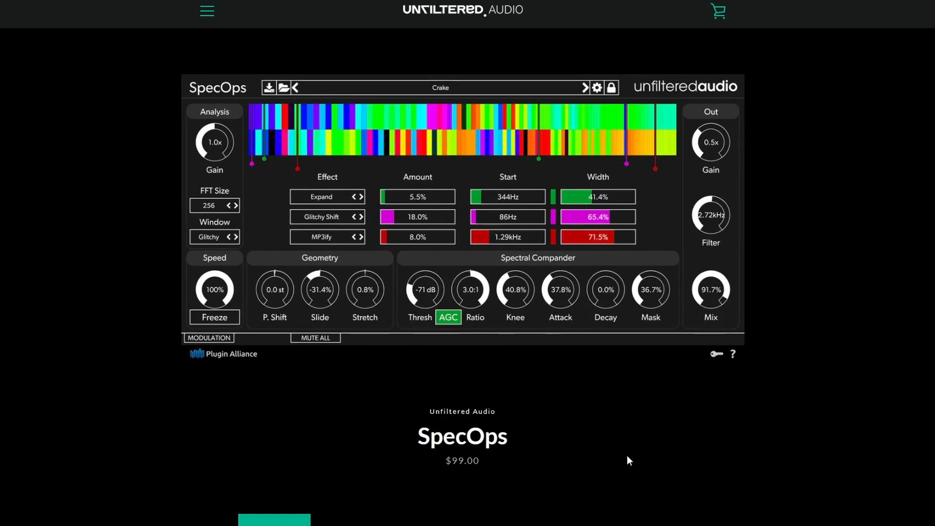
mouse_move(605, 456)
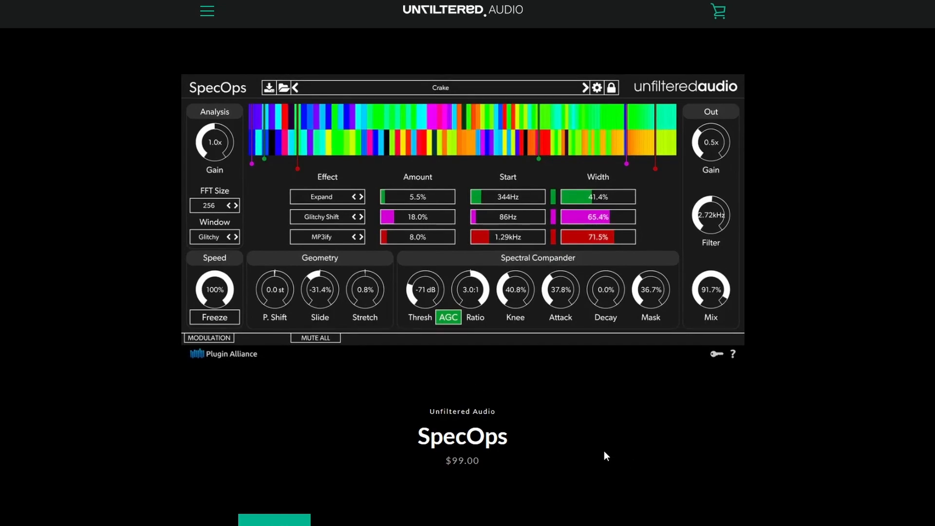
mouse_move(548, 492)
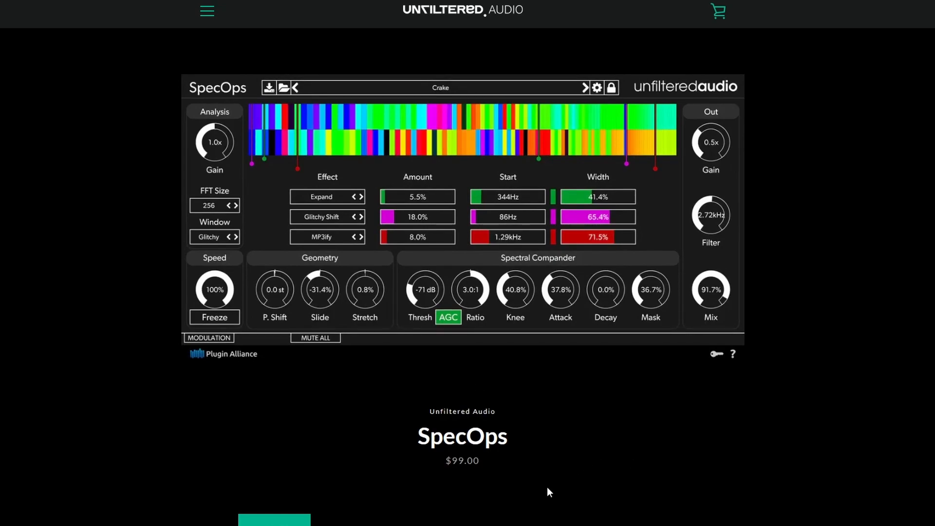
- Scroll the SpecOps product page down and back up to view its add-to-cart option and intro video
scroll(down, 3)
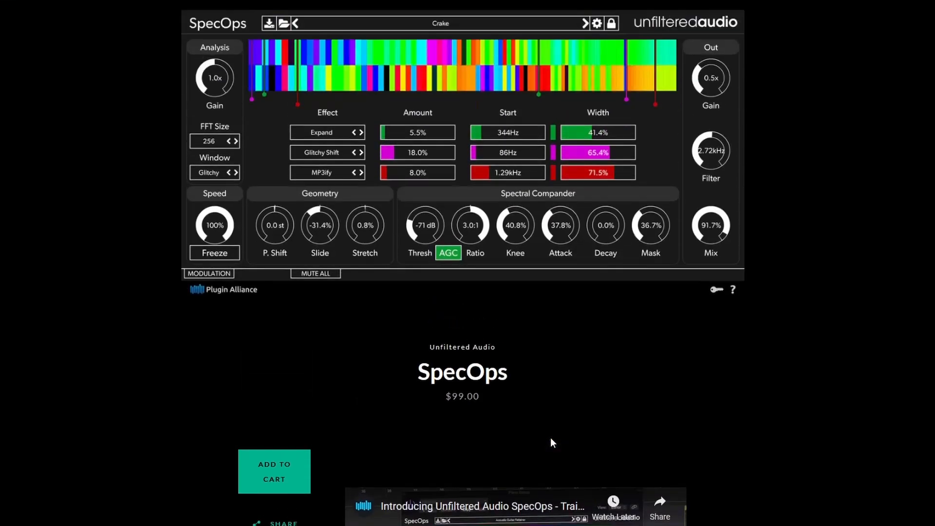
scroll(up, 3)
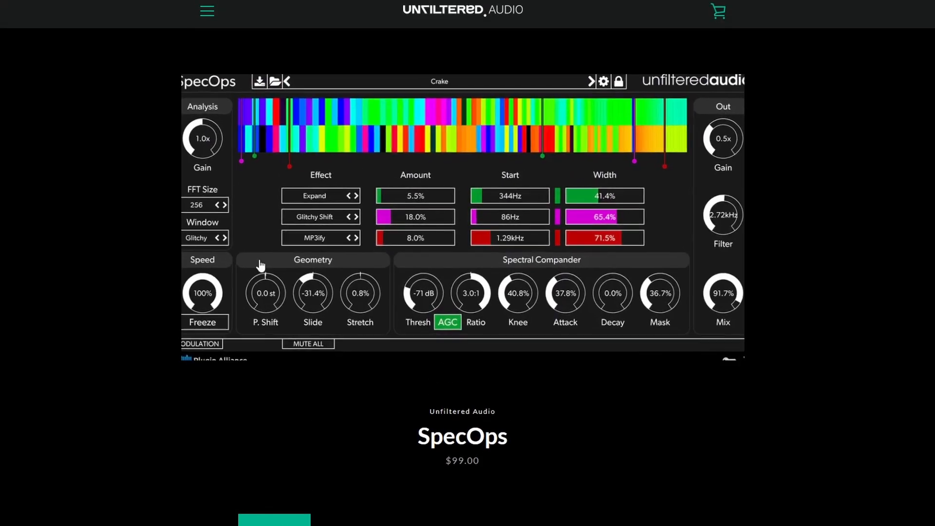
mouse_move(426, 337)
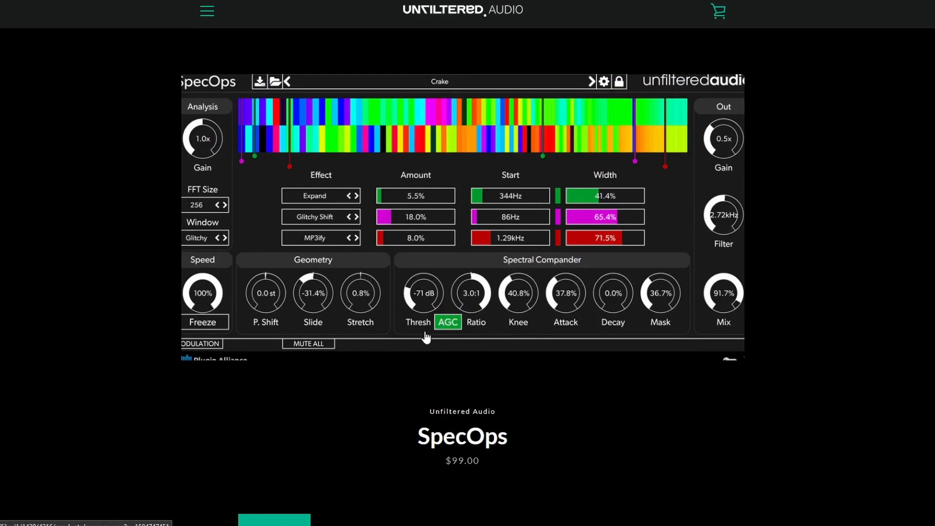
mouse_move(385, 284)
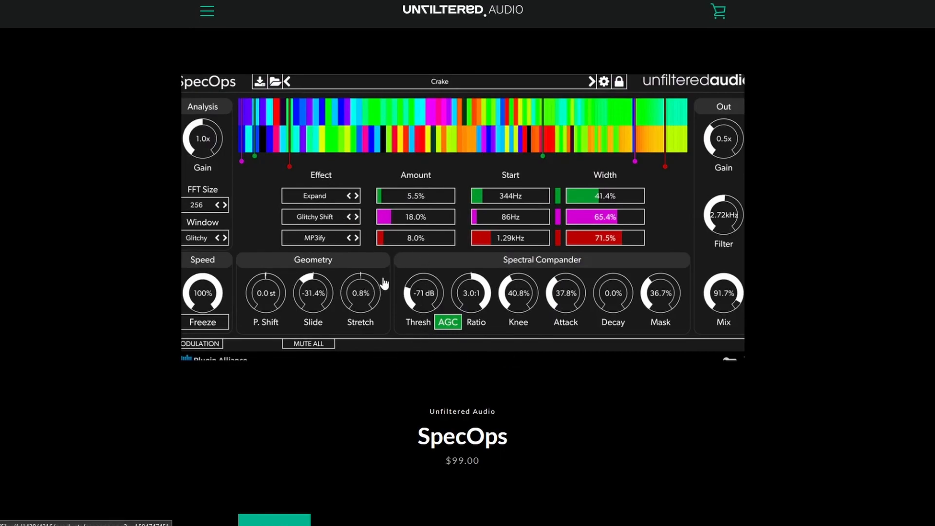
mouse_move(585, 270)
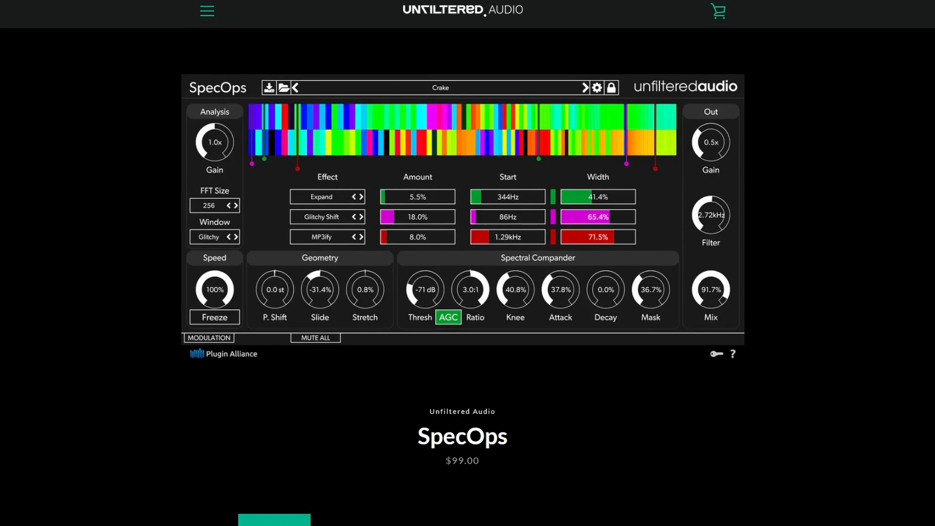
mouse_move(421, 468)
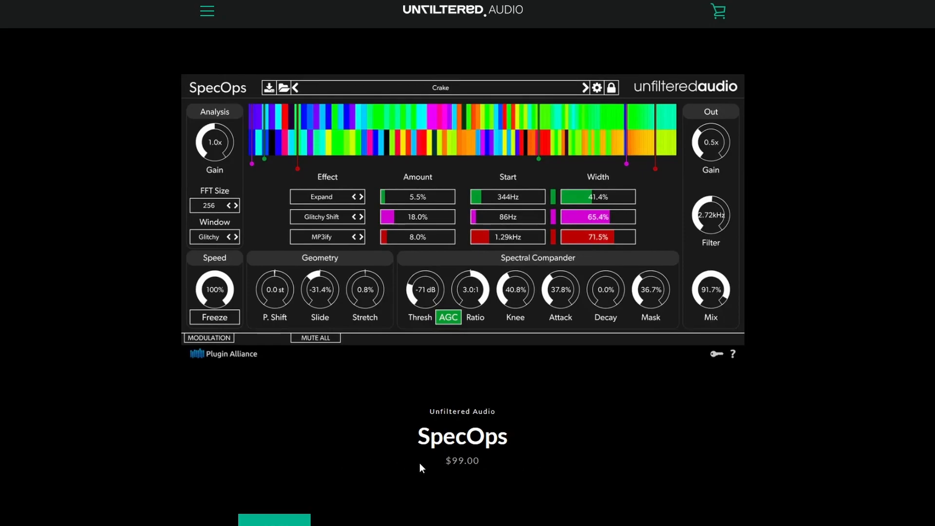
mouse_move(336, 451)
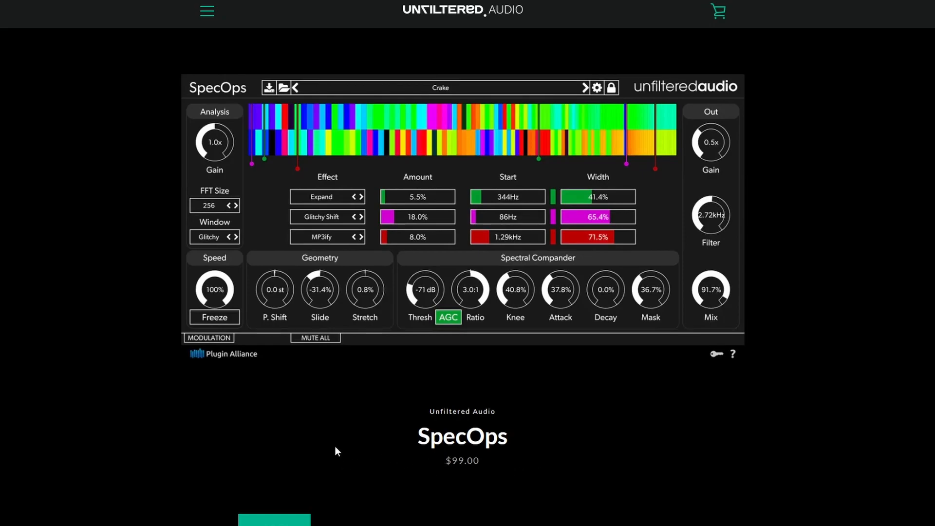
mouse_move(408, 446)
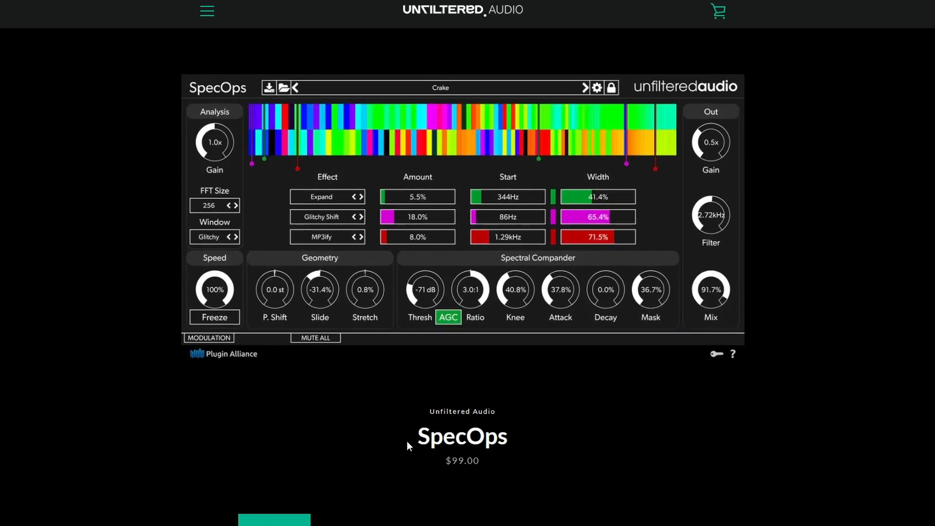
mouse_move(421, 442)
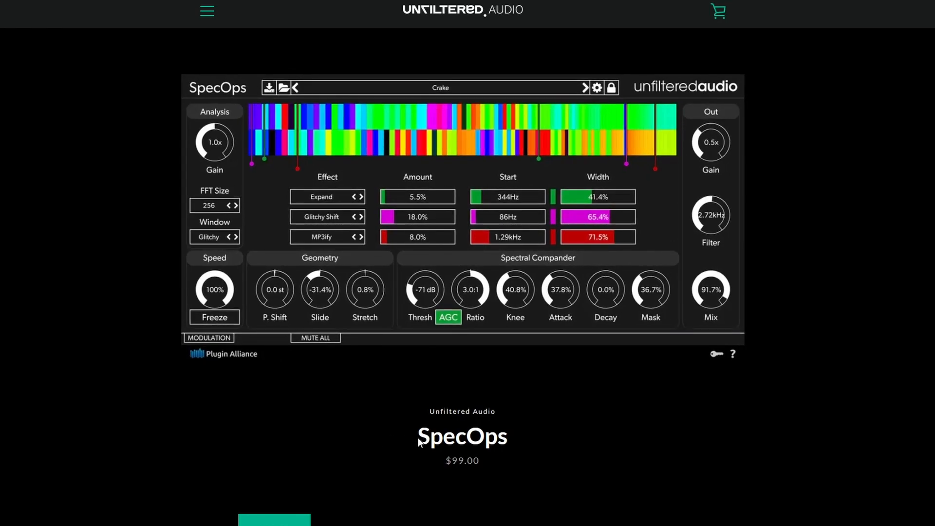
mouse_move(591, 468)
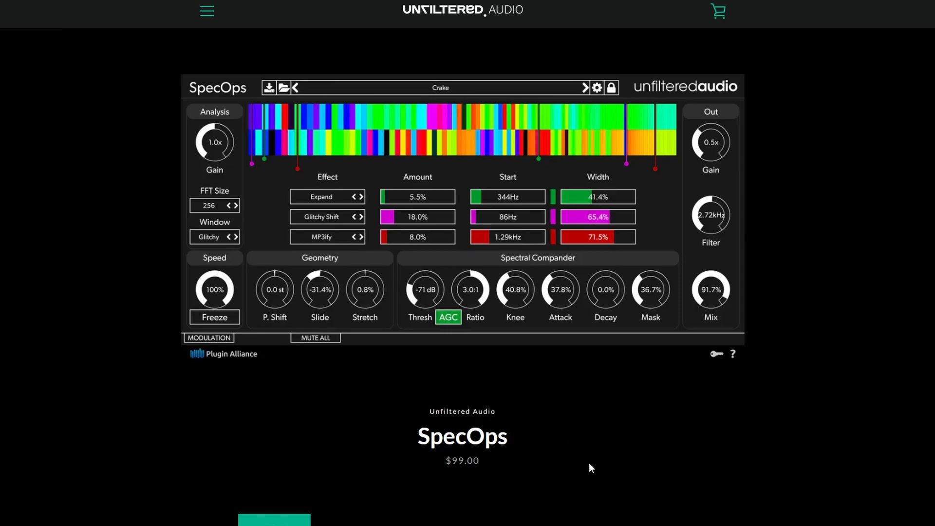
mouse_move(586, 472)
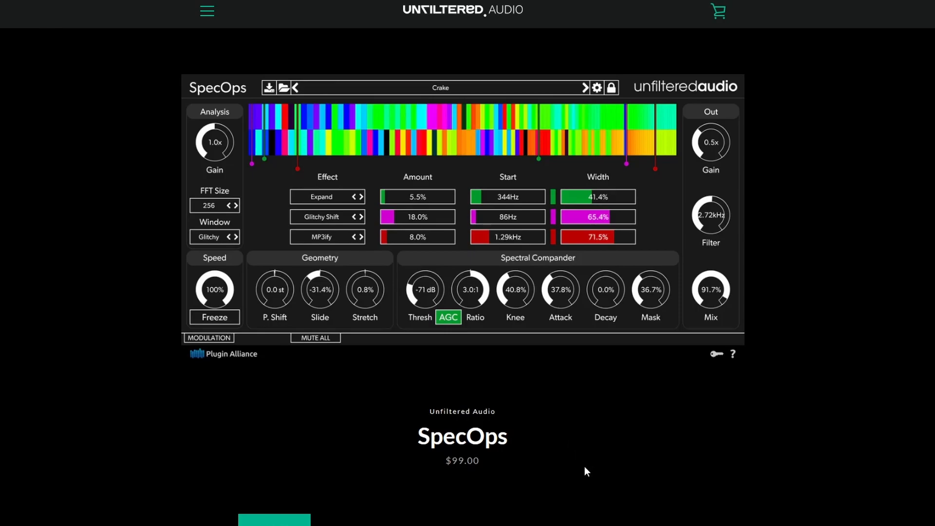
mouse_move(64, 170)
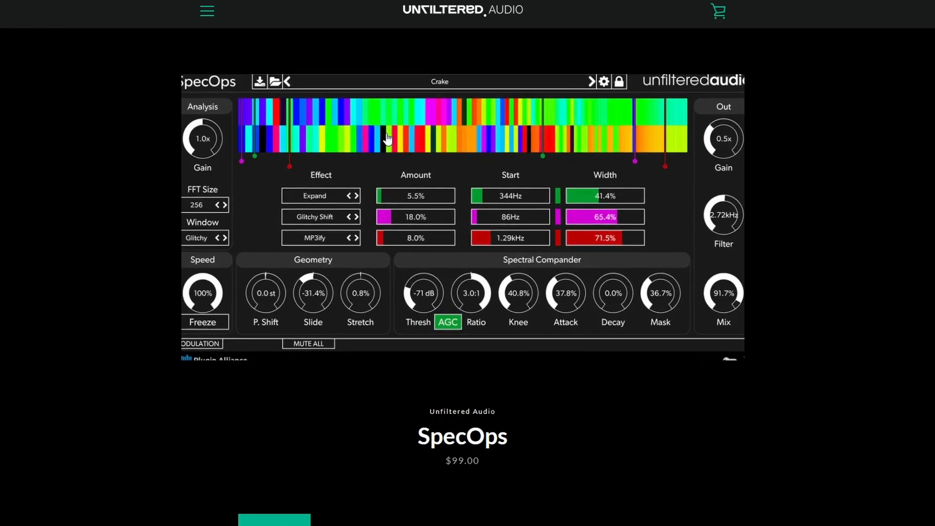
mouse_move(314, 123)
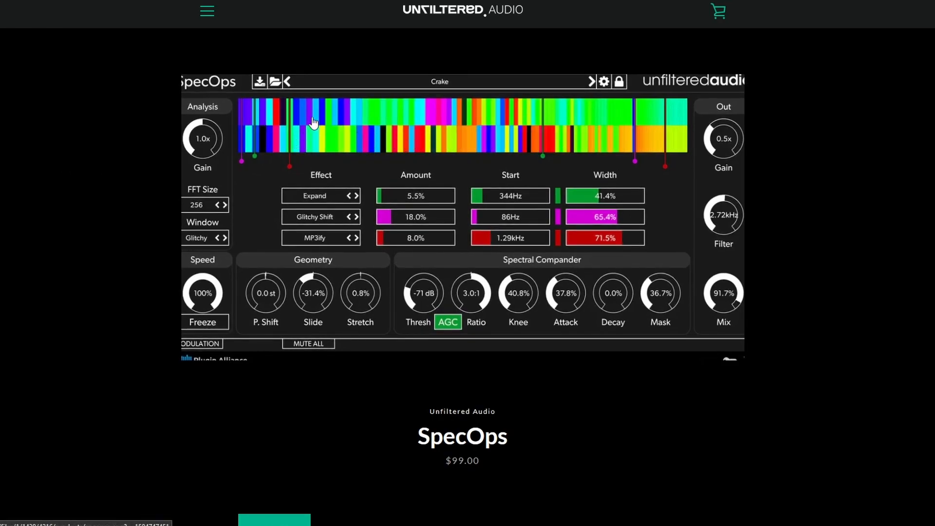
mouse_move(554, 149)
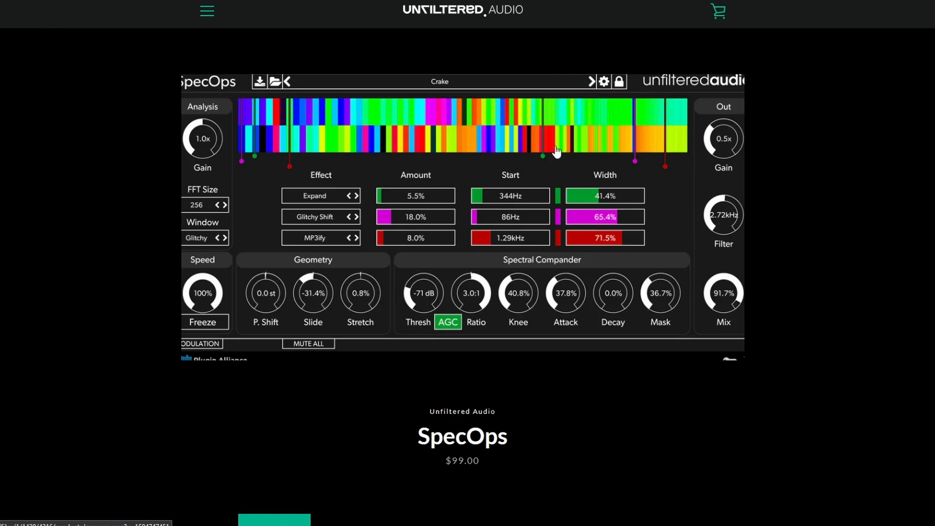